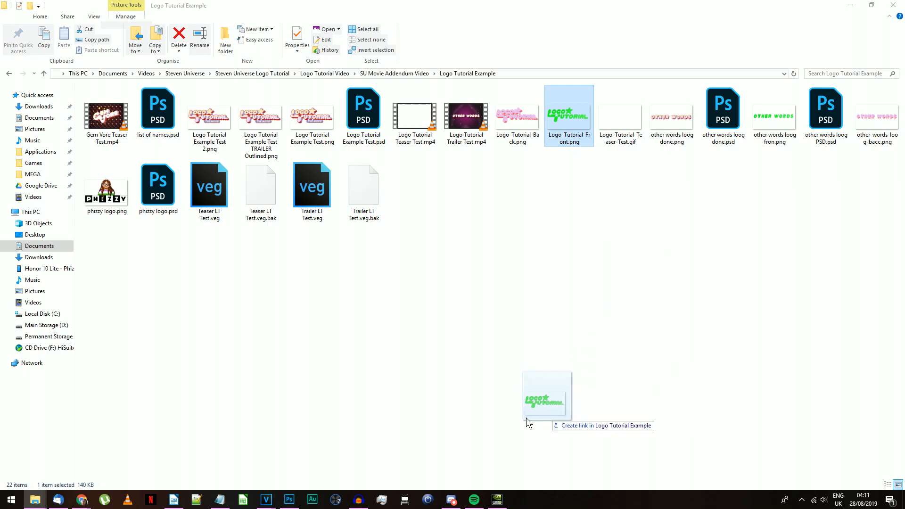
Open the MEGA Logo Tutorial assets folder containing the text extrusion colour swatches
{"action": "double_click", "coordinate": [568, 116]}
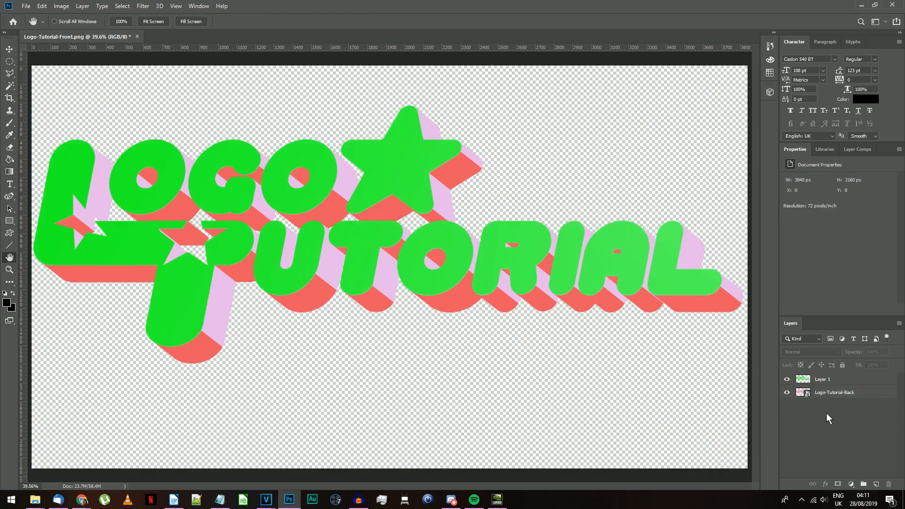
{"action": "left_click", "coordinate": [81, 499]}
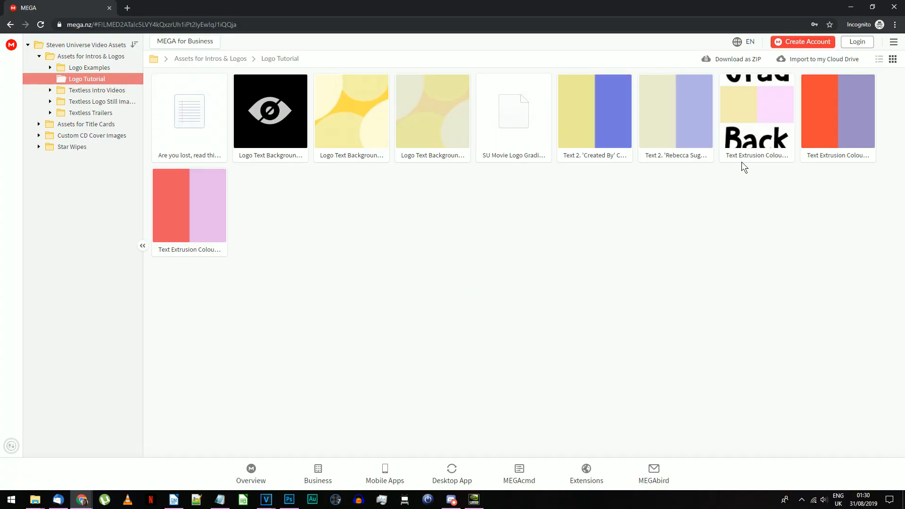
Open the Text Extrusion Colours image and drag it to the canvas's top-right corner
{"action": "double_click", "coordinate": [756, 112]}
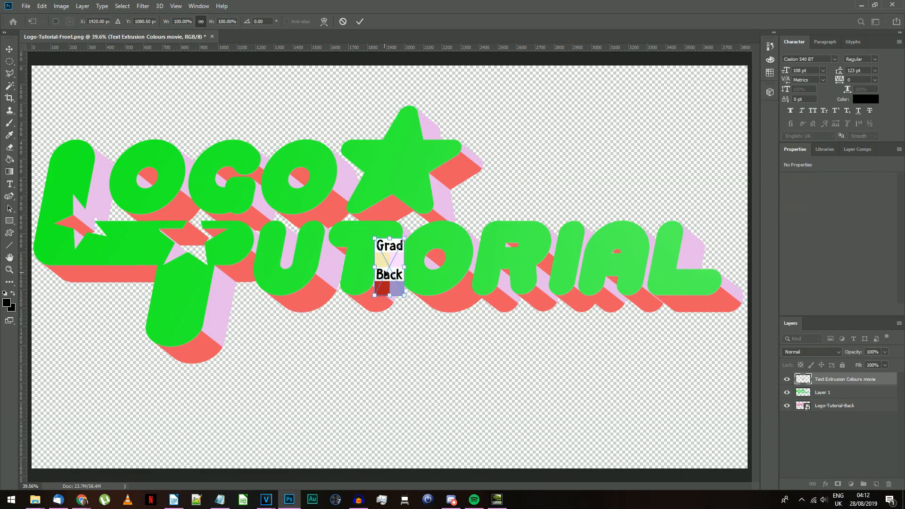
{"action": "left_click_drag", "start_coordinate": [388, 268], "coordinate": [722, 98]}
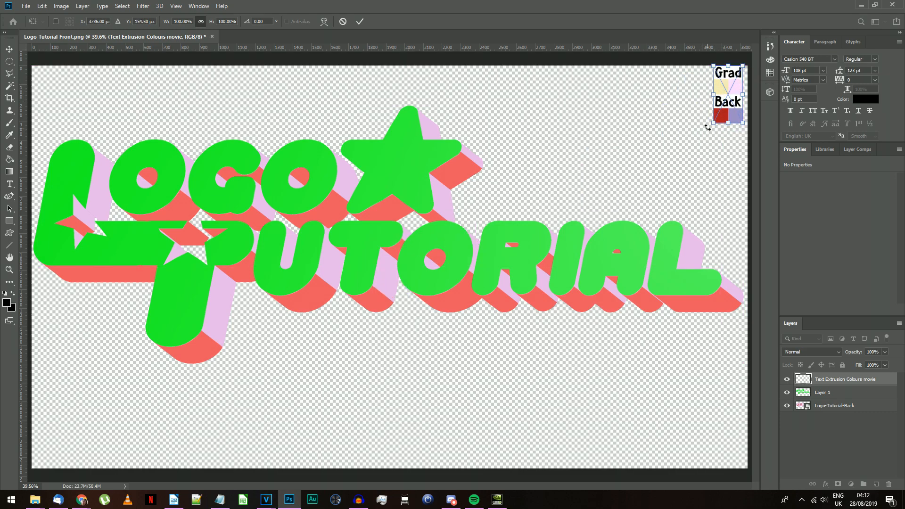
Add a Gradient Overlay to Layer 1 using a yellow-to-pink gradient
{"action": "right_click", "coordinate": [823, 392]}
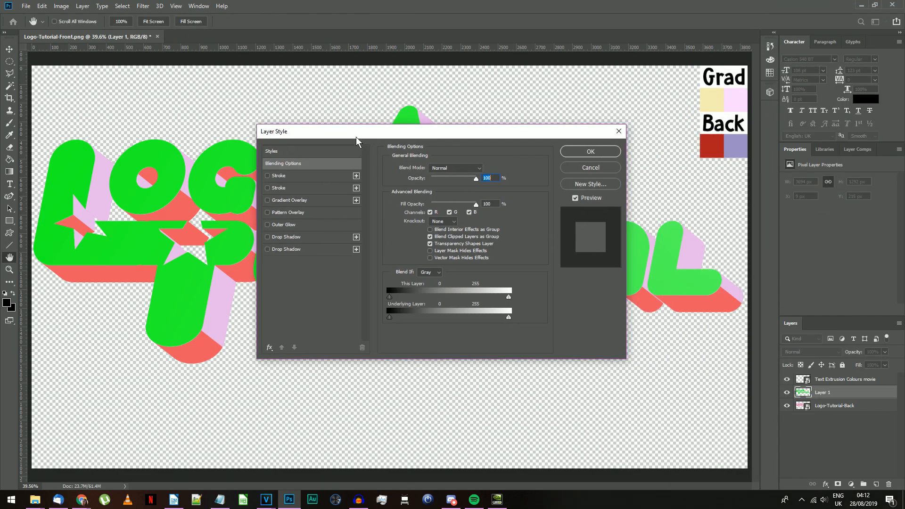
{"action": "mouse_move", "coordinate": [289, 207]}
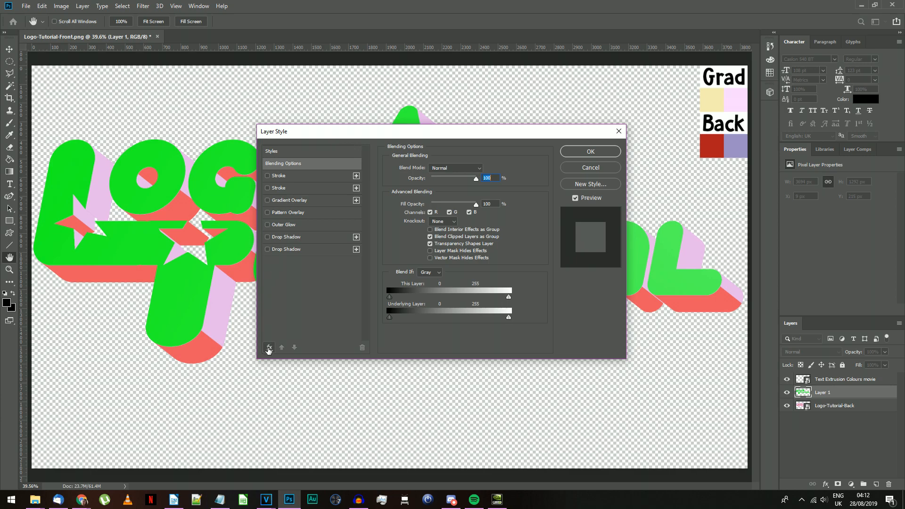
{"action": "left_click", "coordinate": [269, 347]}
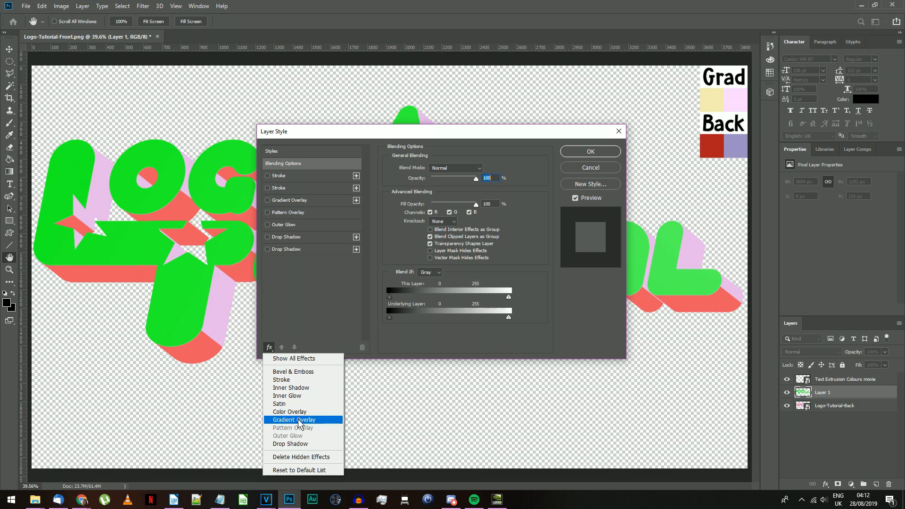
{"action": "left_click", "coordinate": [294, 420]}
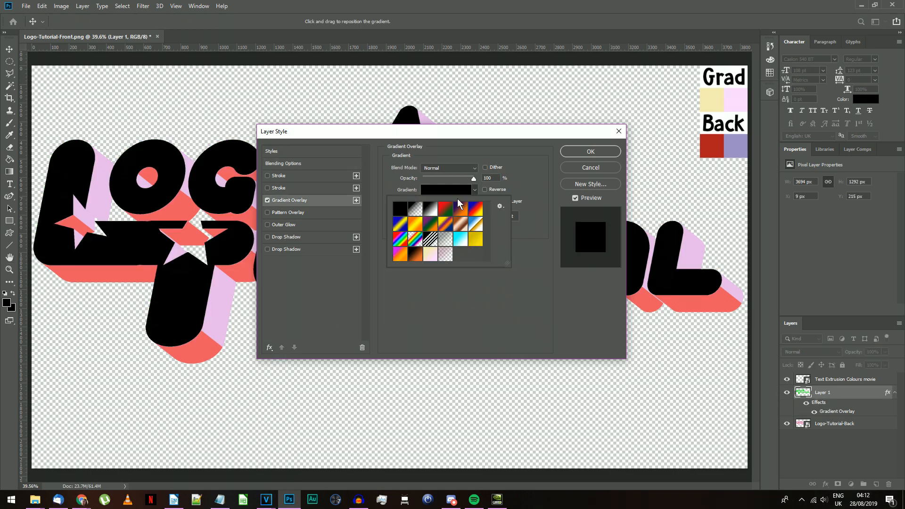
{"action": "left_click", "coordinate": [446, 190]}
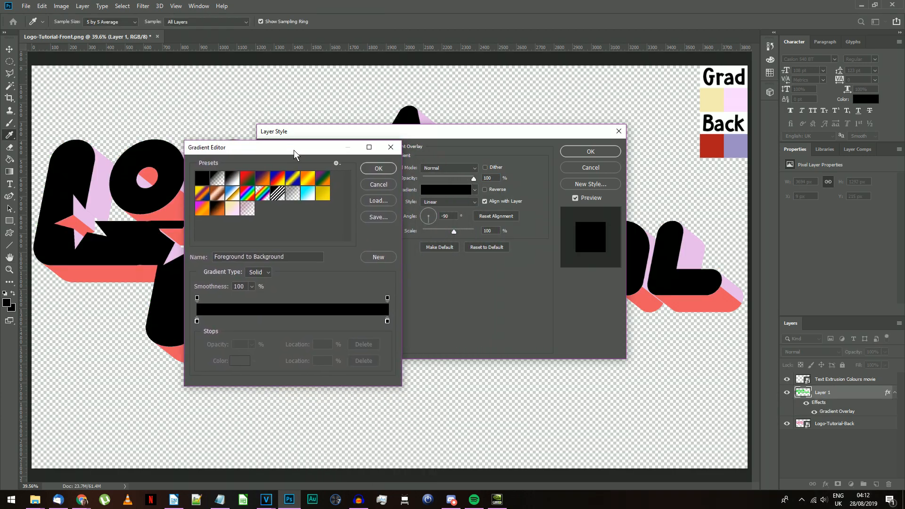
{"action": "left_click", "coordinate": [377, 200]}
{"action": "type", "text": "Steven Universe Movie Logo Inset"}
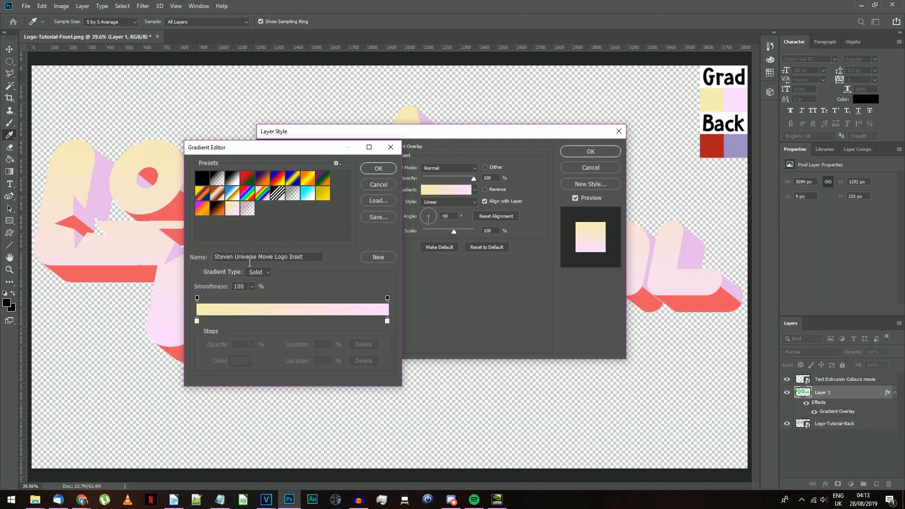
{"action": "left_click", "coordinate": [378, 168]}
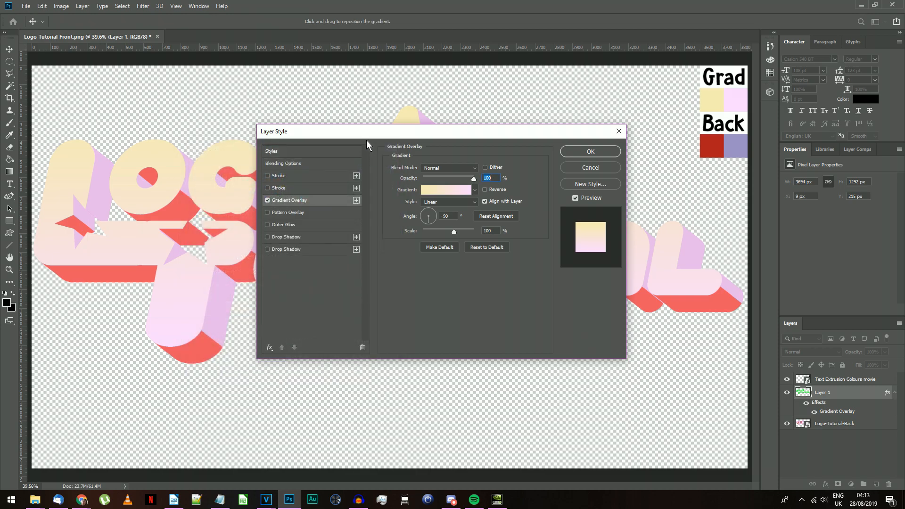
Sample the Grad swatch's pale yellow for a gradient stop and confirm the overlay
{"action": "left_click_drag", "start_coordinate": [368, 131], "coordinate": [402, 168]}
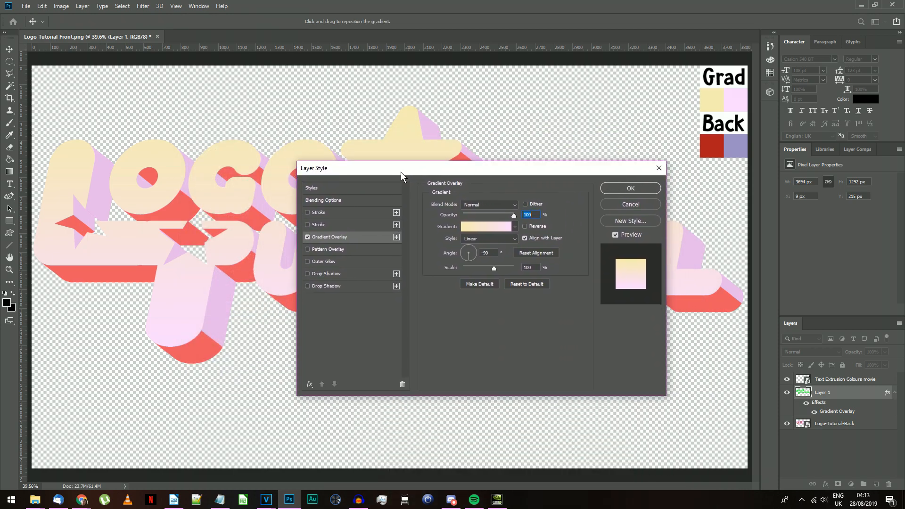
{"action": "left_click", "coordinate": [487, 227]}
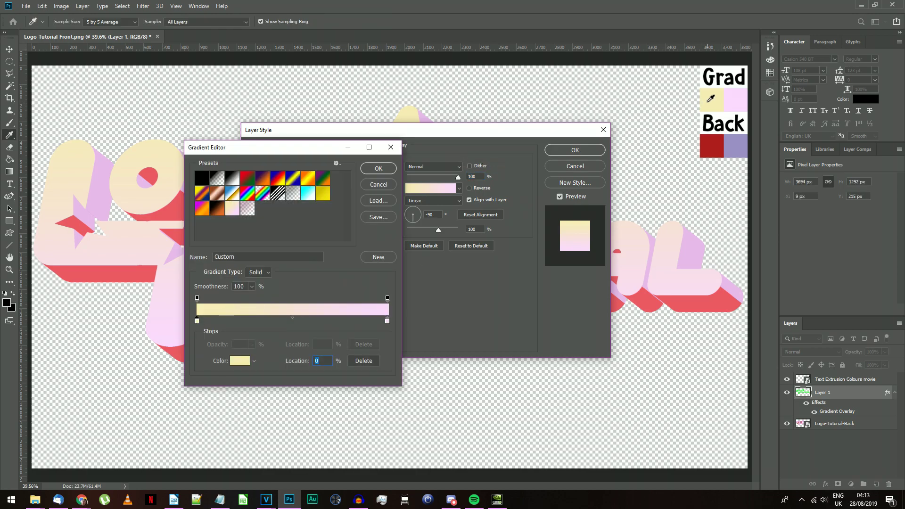
{"action": "left_click", "coordinate": [387, 321]}
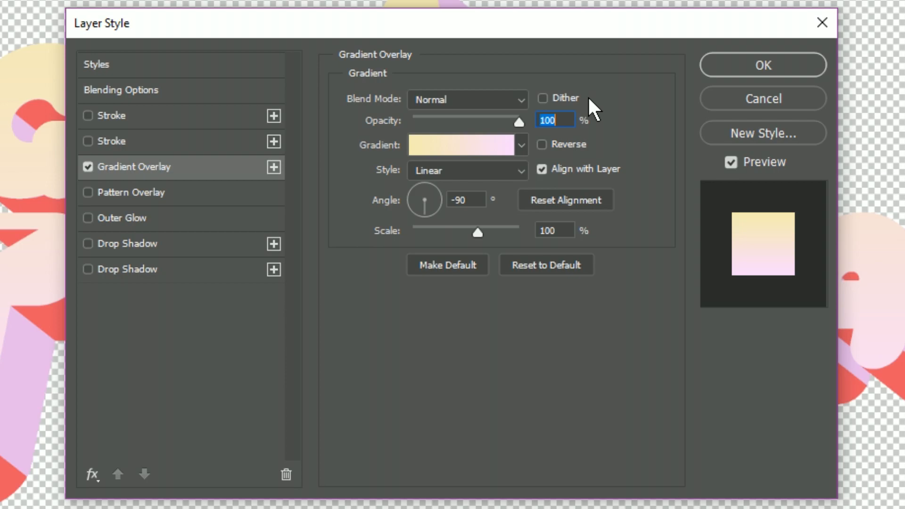
{"action": "left_click", "coordinate": [762, 64]}
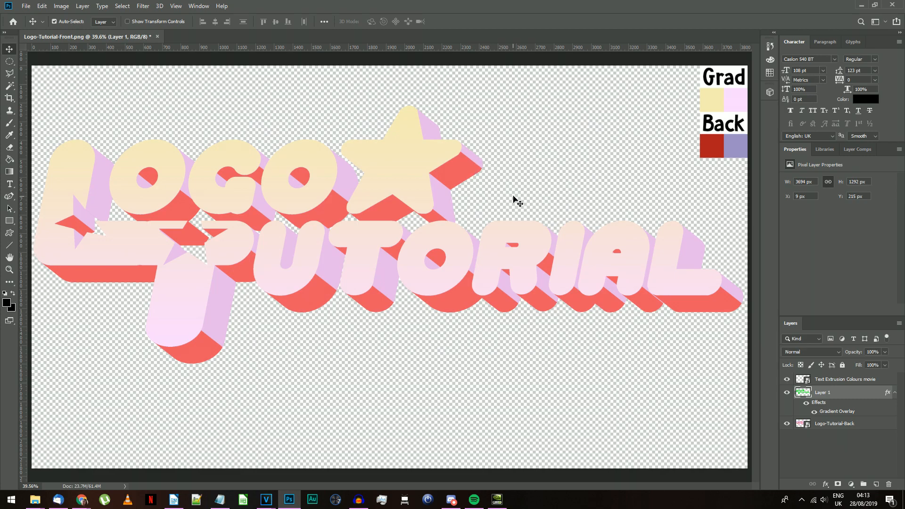
{"action": "mouse_move", "coordinate": [521, 209]}
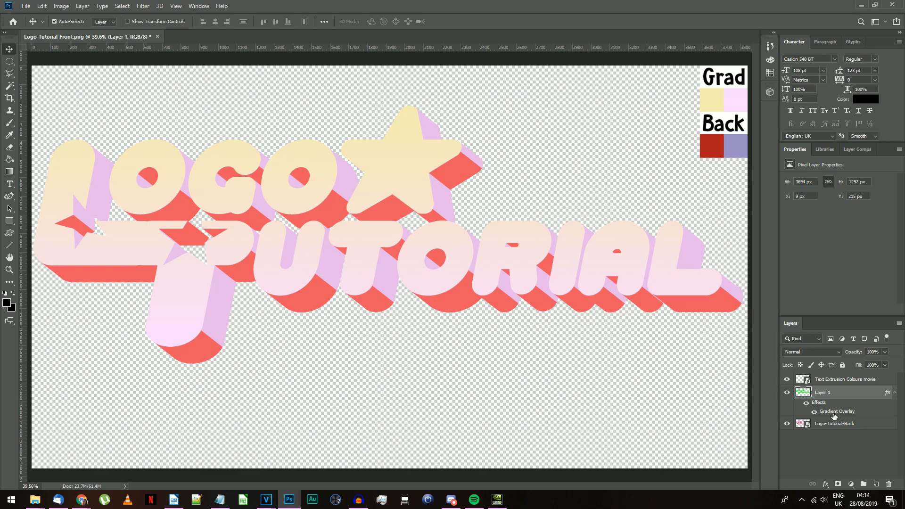
Select the Back extrusion with non-contiguous Magic Wand and fill it with the Back swatch's deep red
{"action": "right_click", "coordinate": [833, 423]}
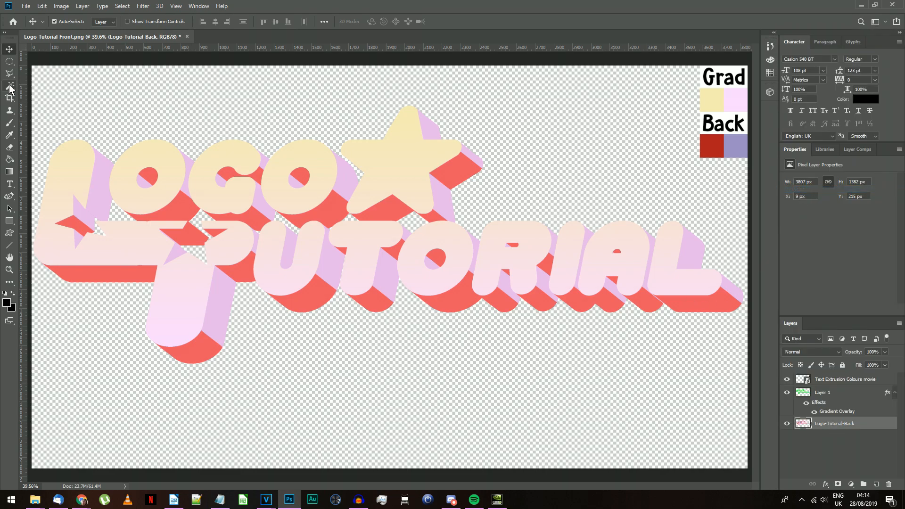
{"action": "left_click", "coordinate": [9, 85]}
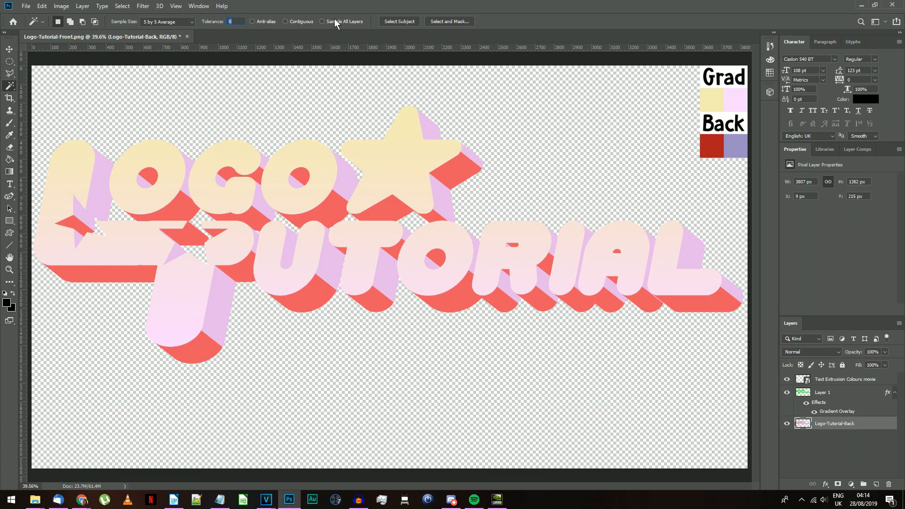
{"action": "left_click", "coordinate": [208, 354]}
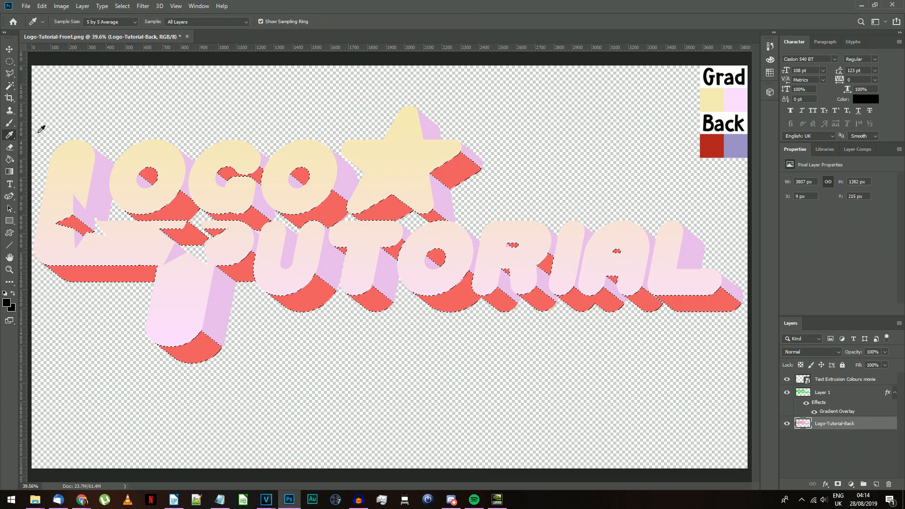
{"action": "left_click", "coordinate": [711, 146]}
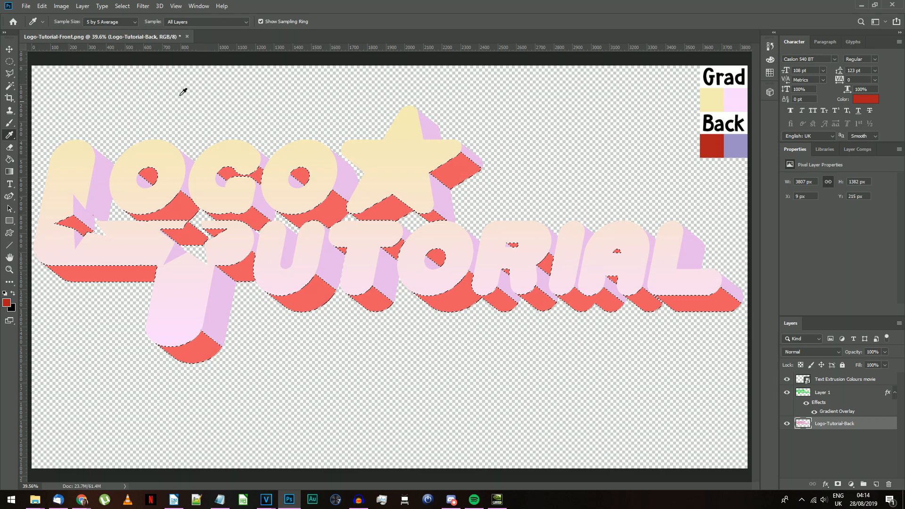
{"action": "left_click", "coordinate": [39, 5]}
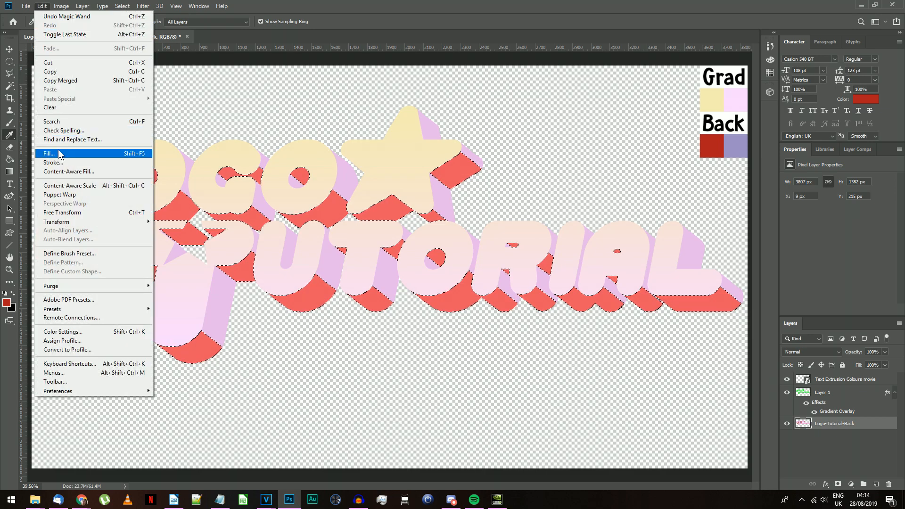
{"action": "left_click", "coordinate": [47, 154]}
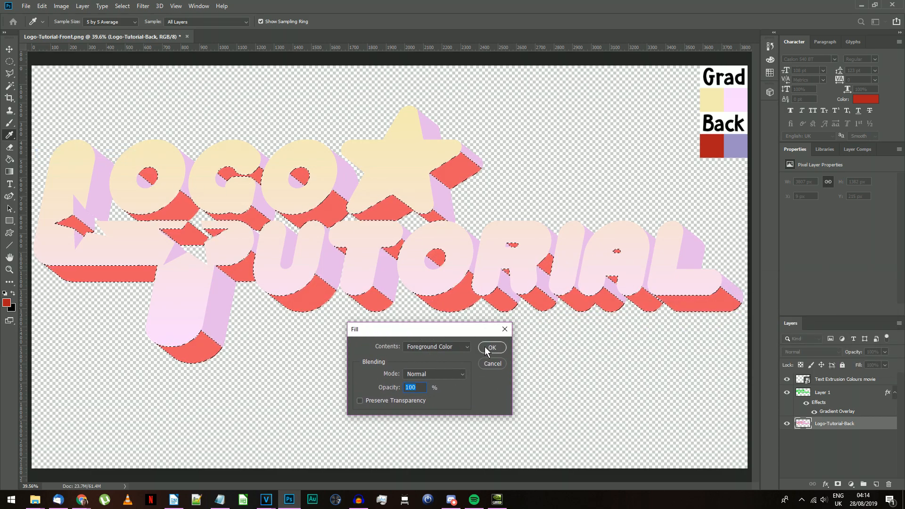
{"action": "left_click", "coordinate": [492, 348]}
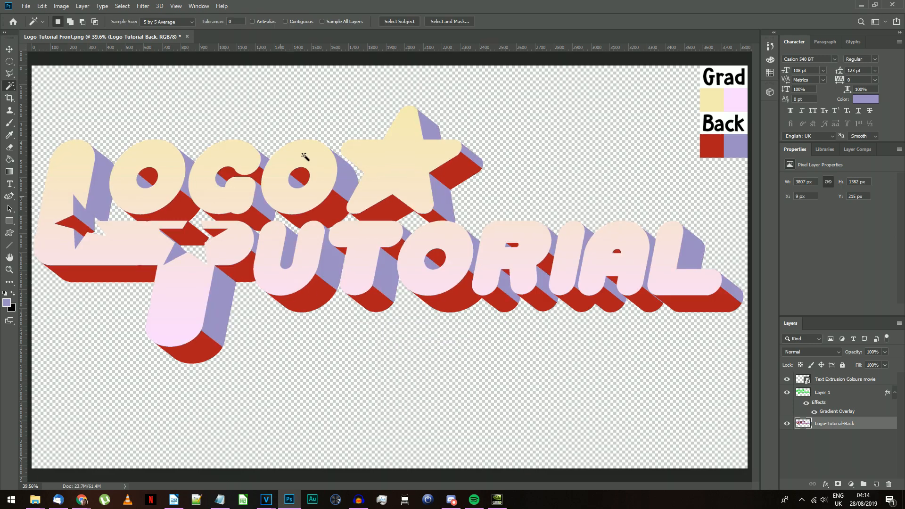
{"action": "mouse_move", "coordinate": [420, 366]}
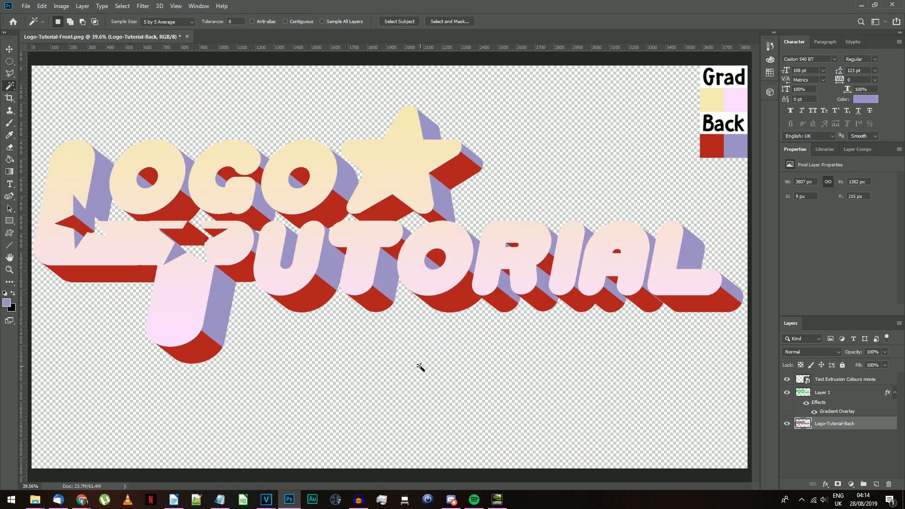
Merge the logo layers and add a dark red 20 px outside Stroke
{"action": "right_click", "coordinate": [834, 423]}
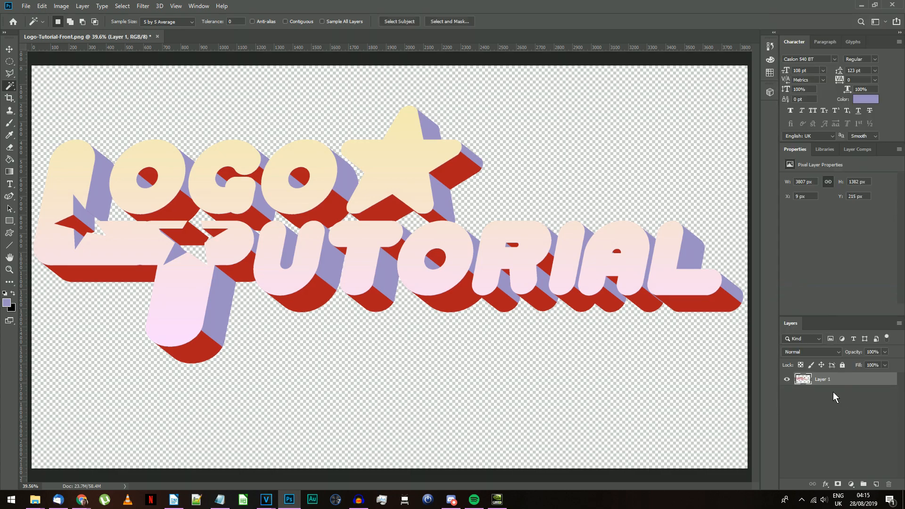
{"action": "right_click", "coordinate": [802, 379]}
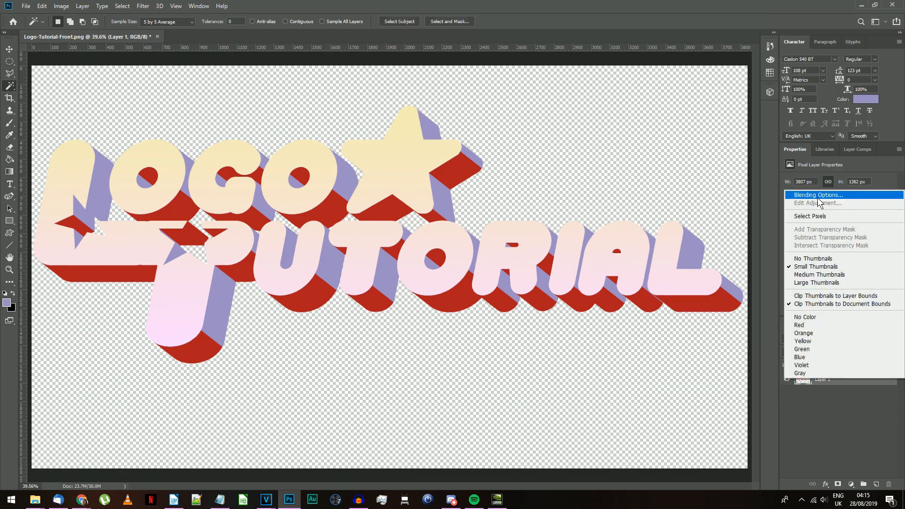
{"action": "left_click", "coordinate": [818, 195]}
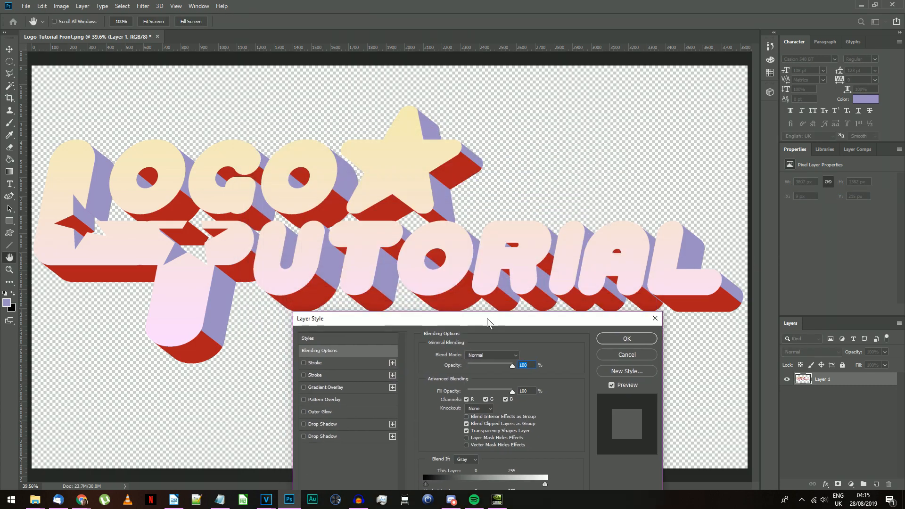
{"action": "left_click", "coordinate": [324, 354]}
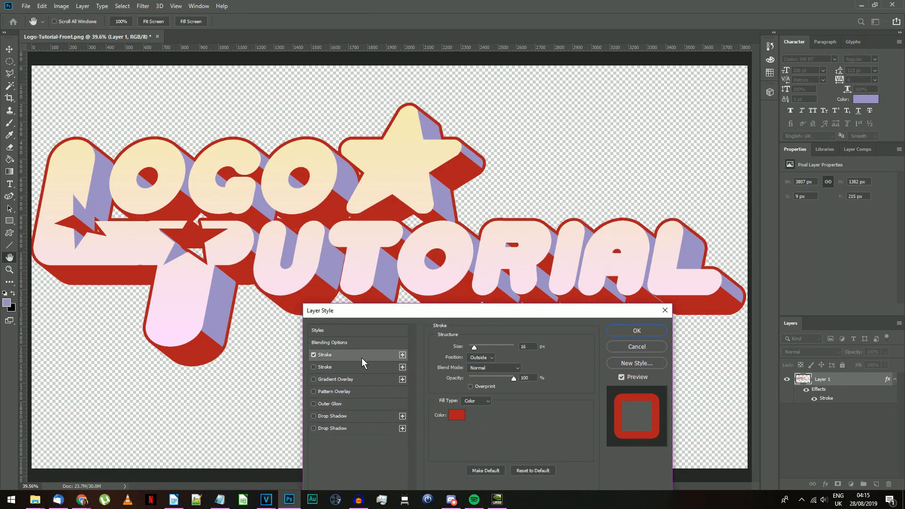
{"action": "left_click", "coordinate": [456, 415]}
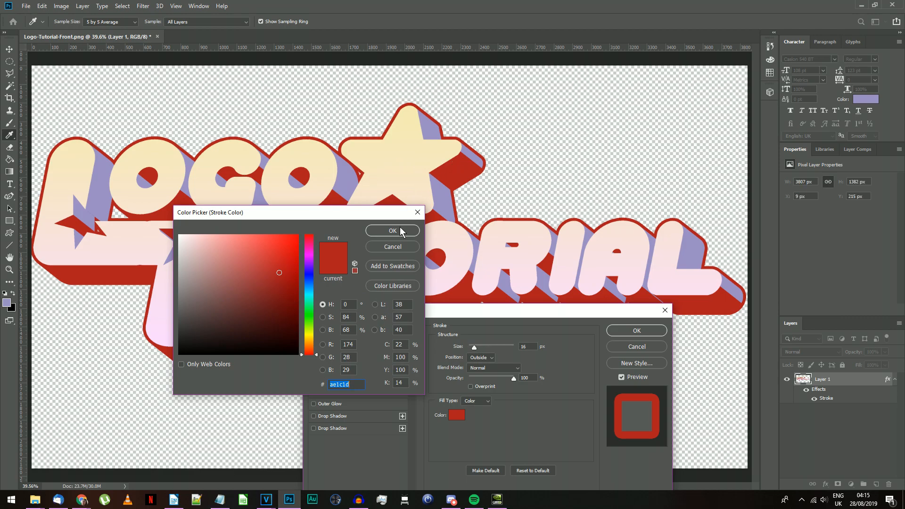
{"action": "mouse_move", "coordinate": [401, 238]}
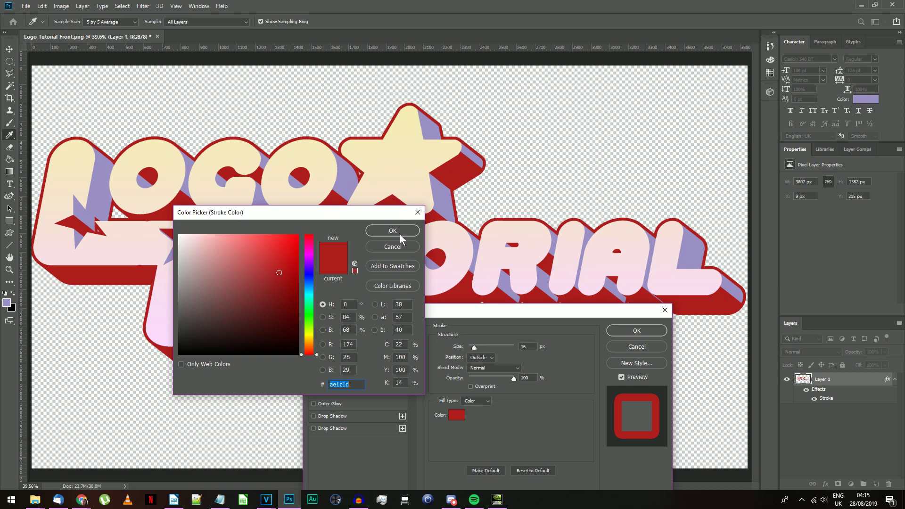
{"action": "left_click", "coordinate": [392, 230]}
{"action": "type", "text": "20"}
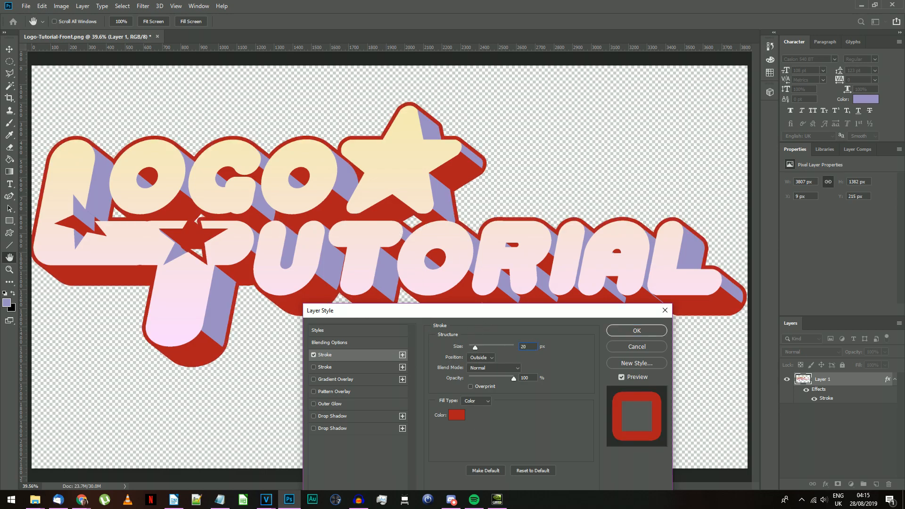
{"action": "mouse_move", "coordinate": [526, 365]}
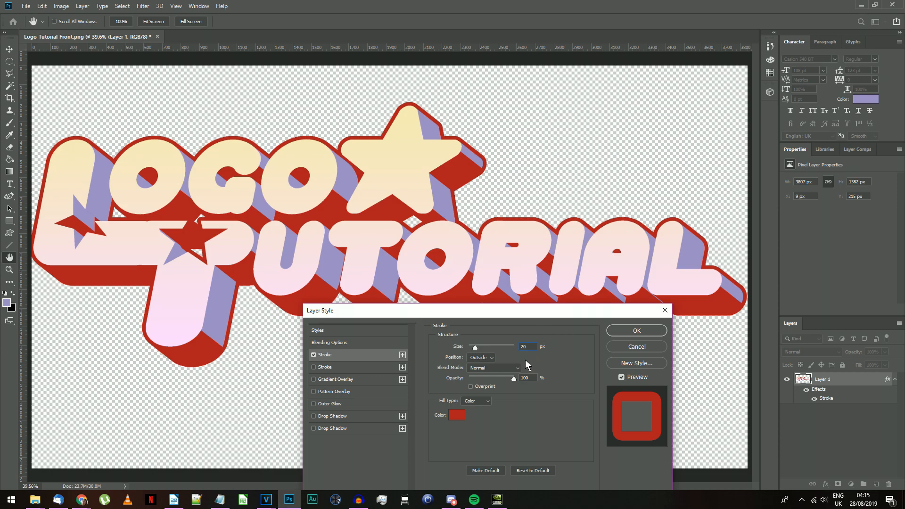
{"action": "mouse_move", "coordinate": [515, 417]}
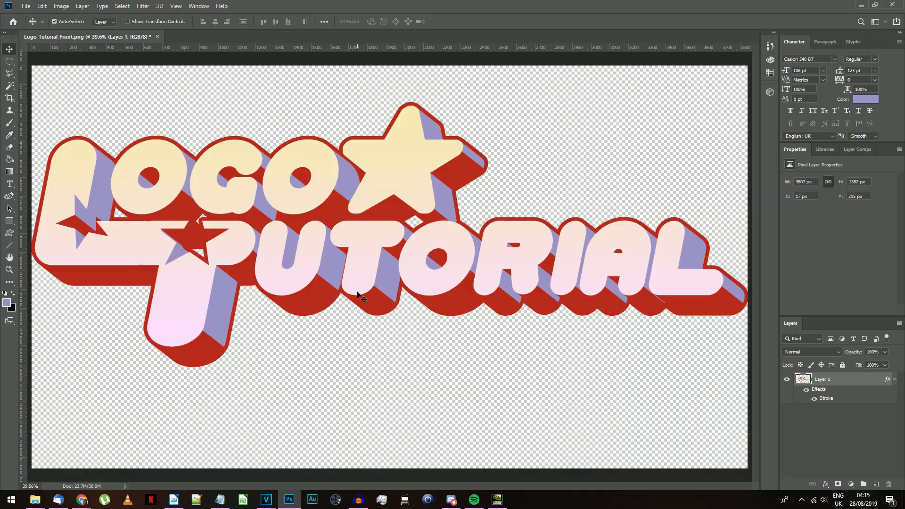
{"action": "mouse_move", "coordinate": [10, 184]}
{"action": "type", "text": "crew"}
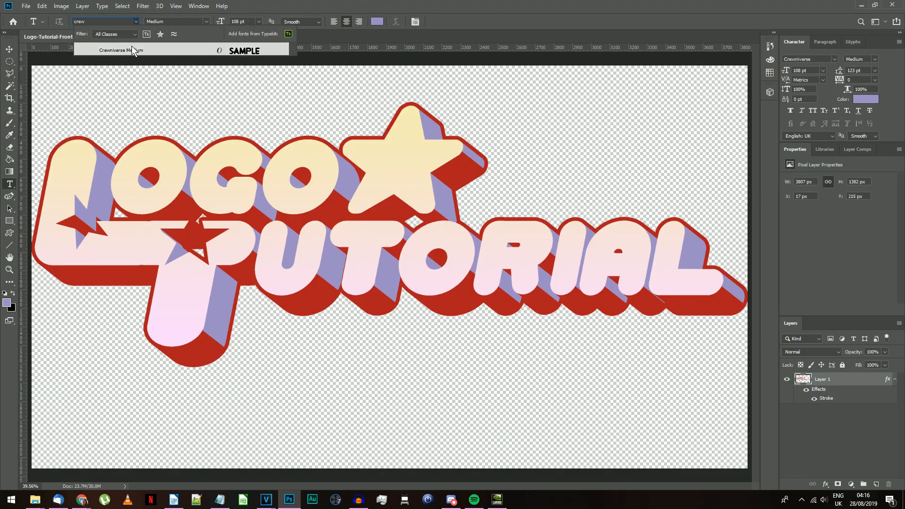
Type THE MOVIE in Crewniverse Medium beneath the logo and widen it with a value of 200
{"action": "left_click", "coordinate": [120, 50]}
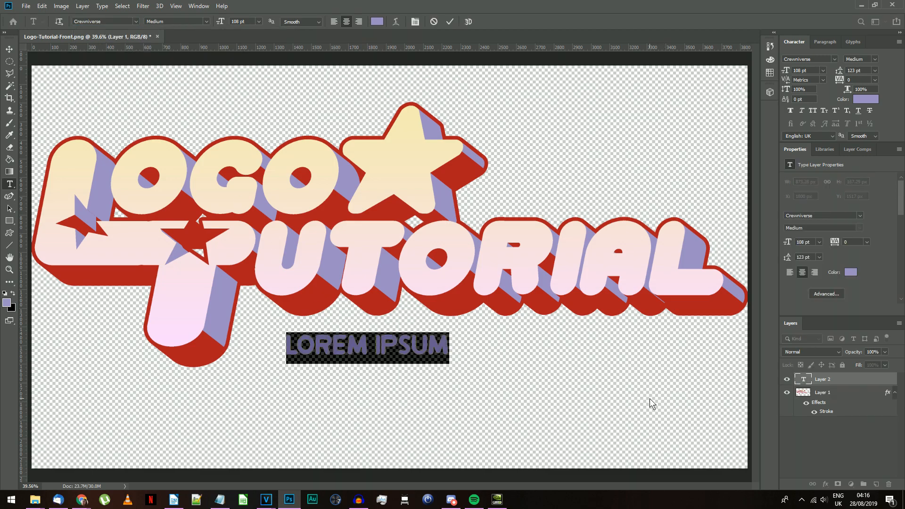
{"action": "type", "text": "THE MOVIE"}
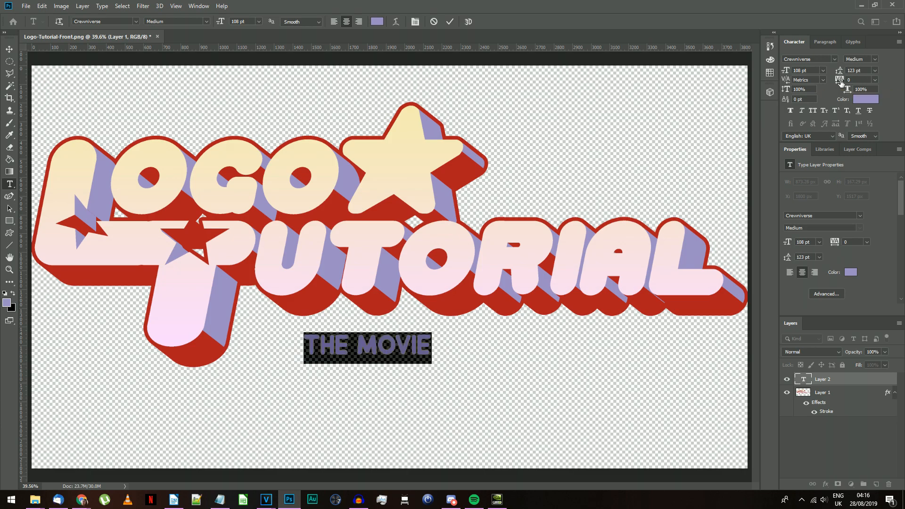
{"action": "type", "text": "200"}
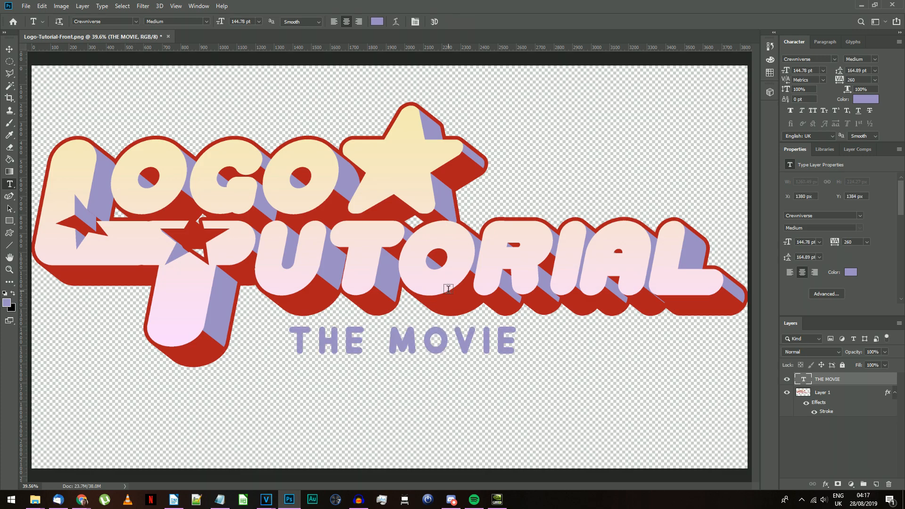
Apply the yellow-to-pink Gradient Overlay to the THE MOVIE text layer
{"action": "right_click", "coordinate": [826, 379]}
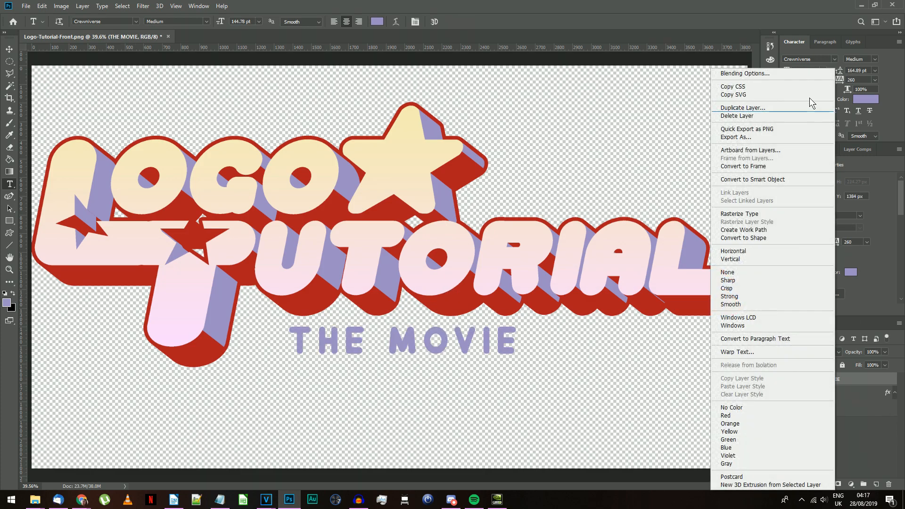
{"action": "left_click", "coordinate": [745, 73]}
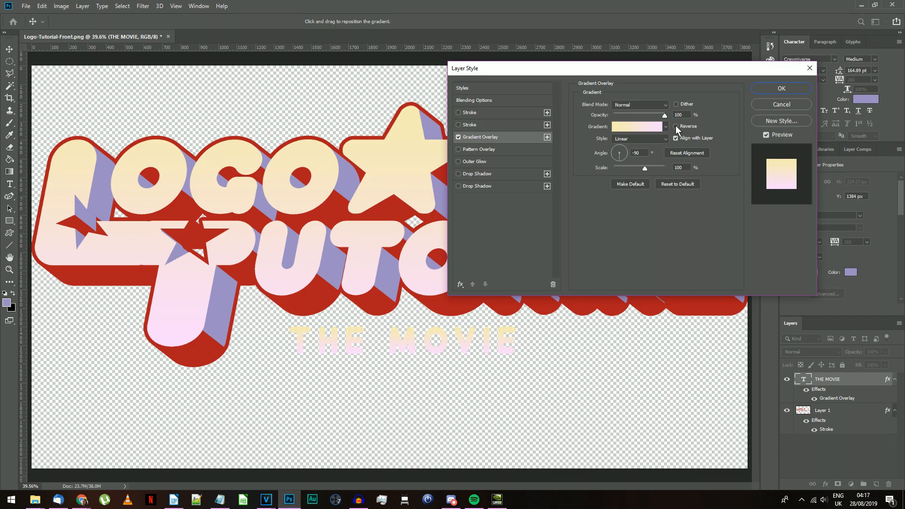
{"action": "left_click", "coordinate": [675, 126]}
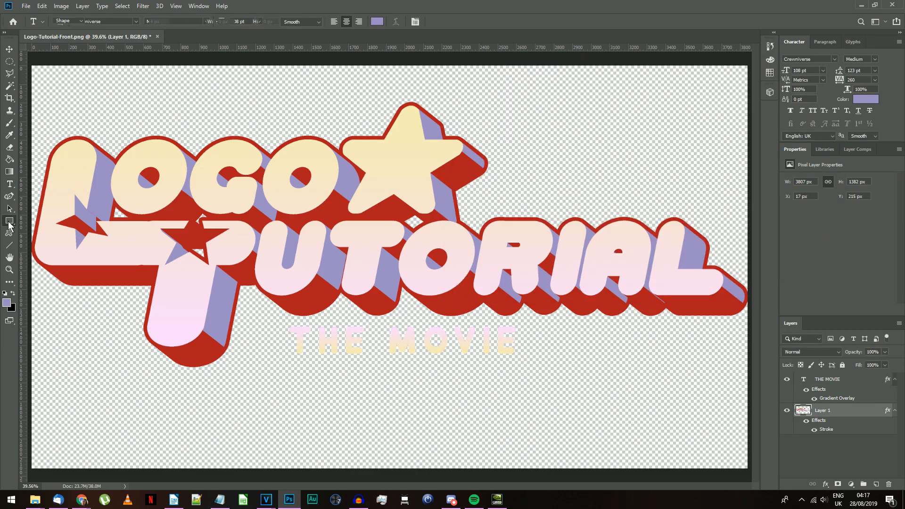
{"action": "left_click", "coordinate": [8, 222]}
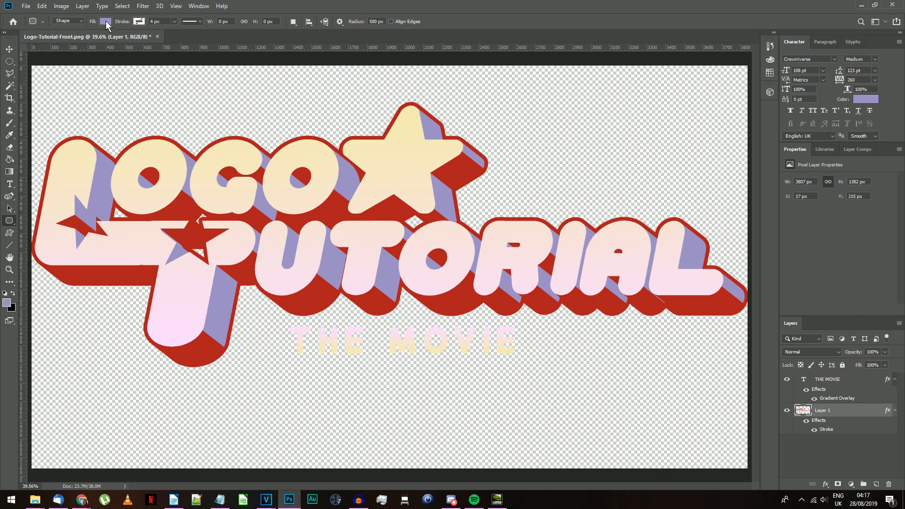
{"action": "mouse_move", "coordinate": [99, 22]}
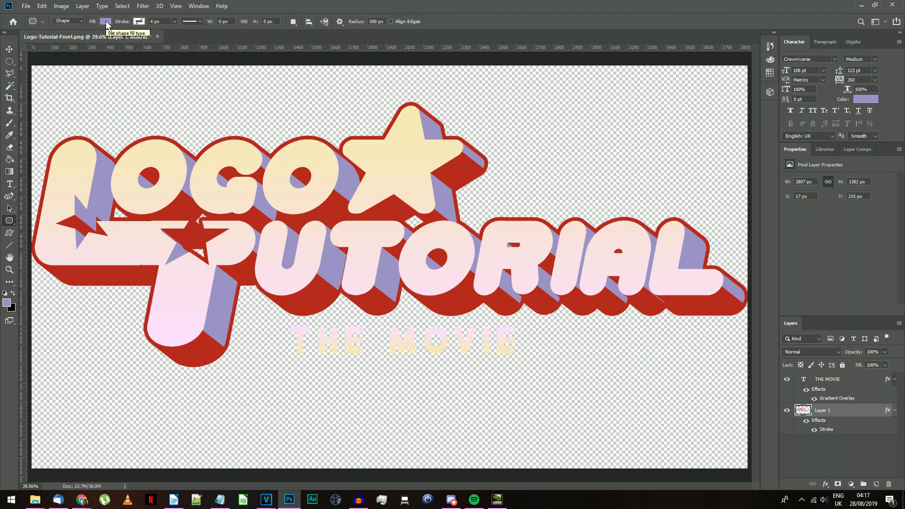
Draw a lilac rounded rectangle with 1000 px radius behind THE MOVIE
{"action": "left_click", "coordinate": [104, 21]}
{"action": "type", "text": "1000"}
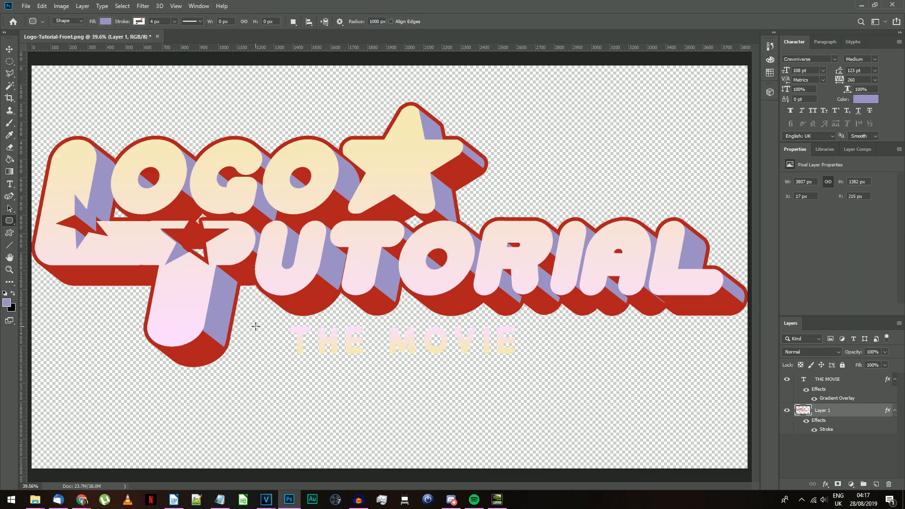
{"action": "left_click_drag", "start_coordinate": [259, 320], "coordinate": [505, 381]}
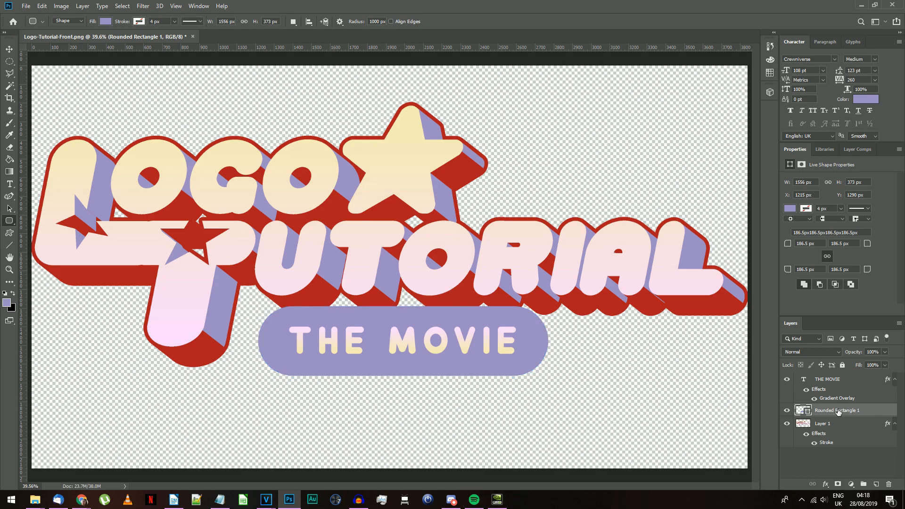
Add a Drop Shadow to the banner in red sampled from the logo extrusion
{"action": "right_click", "coordinate": [836, 410]}
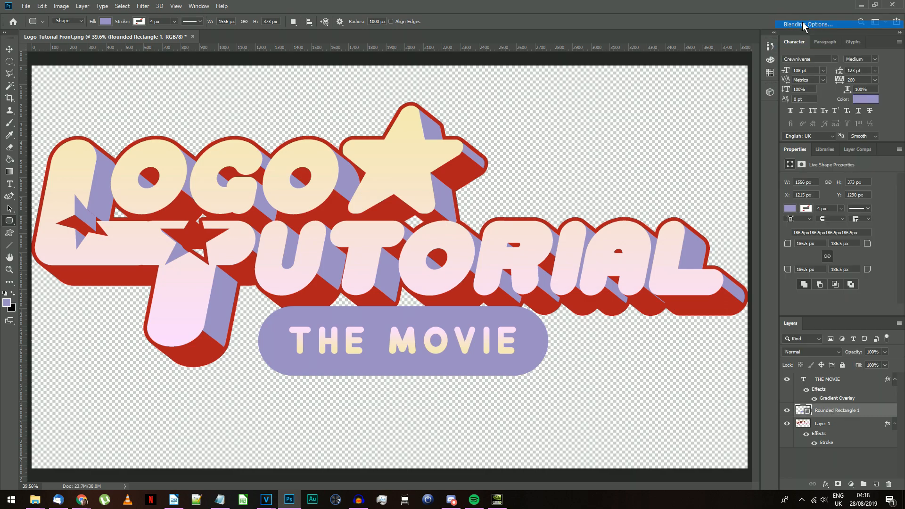
{"action": "left_click", "coordinate": [812, 24]}
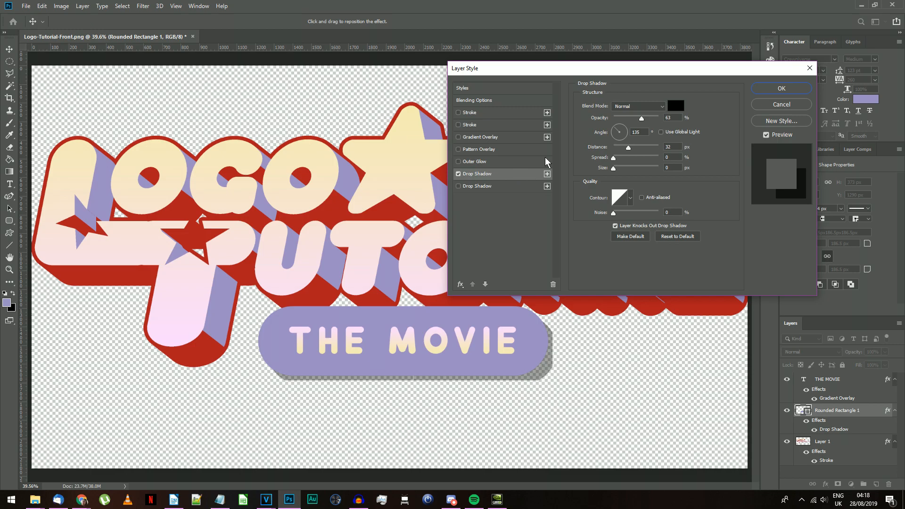
{"action": "left_click", "coordinate": [676, 105]}
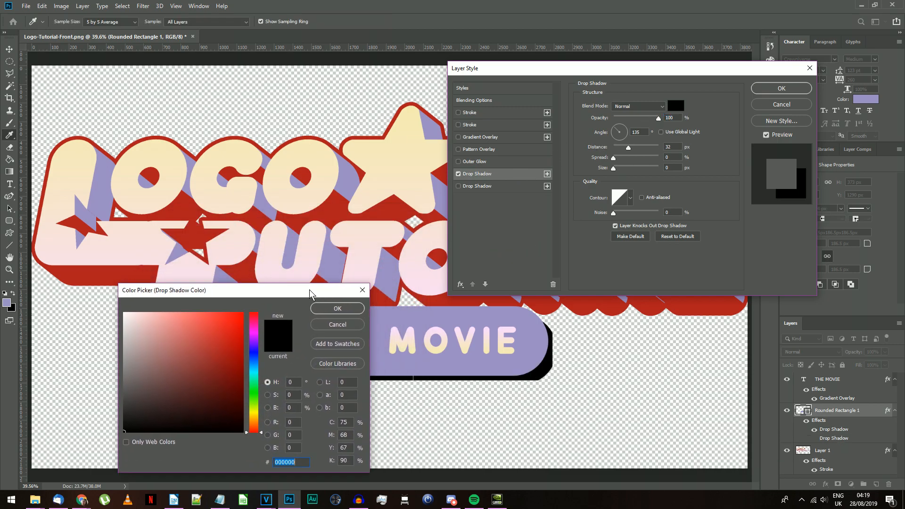
{"action": "left_click", "coordinate": [122, 380]}
{"action": "type", "text": "100"}
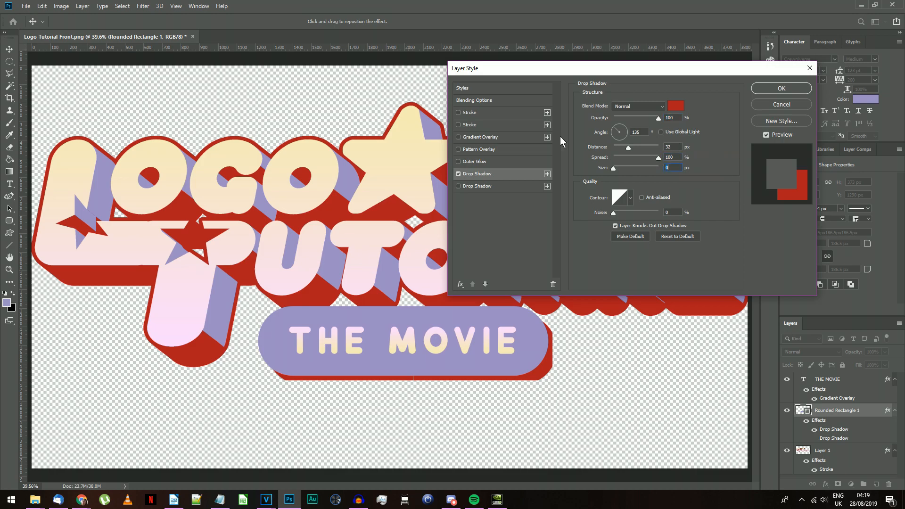
{"action": "mouse_move", "coordinate": [615, 173]}
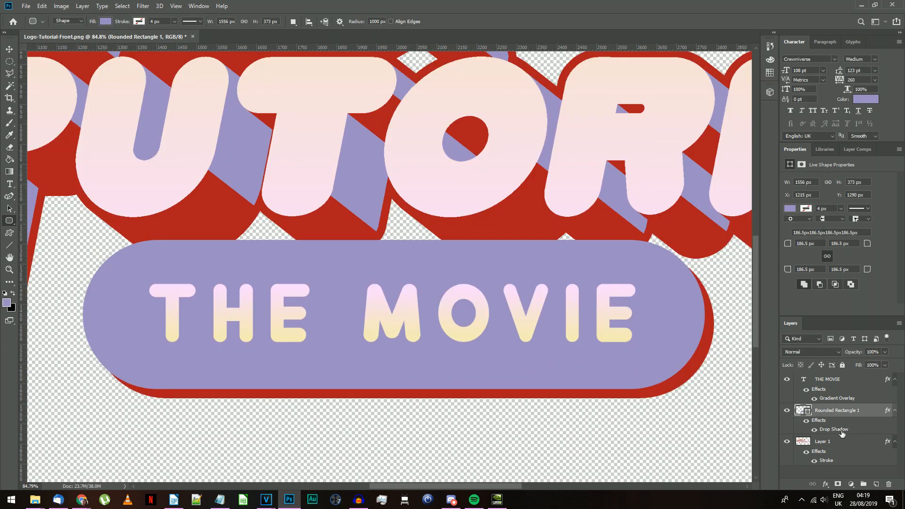
{"action": "double_click", "coordinate": [833, 430]}
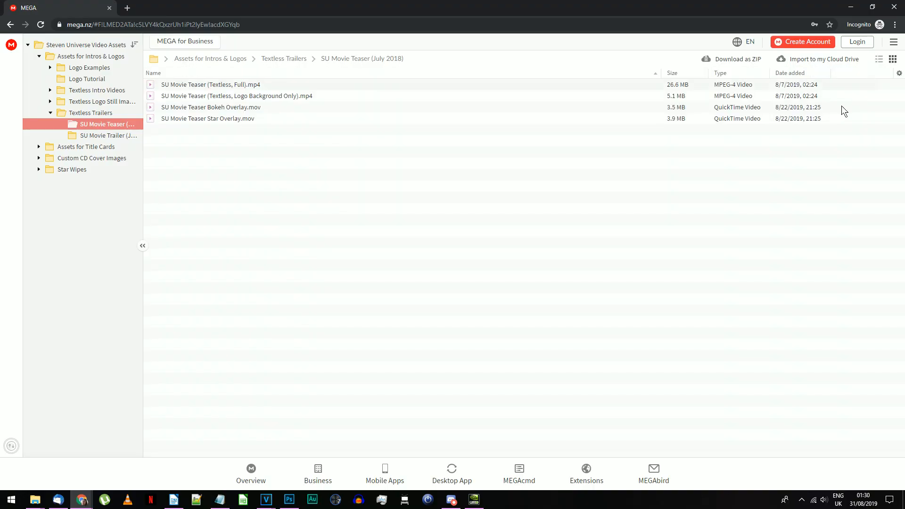
{"action": "mouse_move", "coordinate": [239, 99]}
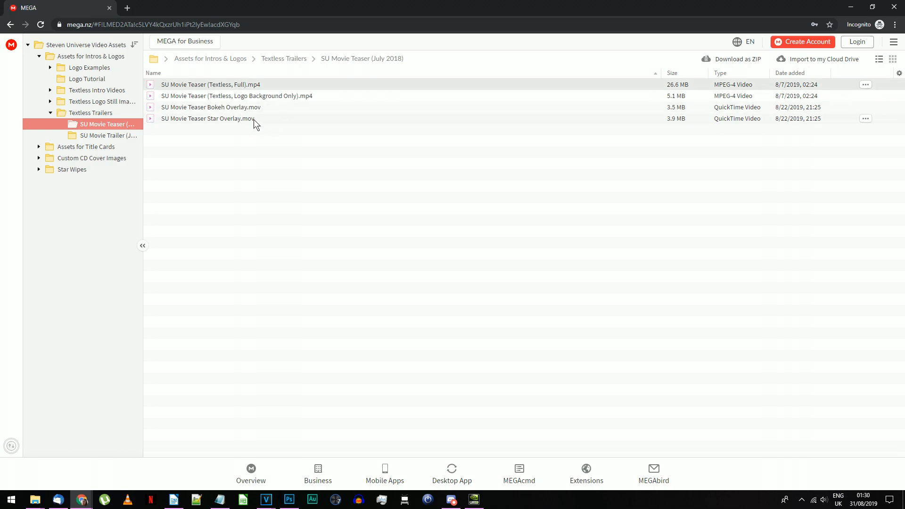
{"action": "mouse_move", "coordinate": [265, 139]}
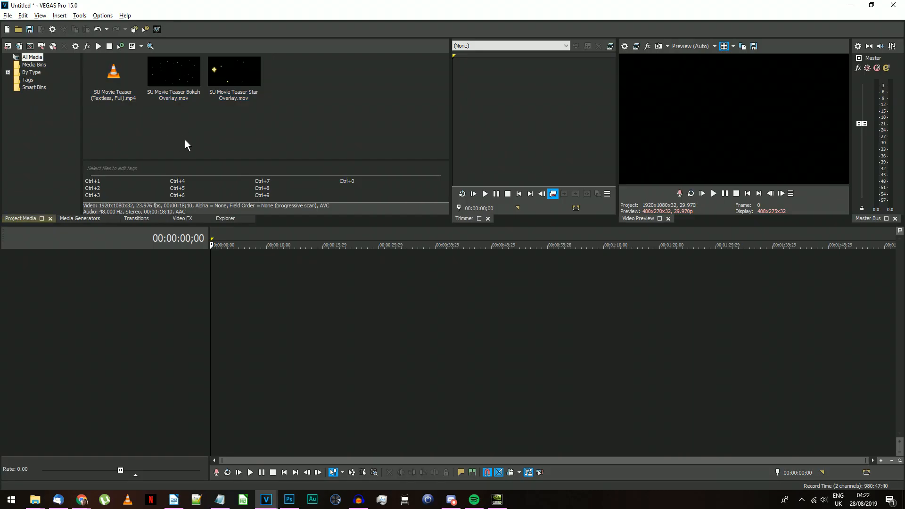
Place the teaser clip on the timeline and match project video settings to it
{"action": "left_click_drag", "start_coordinate": [113, 69], "coordinate": [288, 279]}
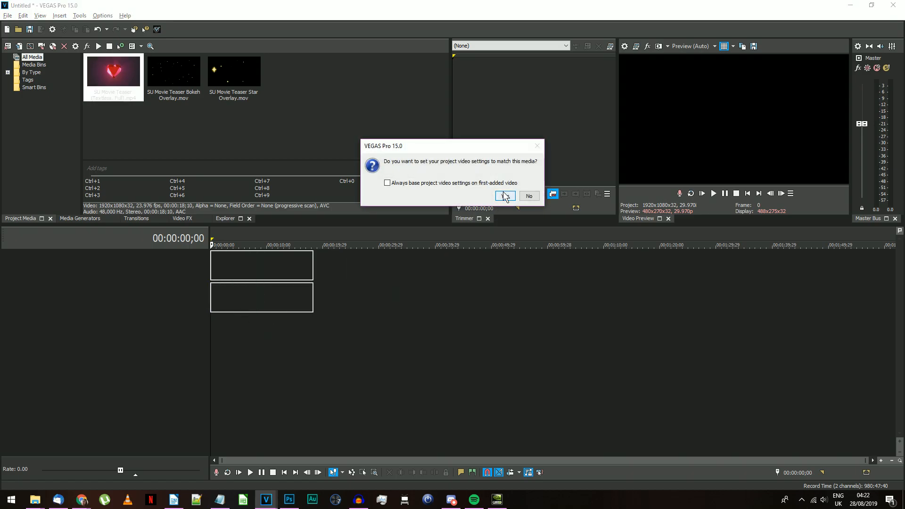
{"action": "left_click", "coordinate": [504, 196]}
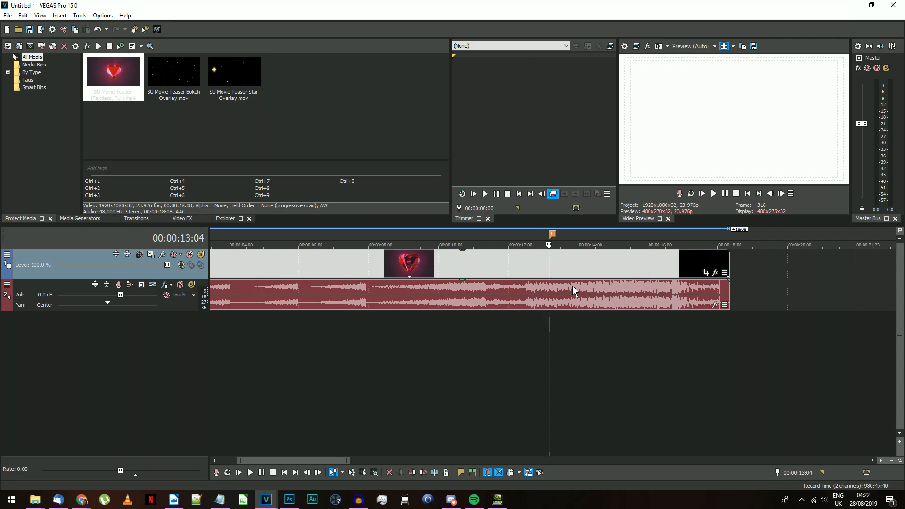
{"action": "key", "text": "alt+tab"}
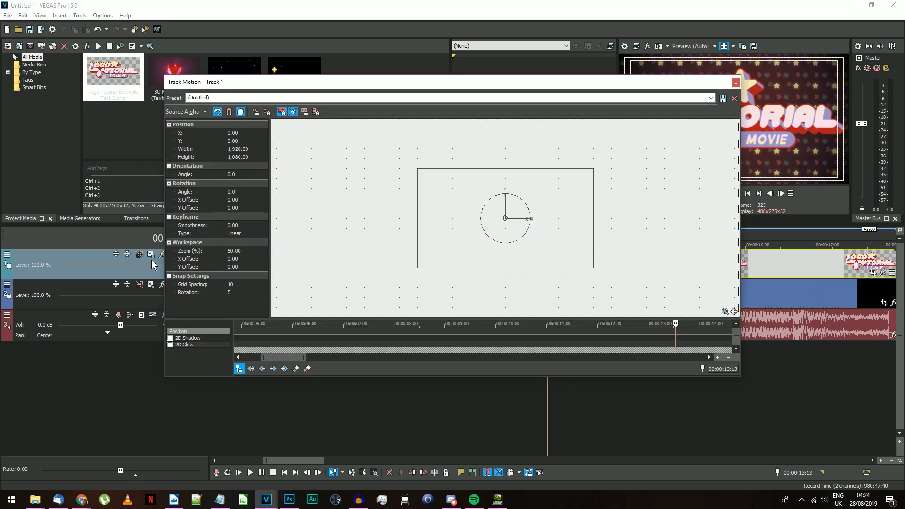
Tilt the logo track frame to -17° and shrink it to its final size
{"action": "left_click_drag", "start_coordinate": [450, 82], "coordinate": [283, 81]}
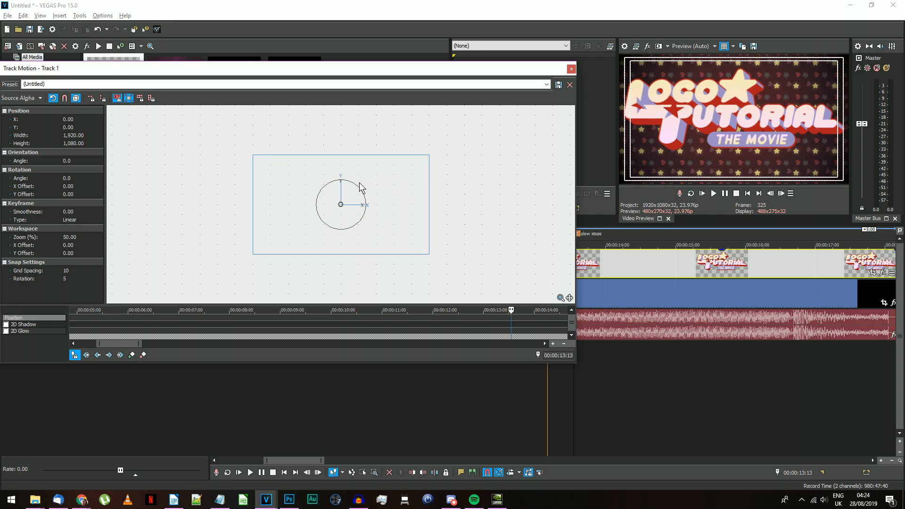
{"action": "left_click_drag", "start_coordinate": [340, 179], "coordinate": [350, 184]}
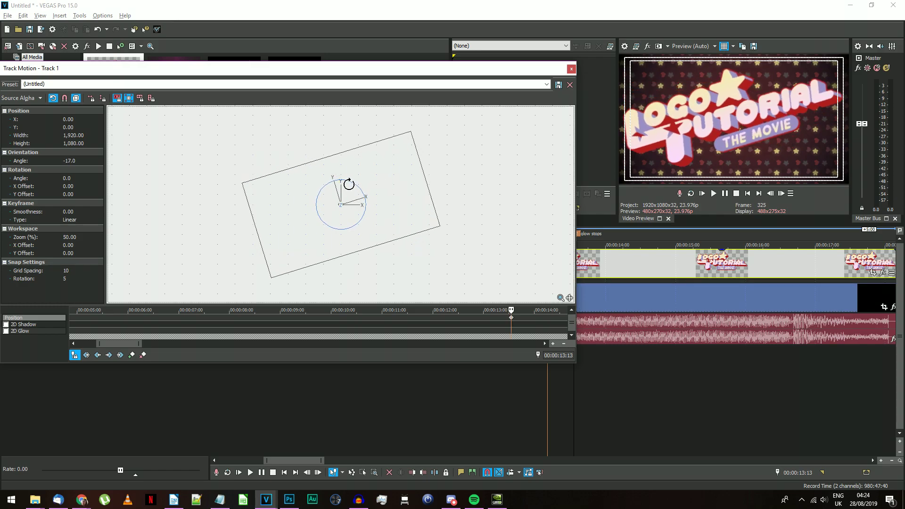
{"action": "left_click_drag", "start_coordinate": [416, 133], "coordinate": [404, 139]}
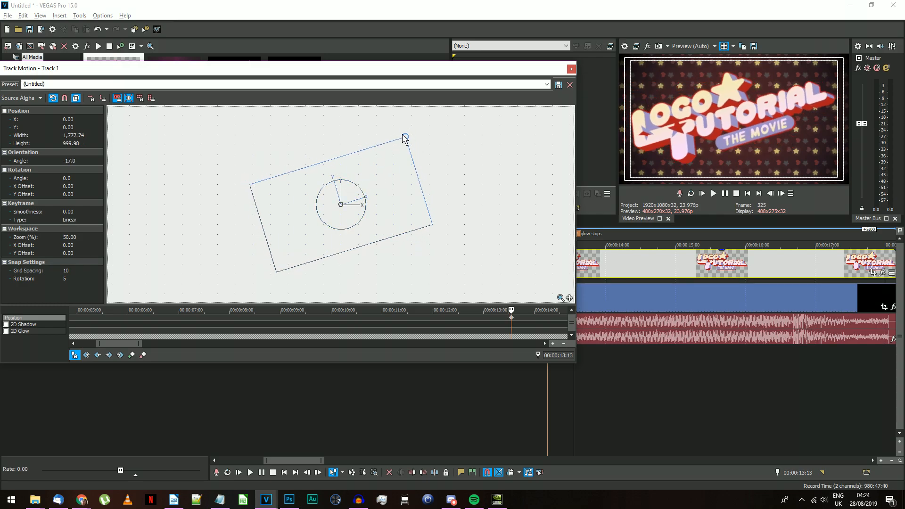
{"action": "left_click_drag", "start_coordinate": [404, 138], "coordinate": [385, 152]}
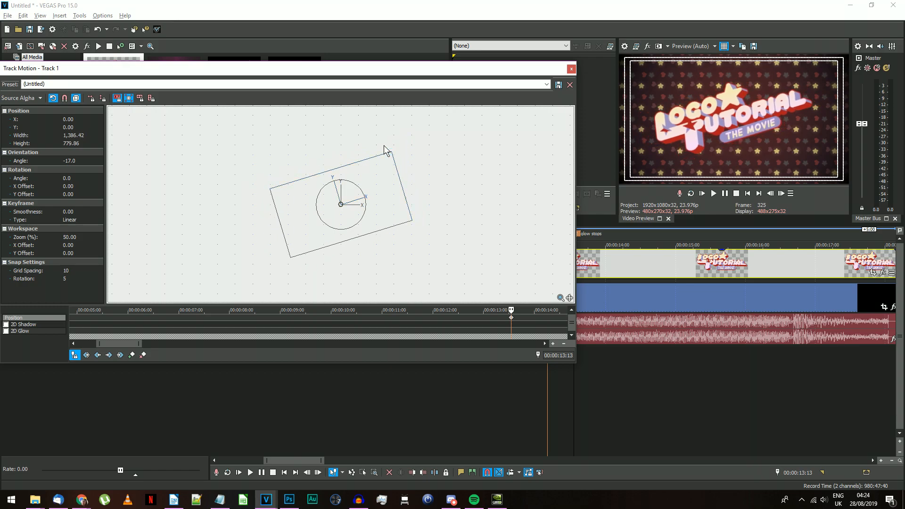
{"action": "right_click", "coordinate": [510, 318]}
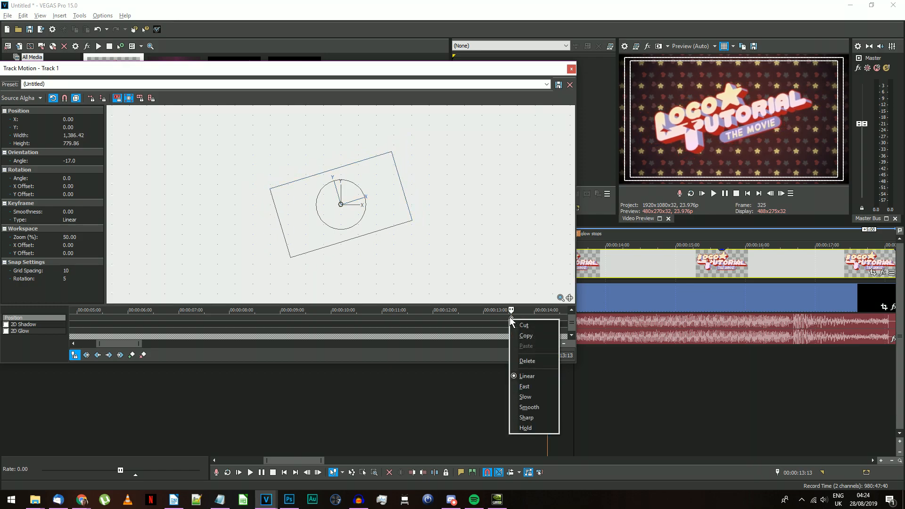
{"action": "left_click", "coordinate": [549, 381]}
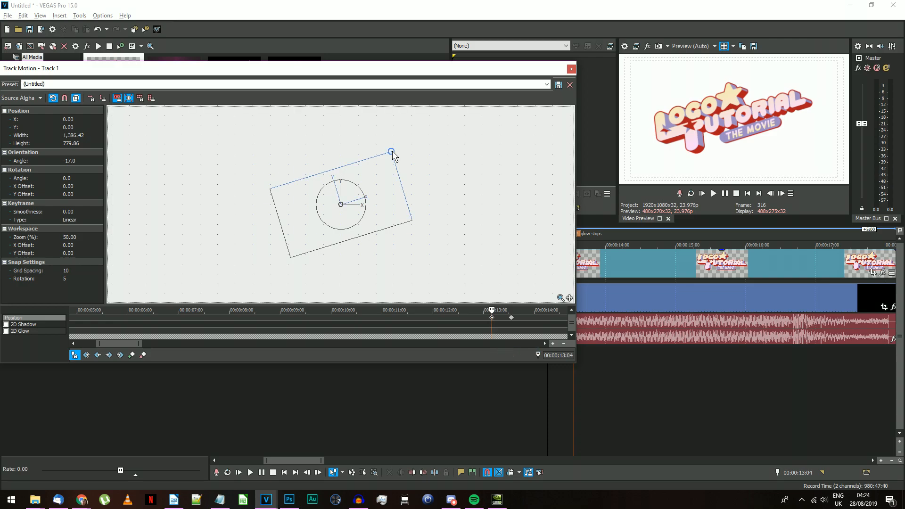
Add an oversized starting keyframe with Fast easing, then close Track Motion
{"action": "left_click_drag", "start_coordinate": [391, 151], "coordinate": [421, 118]}
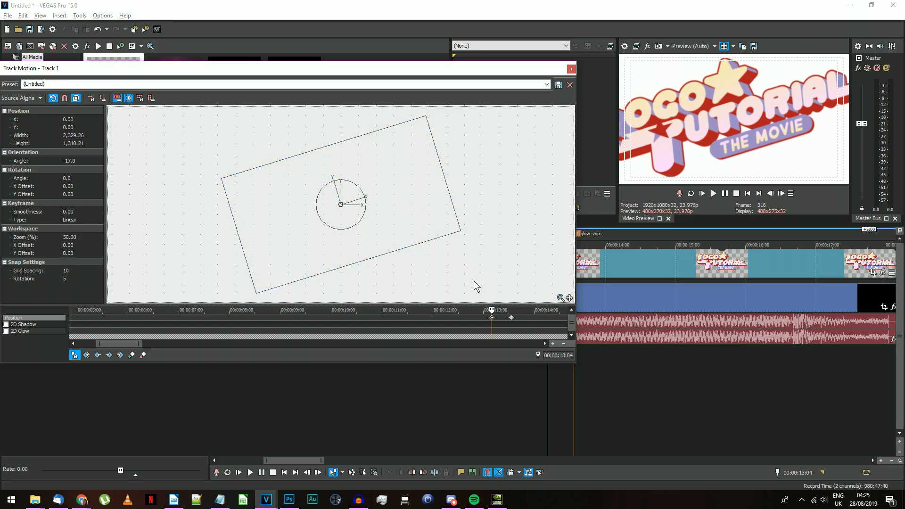
{"action": "right_click", "coordinate": [492, 317]}
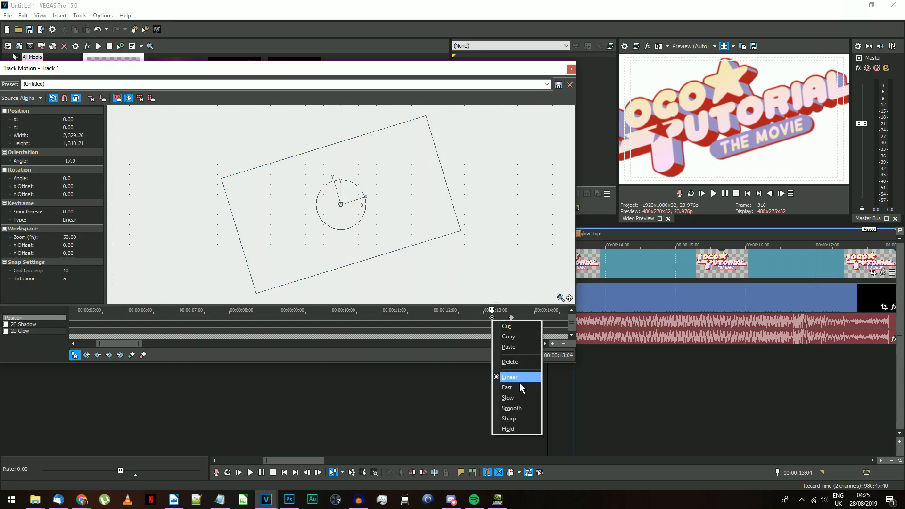
{"action": "left_click", "coordinate": [507, 387]}
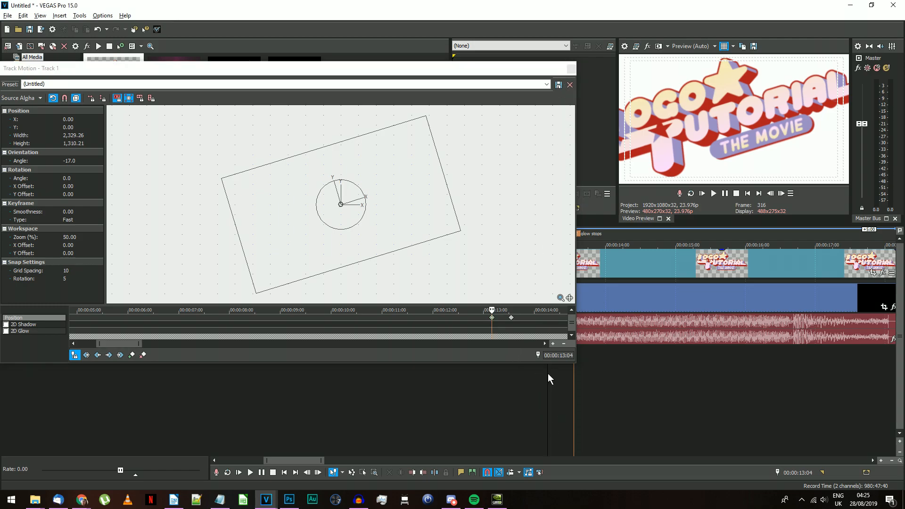
{"action": "left_click", "coordinate": [713, 194]}
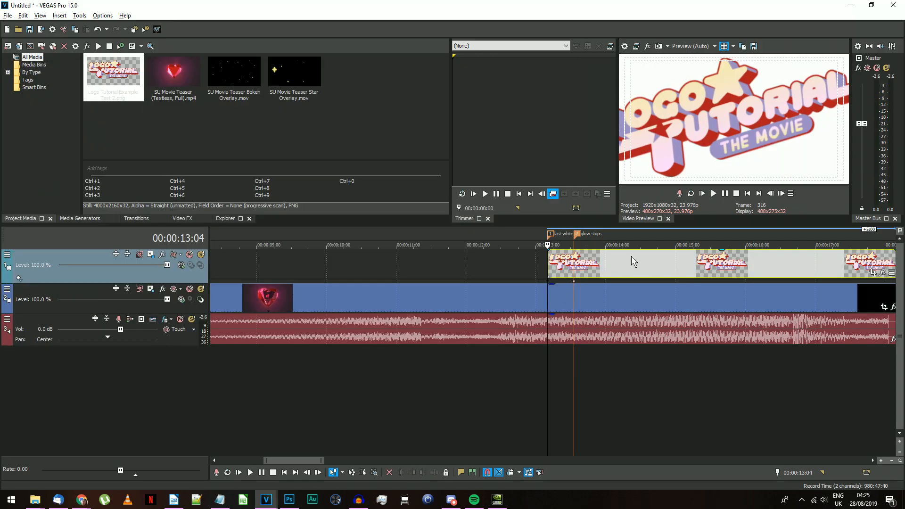
Add VEGAS Levels and VEGAS Glow to the logo event's Video Event FX chain
{"action": "right_click", "coordinate": [634, 261]}
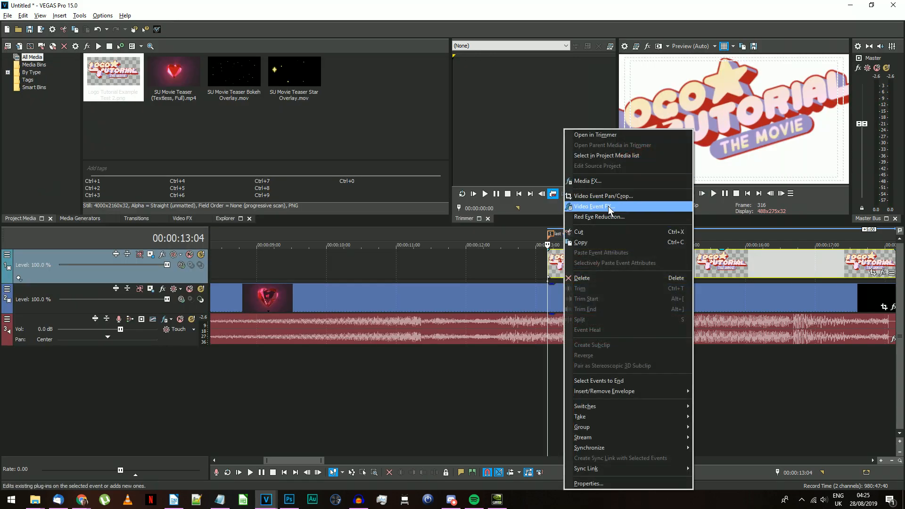
{"action": "left_click", "coordinate": [594, 207]}
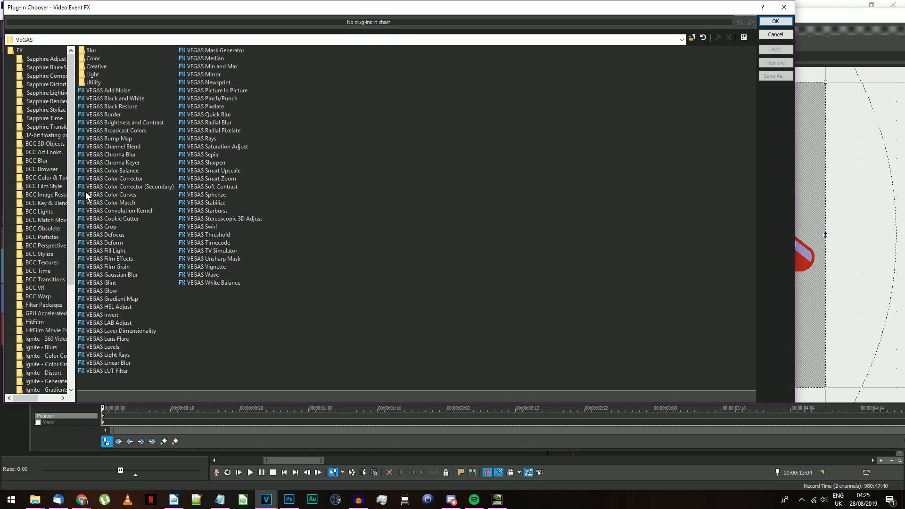
{"action": "mouse_move", "coordinate": [117, 340]}
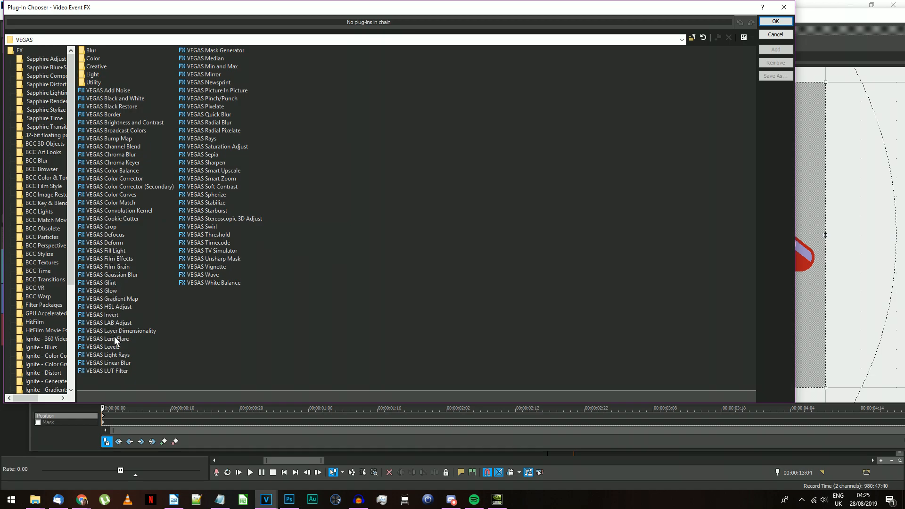
{"action": "left_click", "coordinate": [102, 346]}
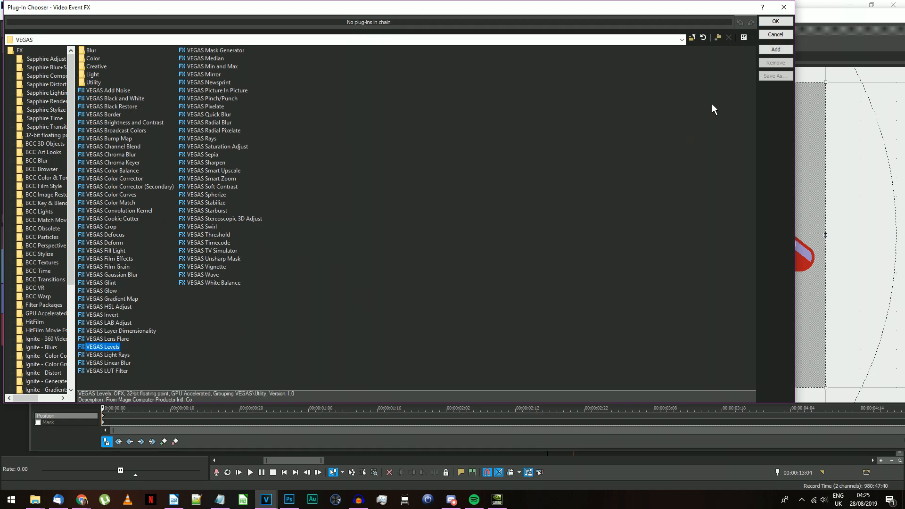
{"action": "left_click", "coordinate": [776, 49]}
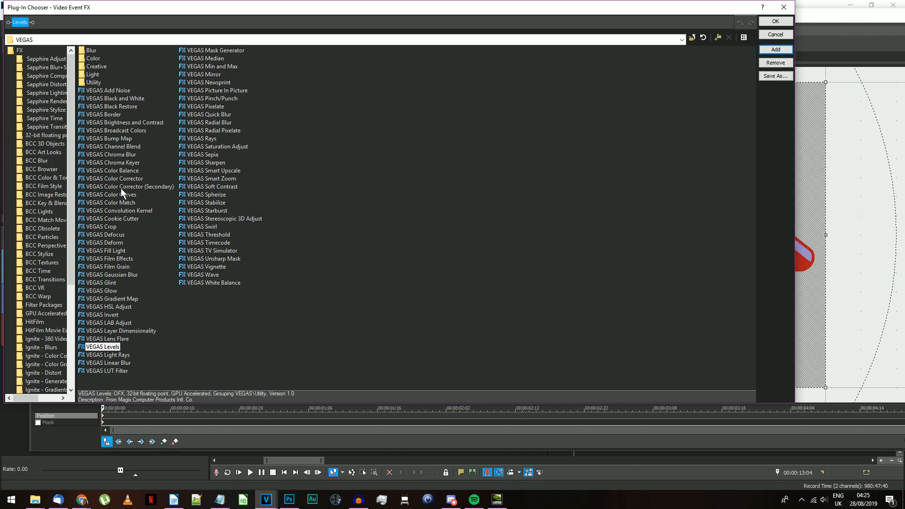
{"action": "left_click", "coordinate": [101, 290]}
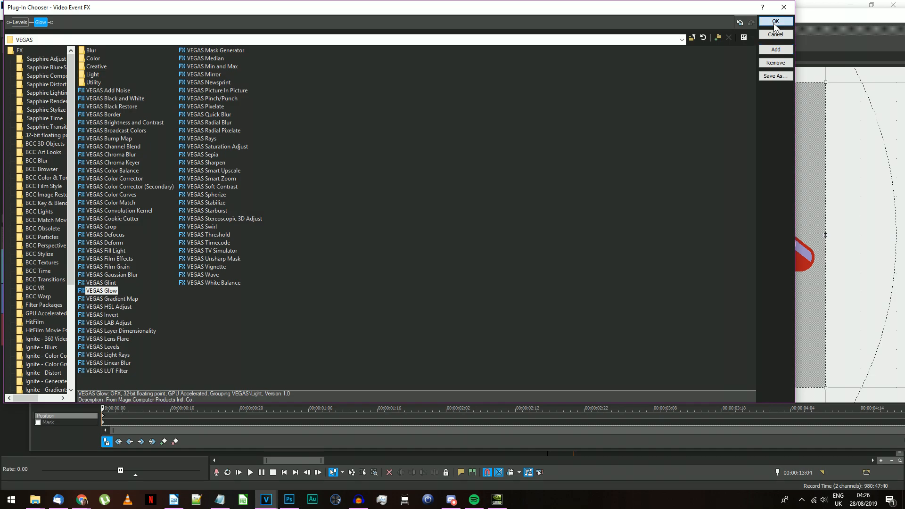
{"action": "left_click", "coordinate": [775, 21]}
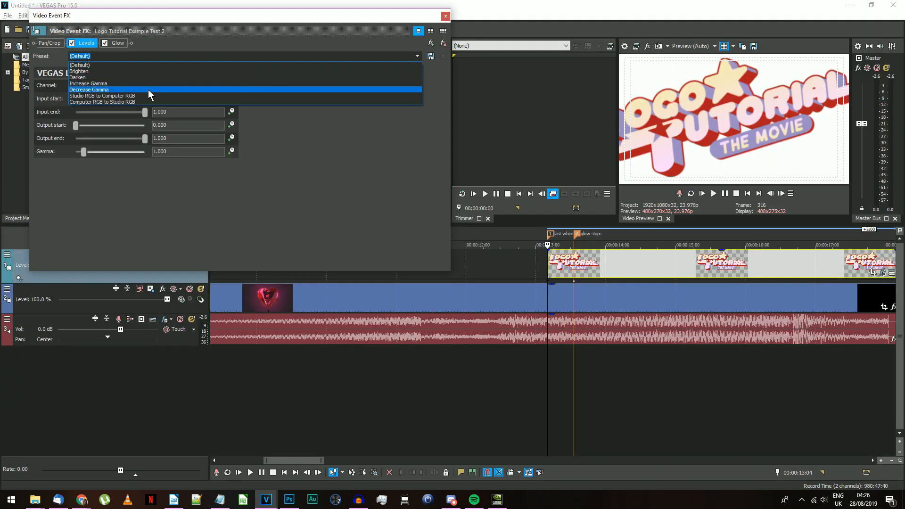
Apply the Computer RGB to Studio RGB Levels preset and enter Glow values 0.1 and 0.8
{"action": "left_click", "coordinate": [101, 101]}
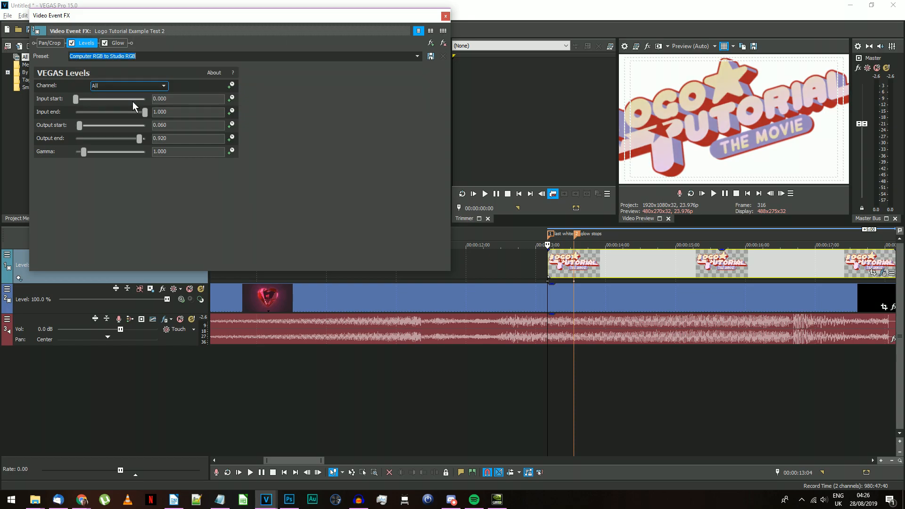
{"action": "mouse_move", "coordinate": [37, 8]}
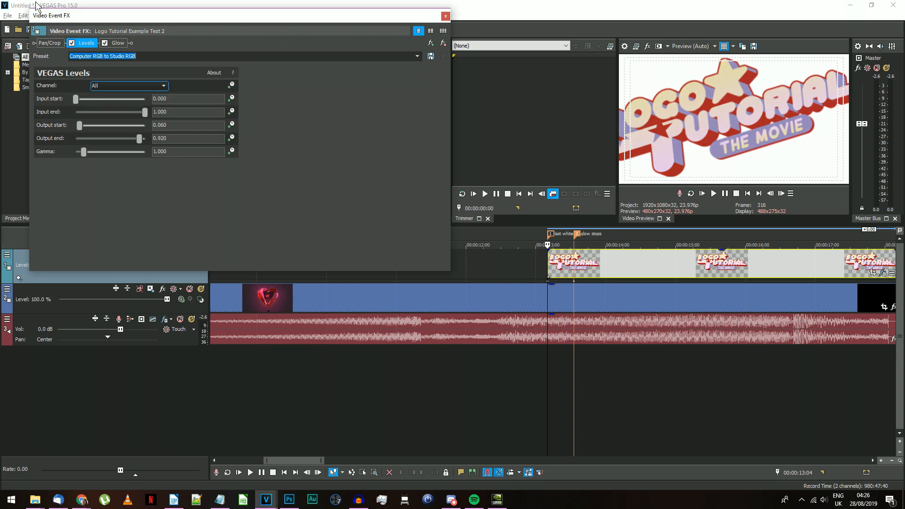
{"action": "left_click", "coordinate": [115, 42]}
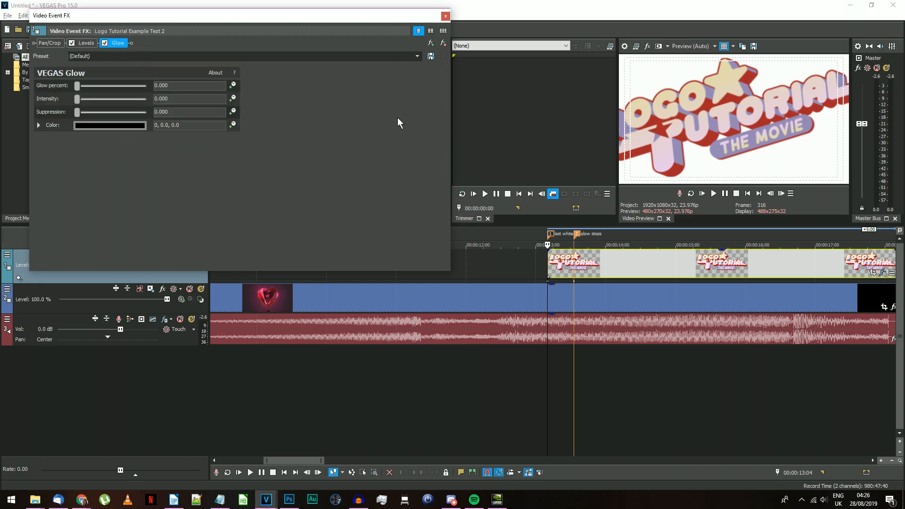
{"action": "mouse_move", "coordinate": [392, 126]}
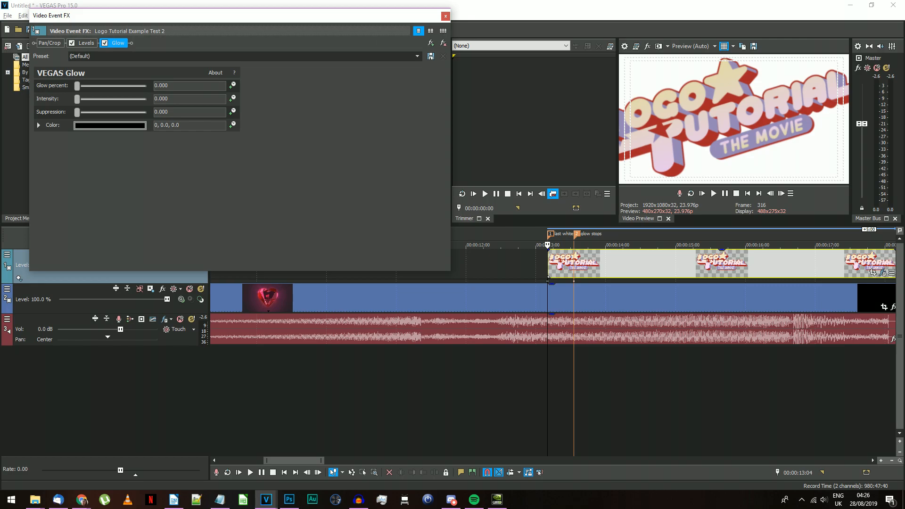
{"action": "type", "text": "0.1"}
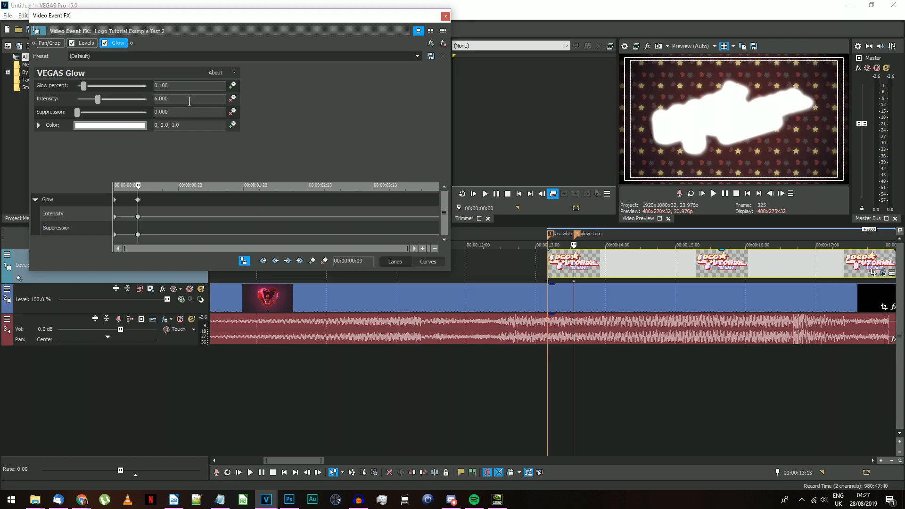
{"action": "type", "text": "0.8"}
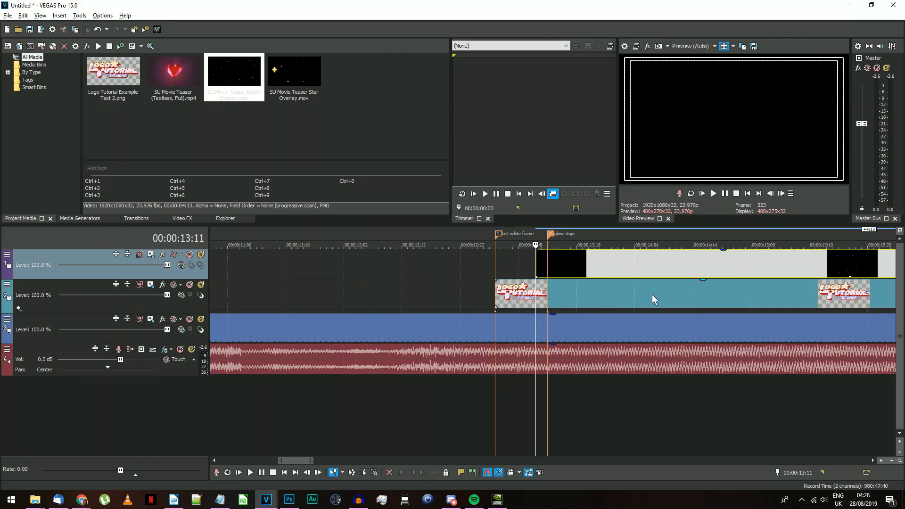
Set the bokeh overlay's alpha channel to Premultiplied and its track compositing to Dodge
{"action": "scroll", "scroll_direction": "right", "scroll_amount": 3}
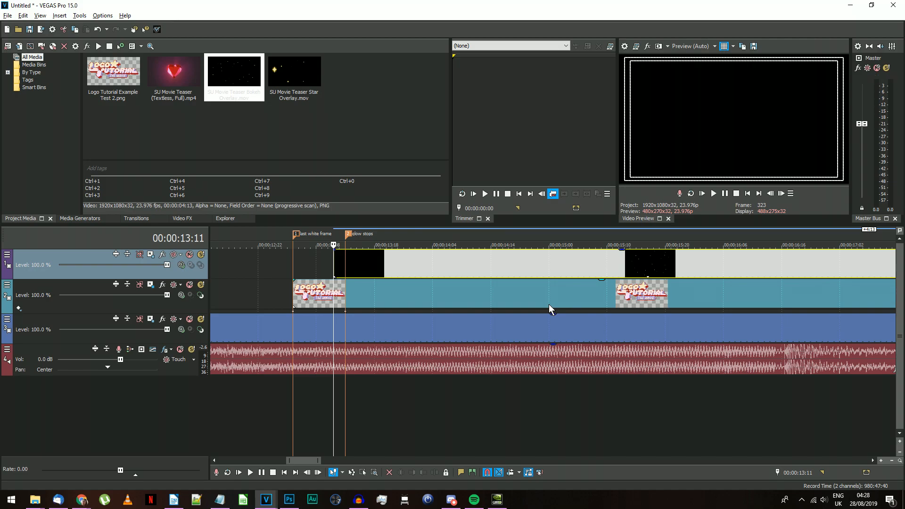
{"action": "right_click", "coordinate": [397, 266]}
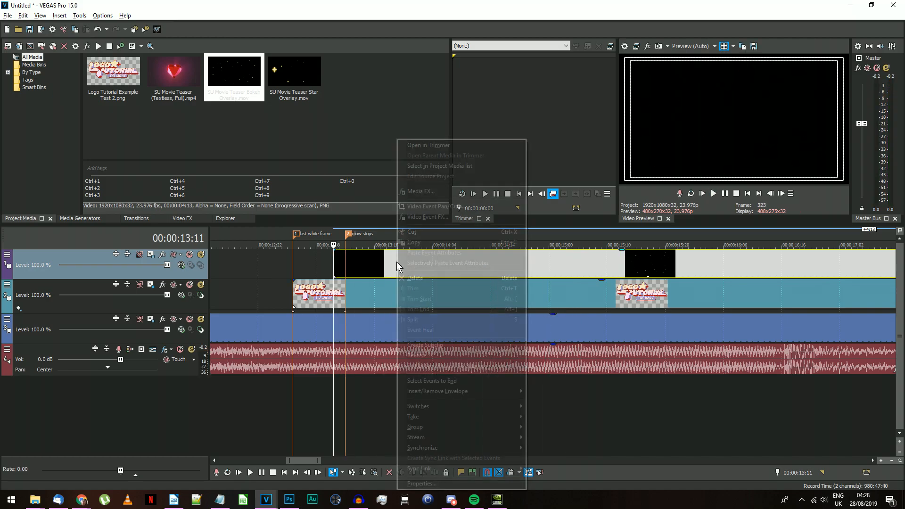
{"action": "left_click", "coordinate": [423, 483]}
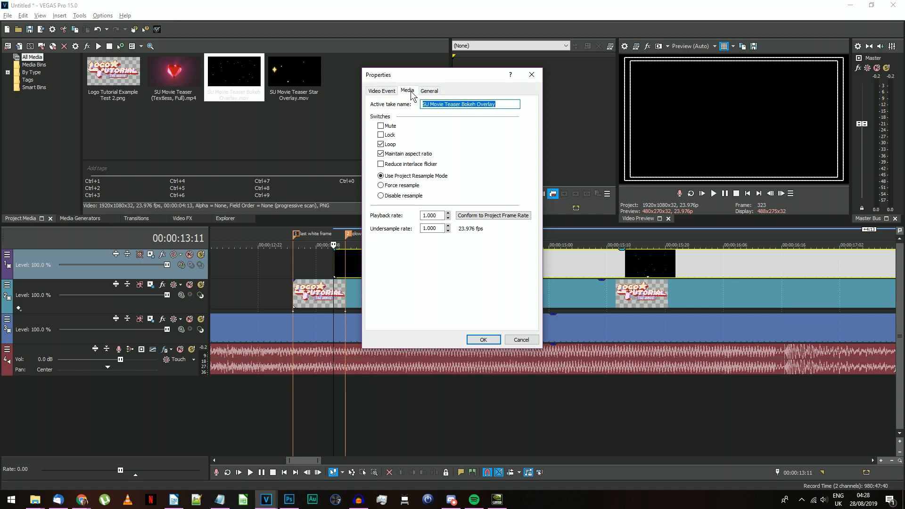
{"action": "left_click", "coordinate": [407, 90]}
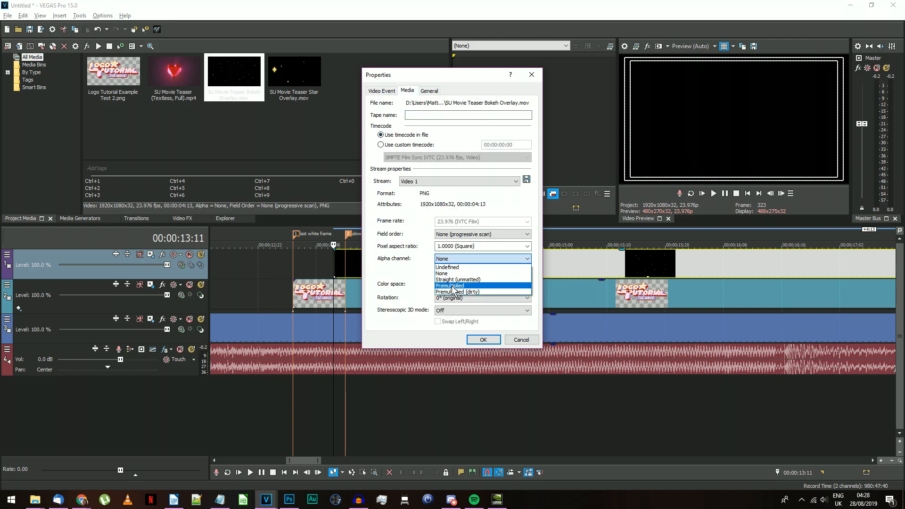
{"action": "left_click", "coordinate": [449, 285]}
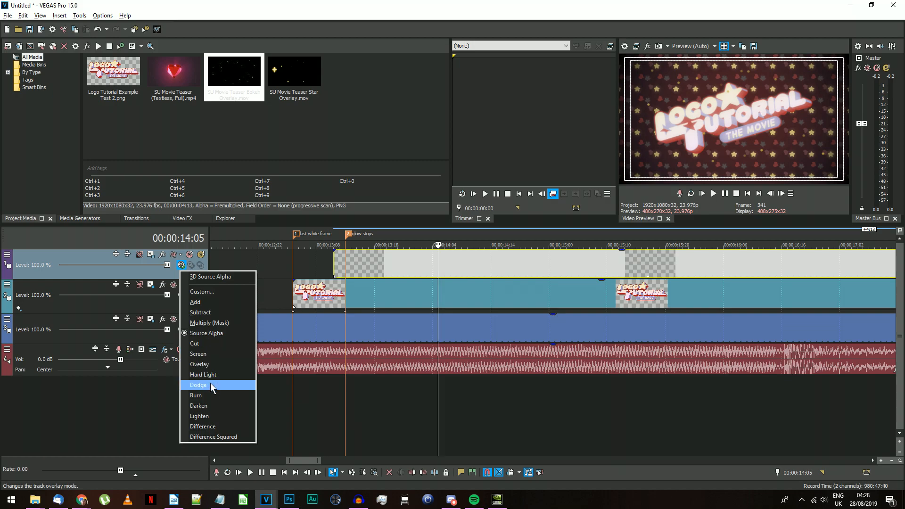
{"action": "left_click", "coordinate": [198, 385]}
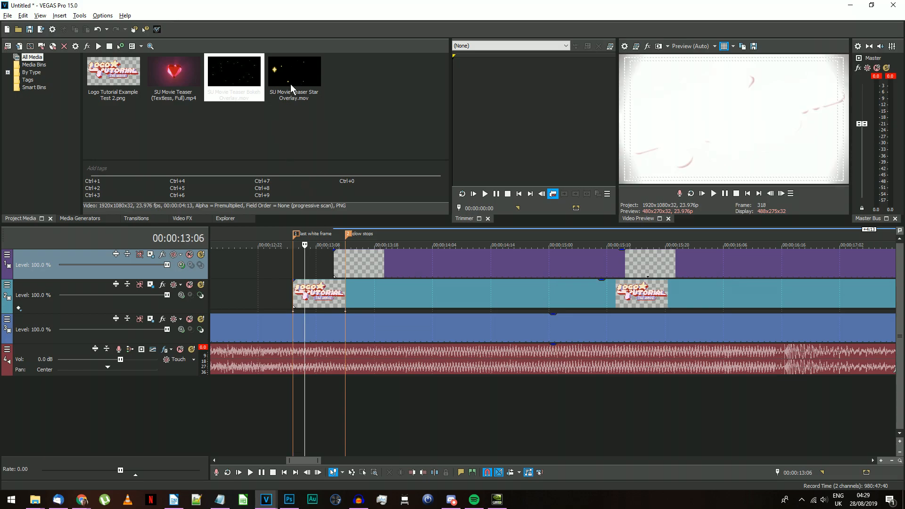
Set the SU Movie Teaser Star Overlay clip's alpha channel to Premultiplied
{"action": "left_click", "coordinate": [294, 70]}
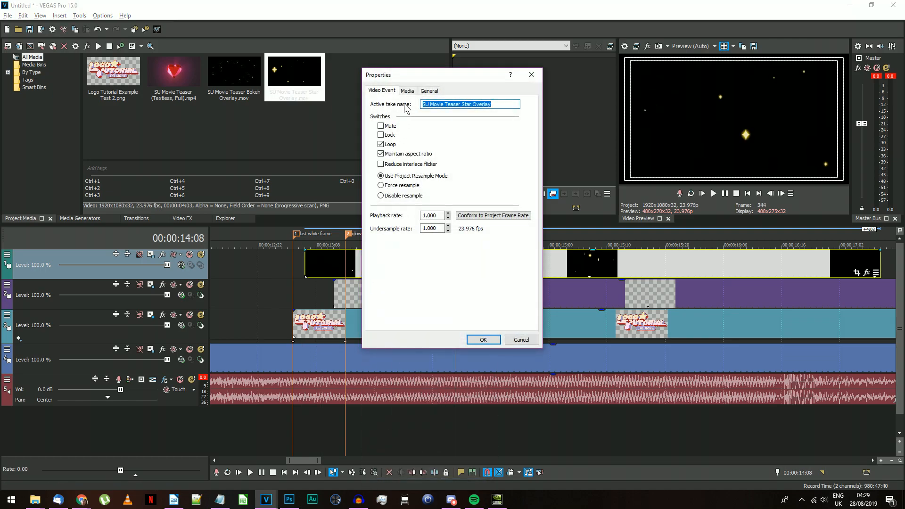
{"action": "left_click", "coordinate": [407, 90]}
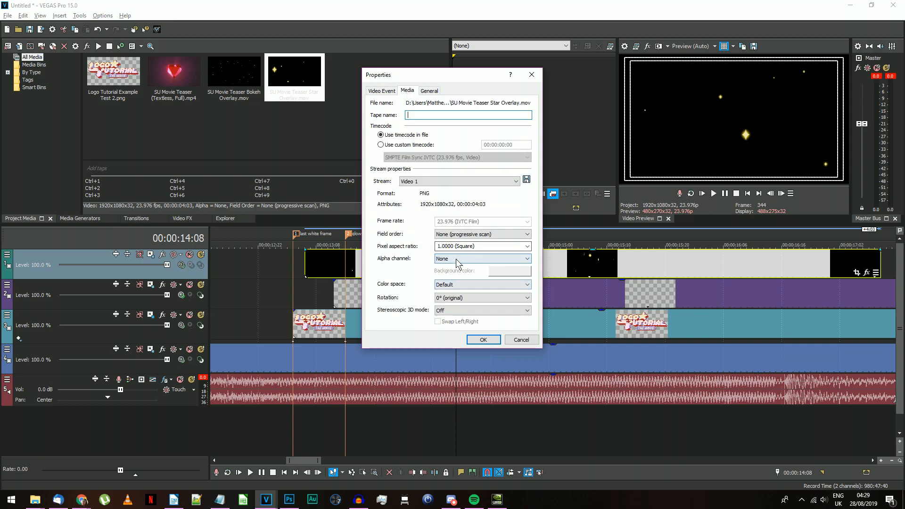
{"action": "left_click", "coordinate": [482, 258]}
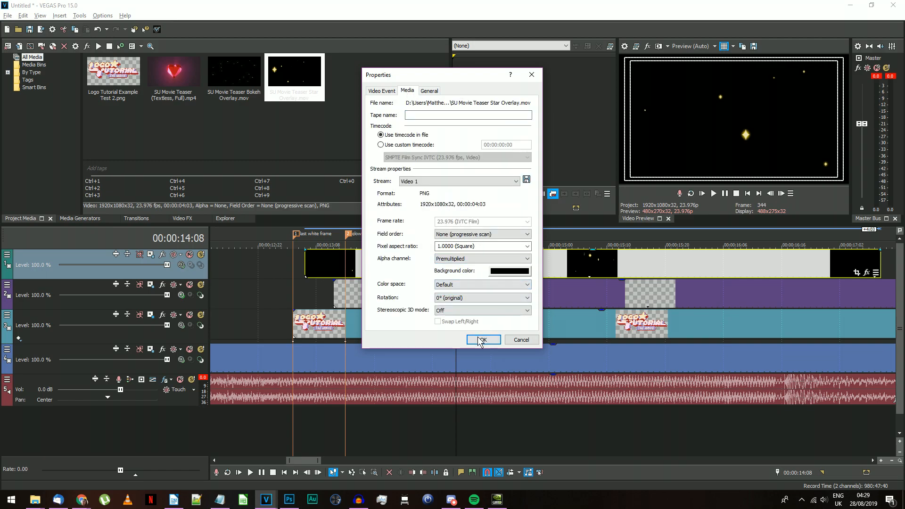
{"action": "left_click", "coordinate": [483, 340]}
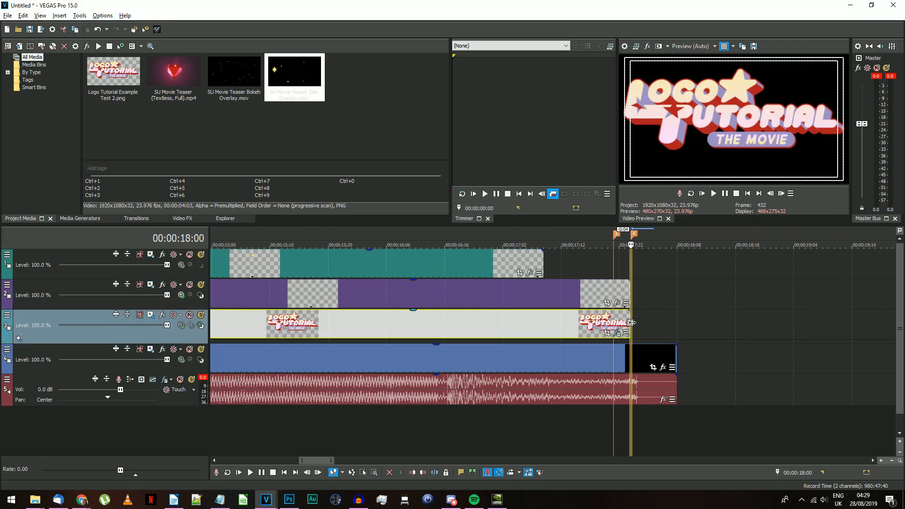
Add other words loog done.png across time onto the replacing logo track
{"action": "right_click", "coordinate": [28, 265]}
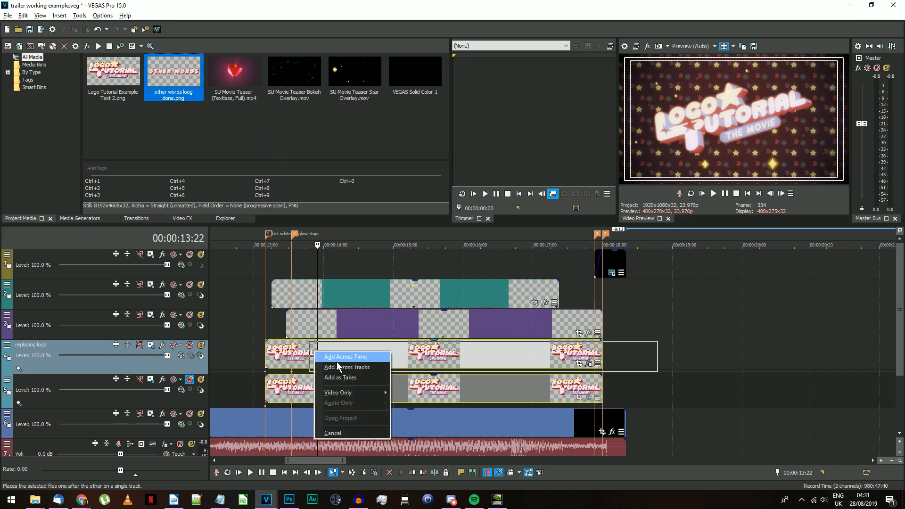
{"action": "left_click", "coordinate": [345, 356]}
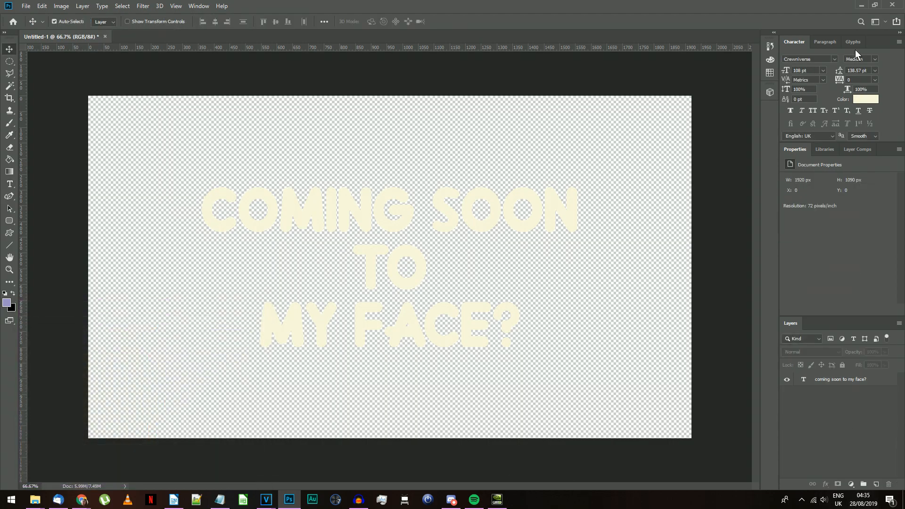
Switch from Photoshop back to the VEGAS Pro window
{"action": "left_click", "coordinate": [265, 499]}
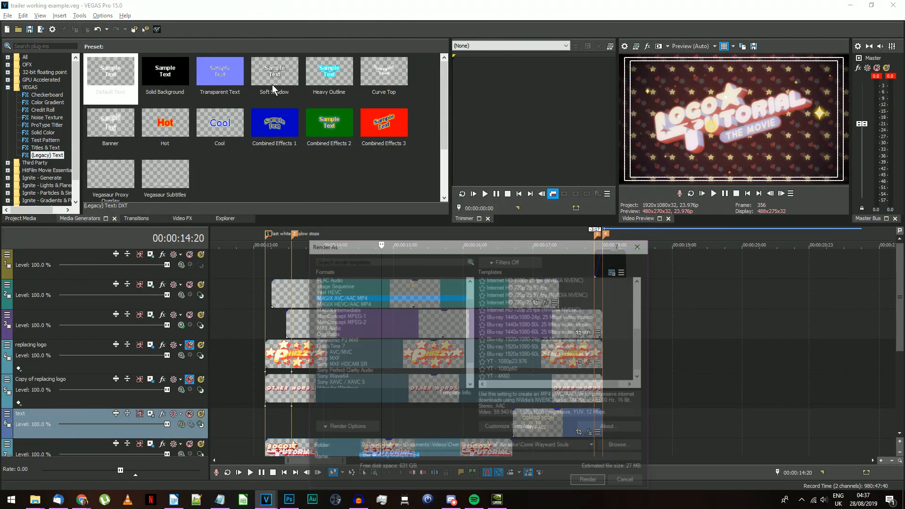
Choose MAGIX AVC/AAC MP4 with the YT 1080p 23.976 template, saving to the logo tutorial folder
{"action": "left_click", "coordinate": [594, 447]}
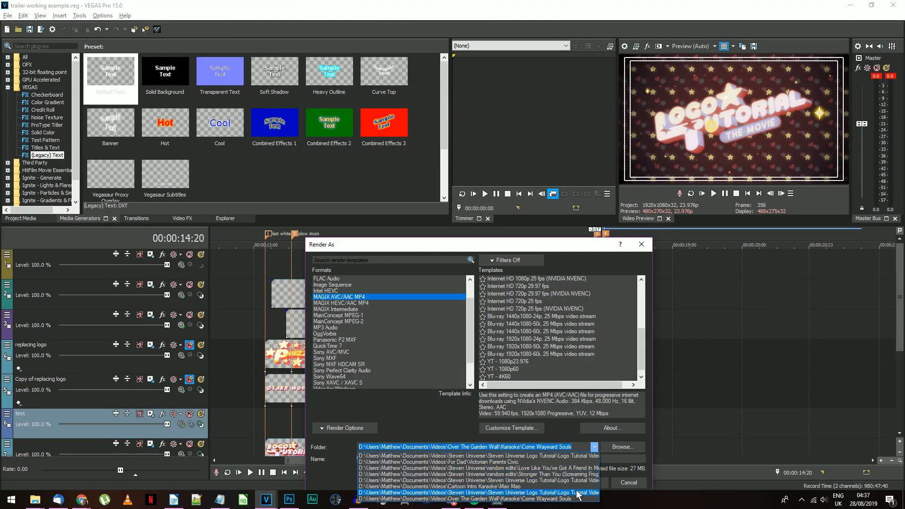
{"action": "left_click", "coordinate": [476, 499]}
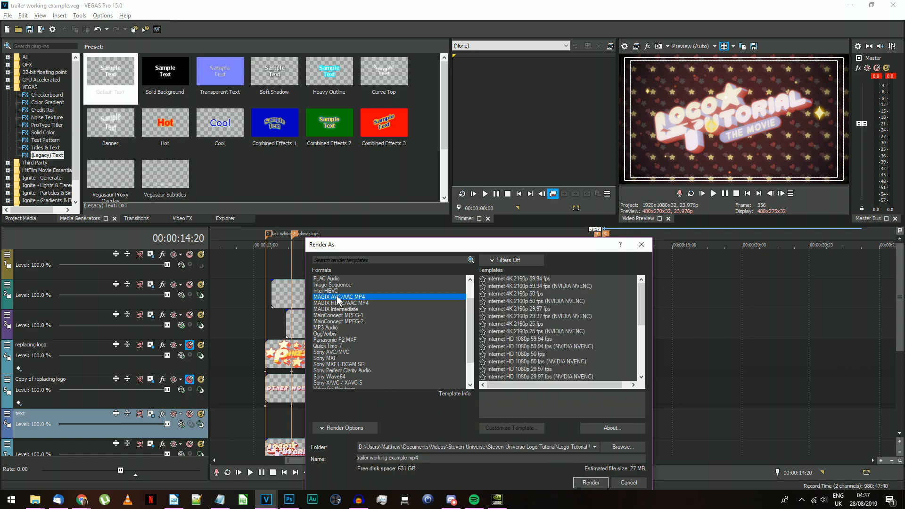
{"action": "scroll", "scroll_direction": "down", "scroll_amount": 3}
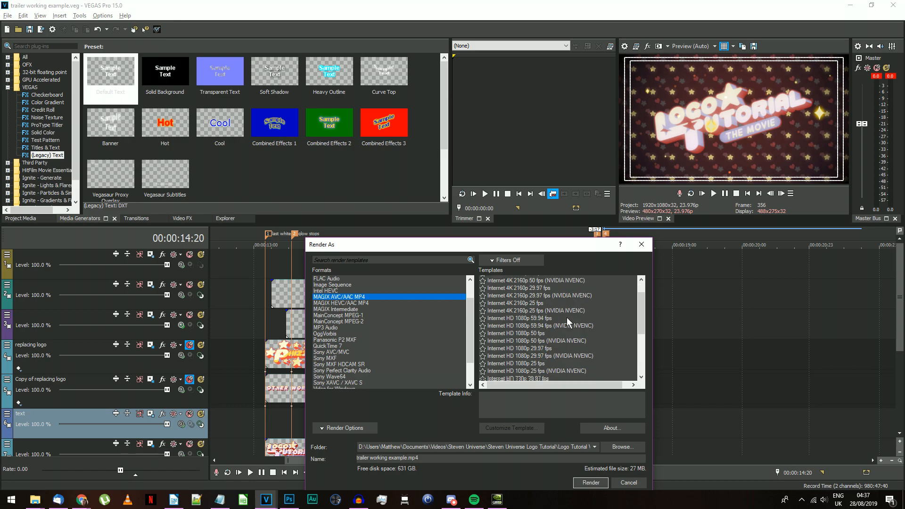
{"action": "scroll", "scroll_direction": "down", "scroll_amount": 3}
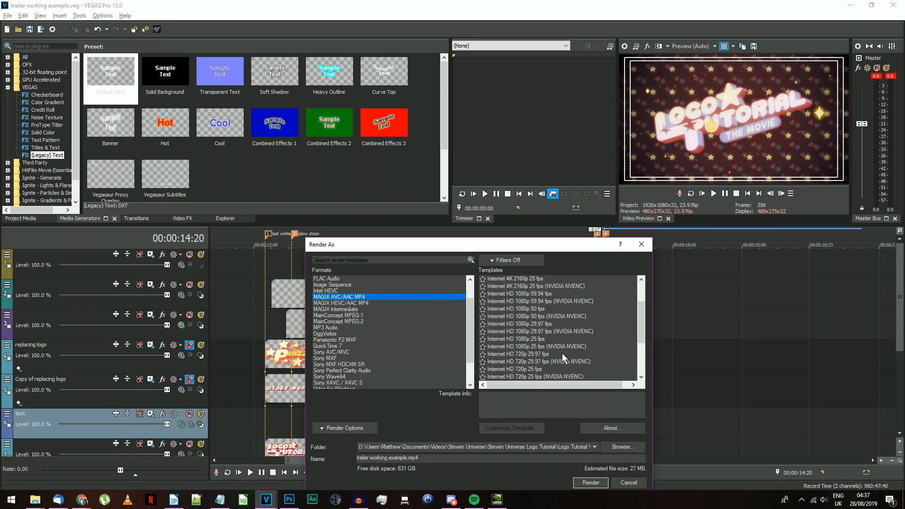
{"action": "left_click", "coordinate": [514, 354]}
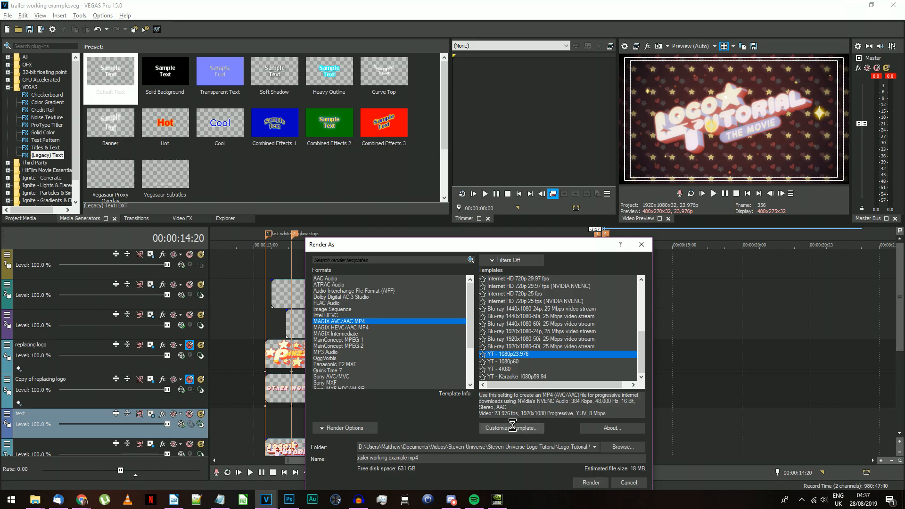
Review the template's custom encoding settings, including audio, and start the render
{"action": "left_click", "coordinate": [512, 428]}
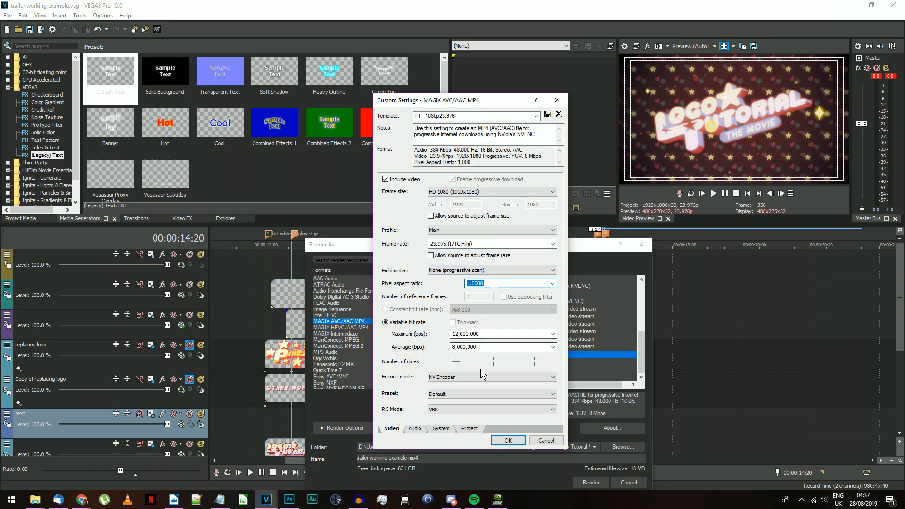
{"action": "left_click", "coordinate": [415, 429]}
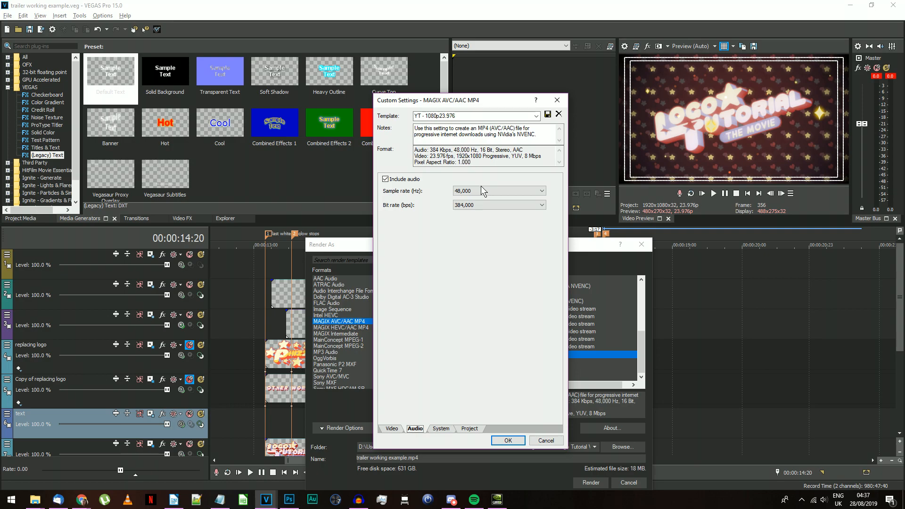
{"action": "left_click", "coordinate": [392, 429]}
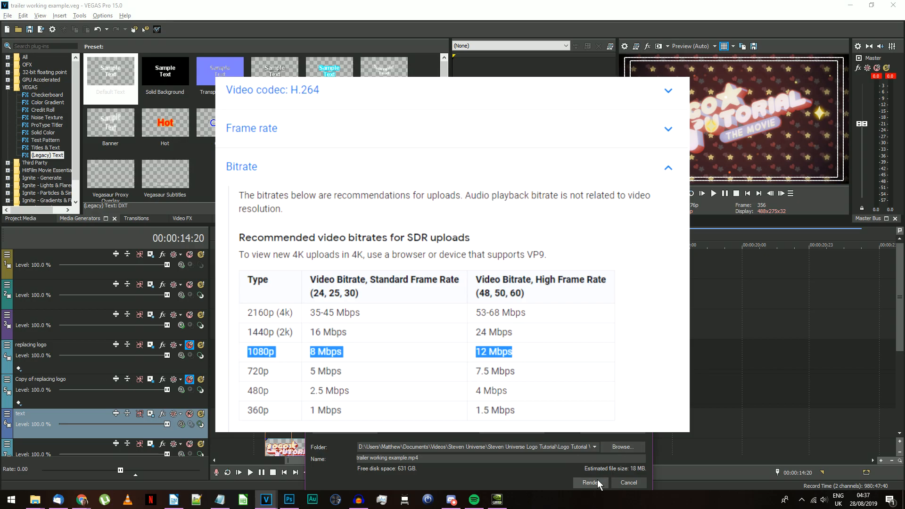
{"action": "left_click", "coordinate": [288, 499]}
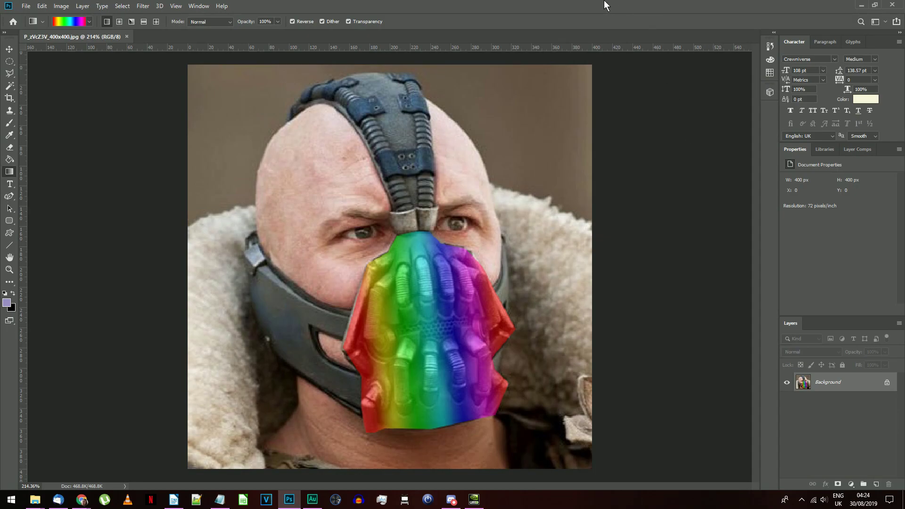
Open Logo Tutorial Example Test 2.png from the Logo Tutorial Example folder in Photoshop
{"action": "left_click", "coordinate": [35, 499]}
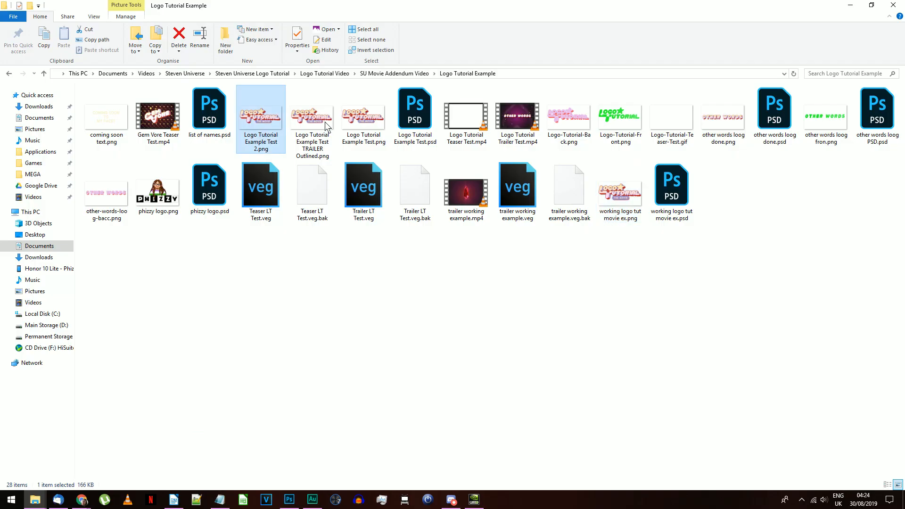
{"action": "double_click", "coordinate": [260, 111]}
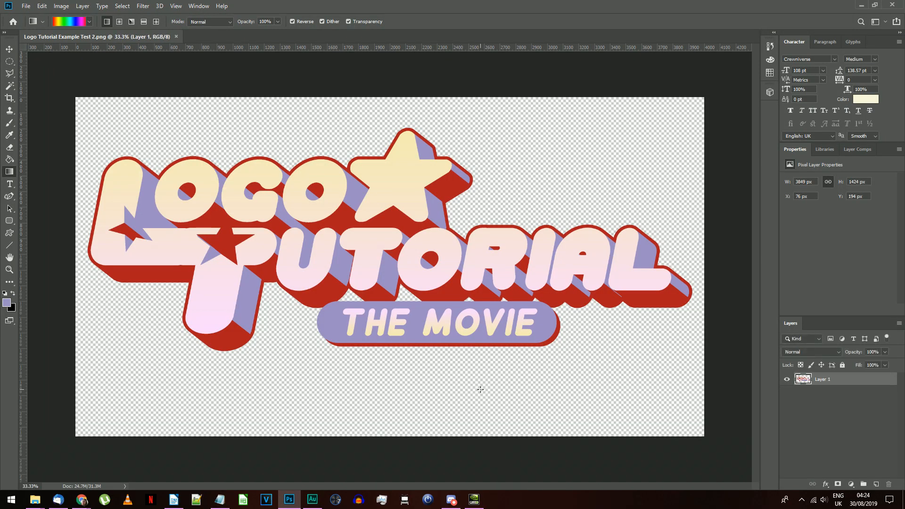
{"action": "mouse_move", "coordinate": [247, 150]}
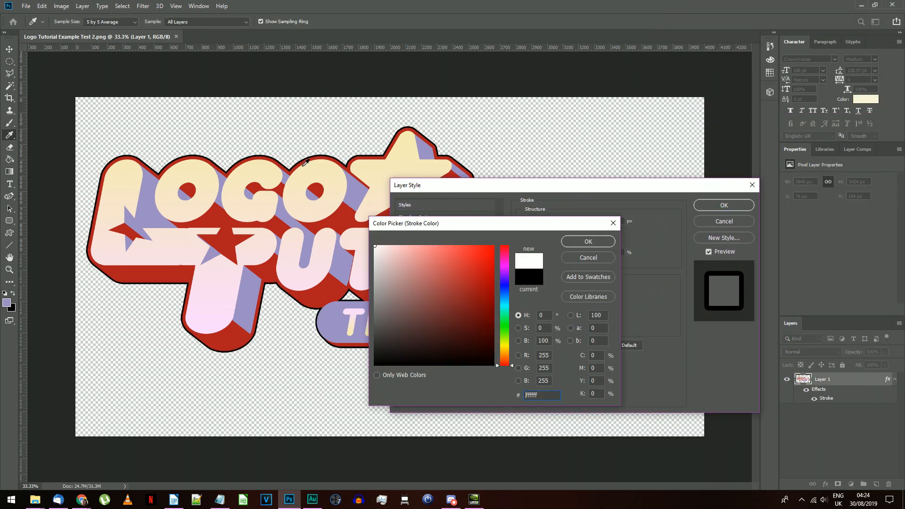
Confirm the white Stroke outline, adjust the Canvas Size, and return to VEGAS Pro
{"action": "left_click", "coordinate": [587, 241]}
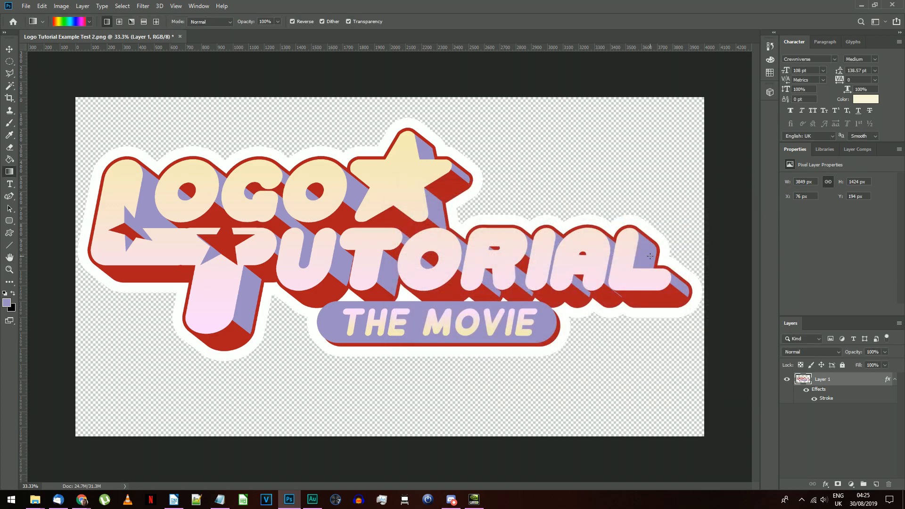
{"action": "mouse_move", "coordinate": [718, 286]}
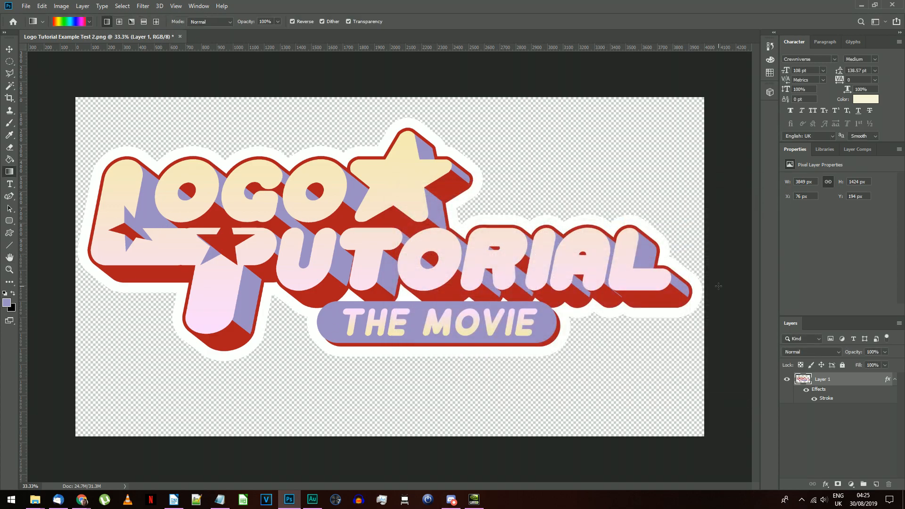
{"action": "left_click", "coordinate": [60, 6]}
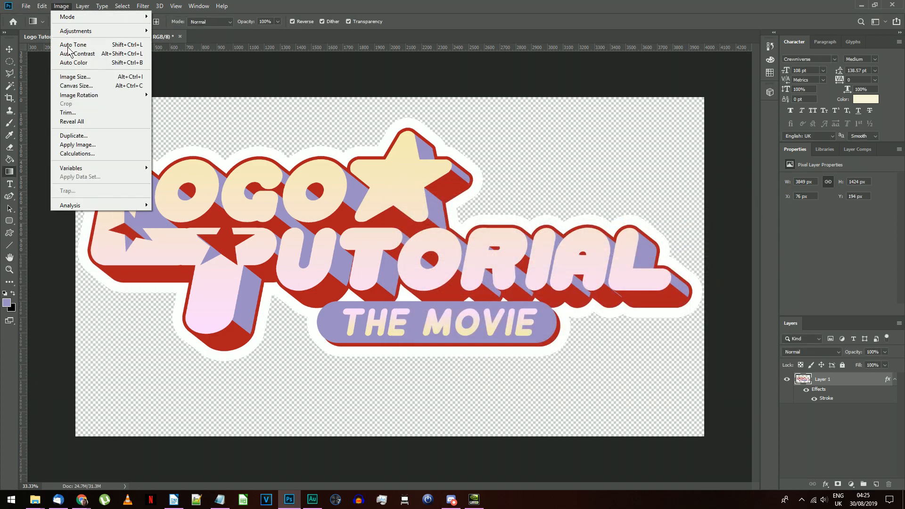
{"action": "left_click", "coordinate": [77, 85]}
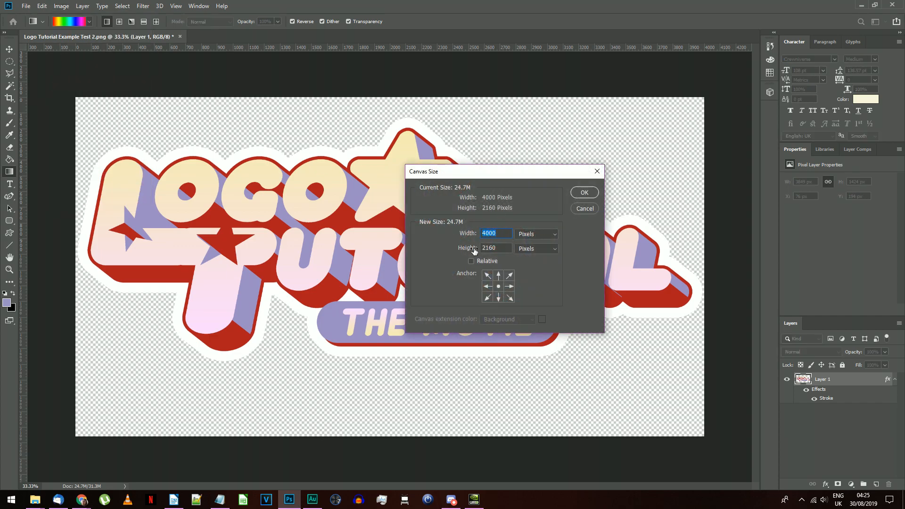
{"action": "left_click", "coordinate": [584, 192]}
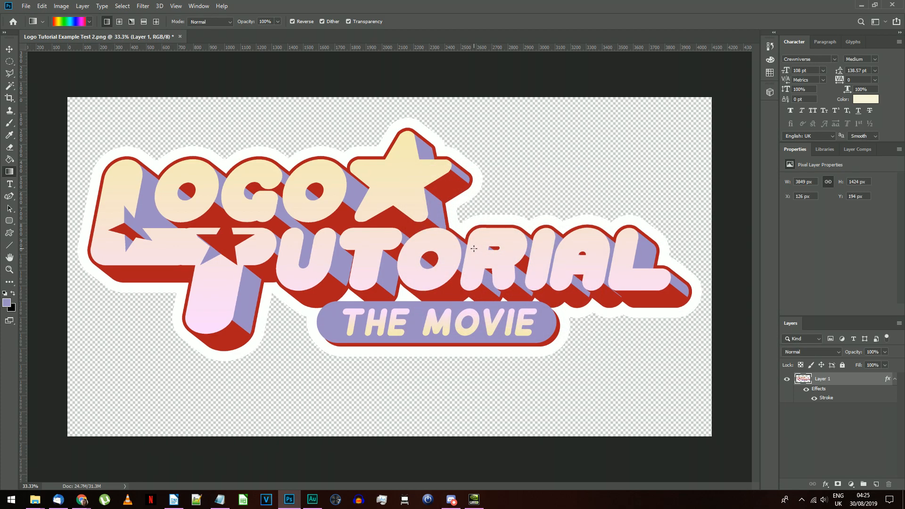
{"action": "left_click", "coordinate": [25, 6]}
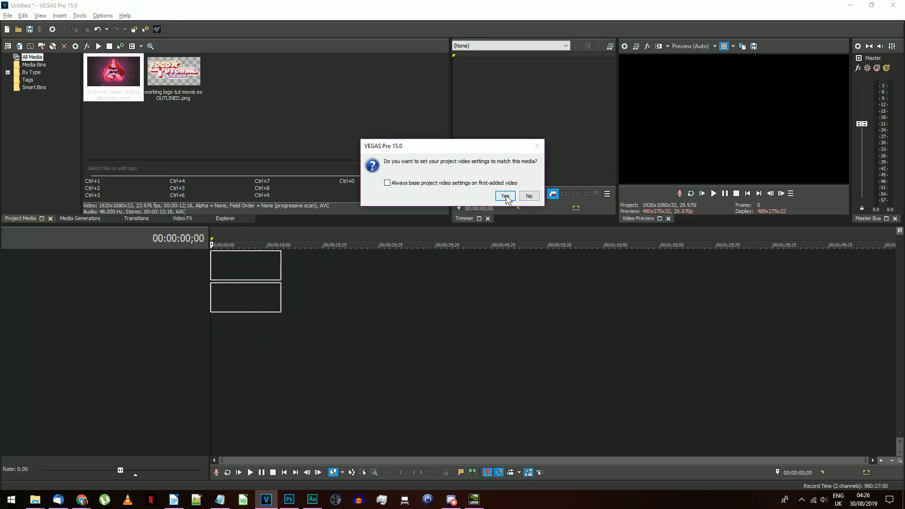
Match project settings to the trailer clip and place the outlined logo on a track above
{"action": "left_click", "coordinate": [505, 196]}
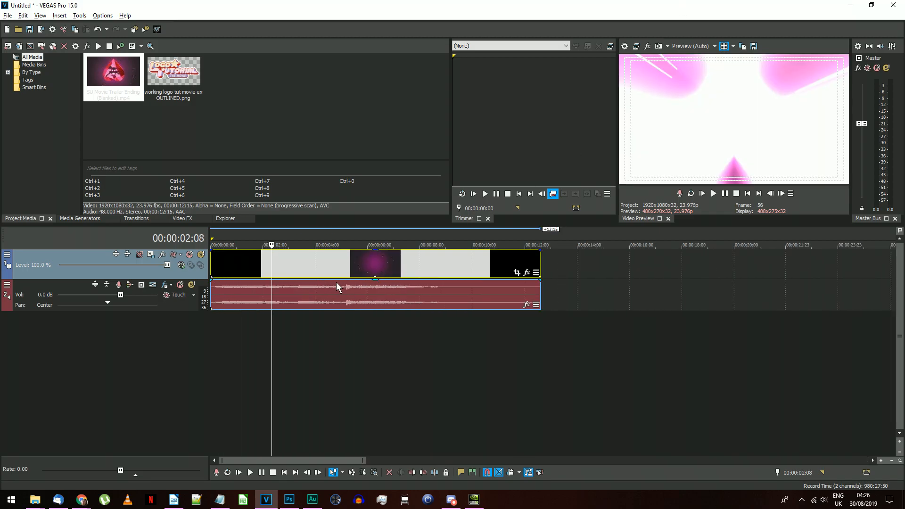
{"action": "mouse_move", "coordinate": [337, 285]}
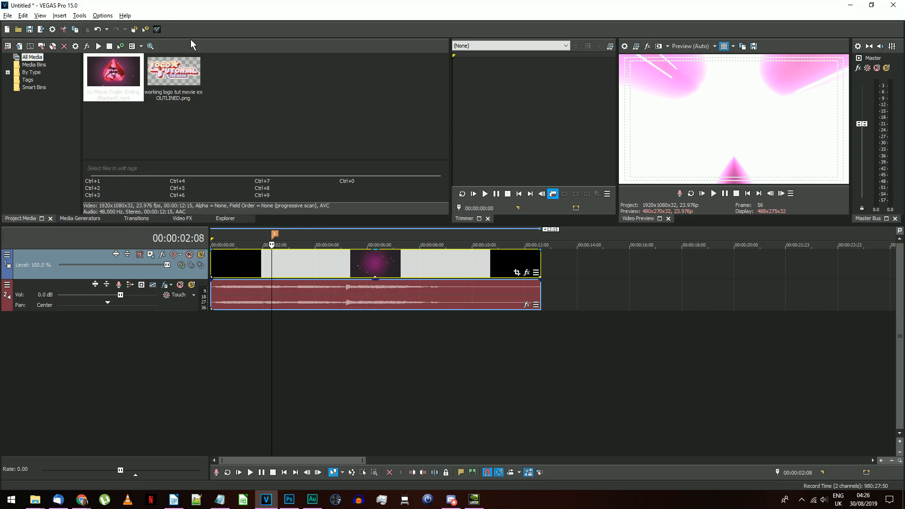
{"action": "left_click_drag", "start_coordinate": [174, 70], "coordinate": [300, 262]}
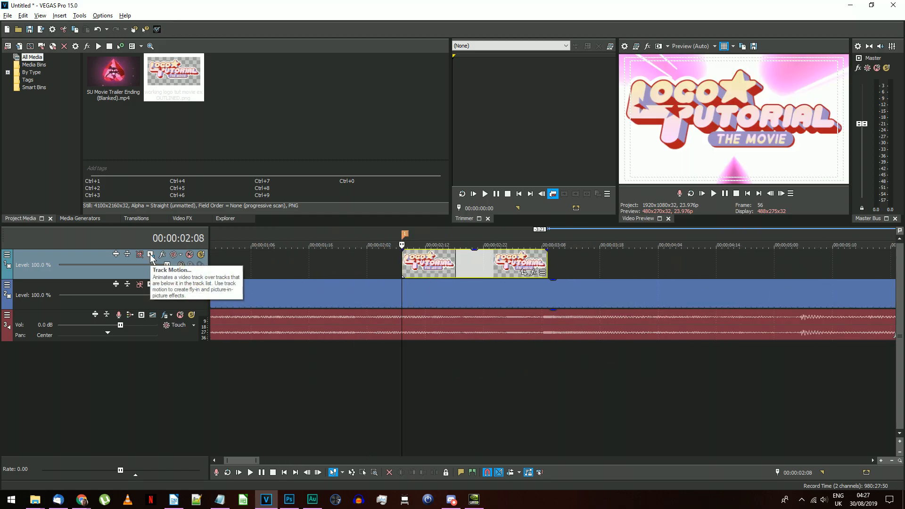
Add a Track Motion keyframe shrinking the logo later, and change that keyframe's interpolation
{"action": "left_click", "coordinate": [150, 254]}
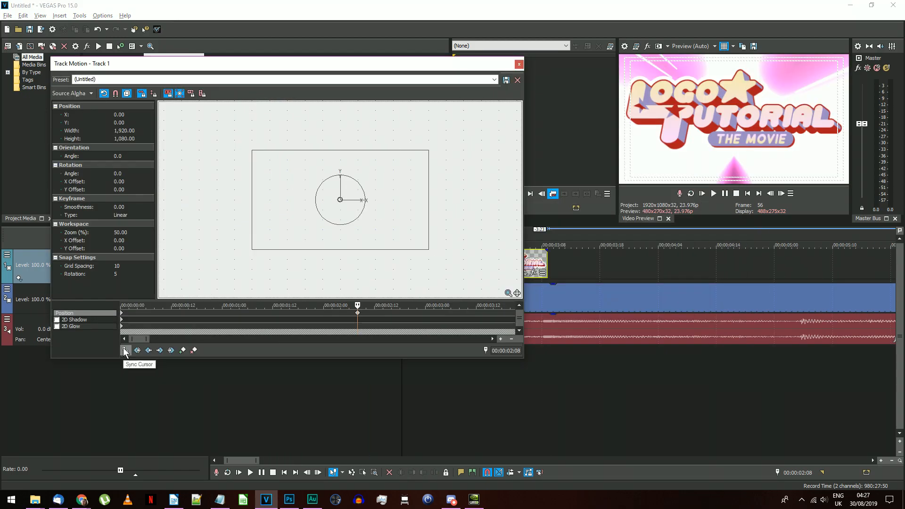
{"action": "left_click_drag", "start_coordinate": [428, 152], "coordinate": [378, 177]}
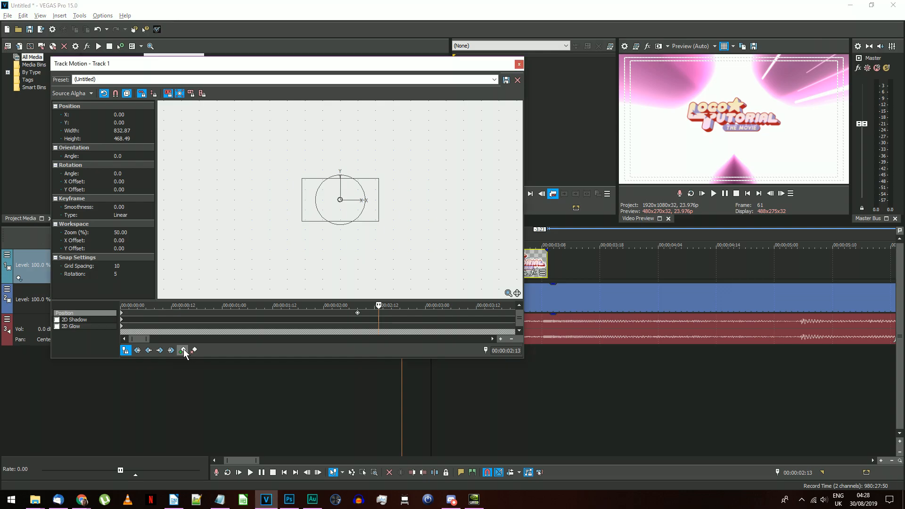
{"action": "right_click", "coordinate": [357, 313]}
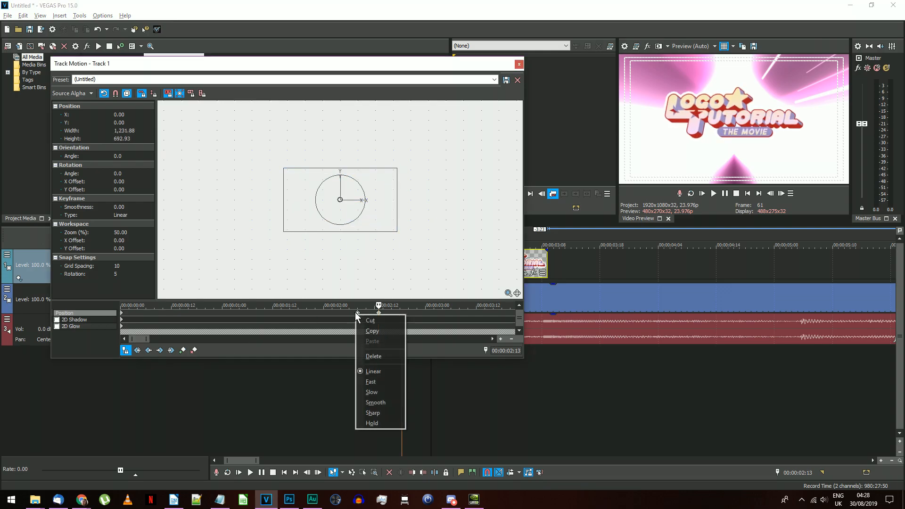
{"action": "left_click", "coordinate": [381, 384]}
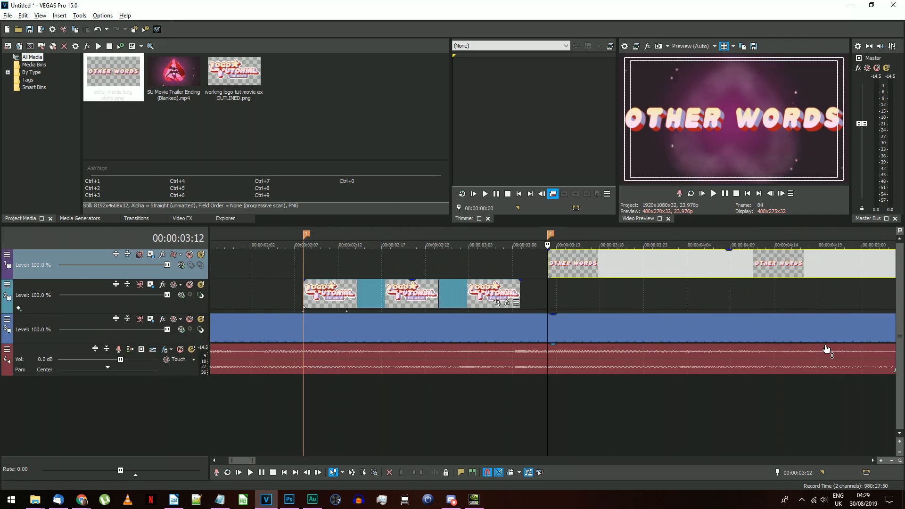
Keyframe the OTHER WORDS pan/crop size at start and end so it zooms in
{"action": "scroll", "scroll_direction": "right", "scroll_amount": 3}
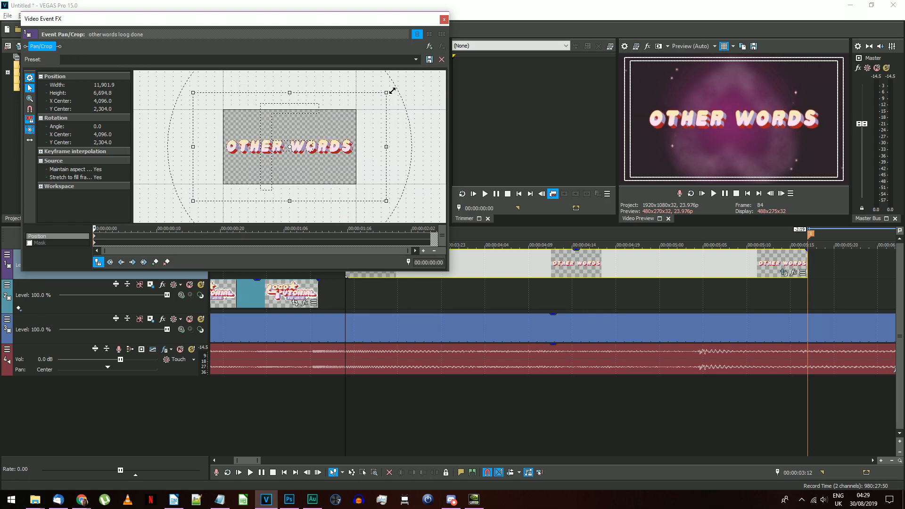
{"action": "left_click_drag", "start_coordinate": [385, 92], "coordinate": [416, 75]}
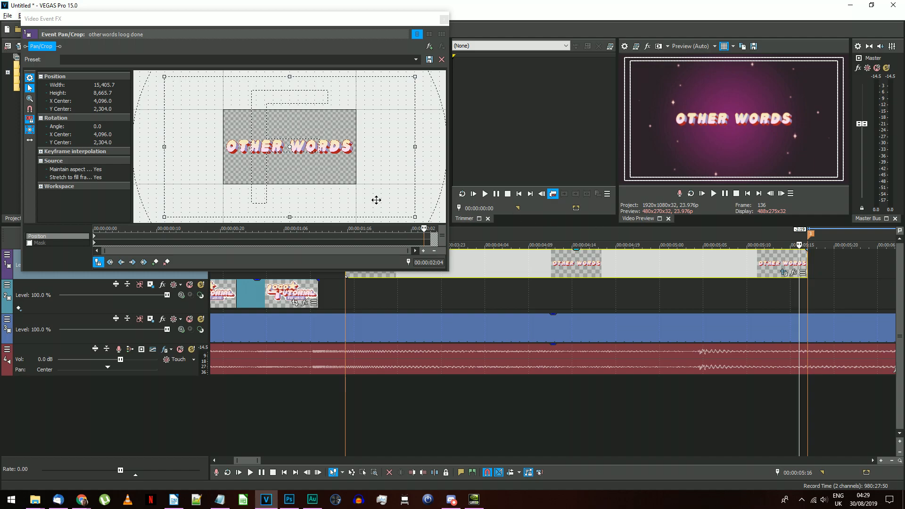
{"action": "left_click_drag", "start_coordinate": [414, 76], "coordinate": [365, 104]}
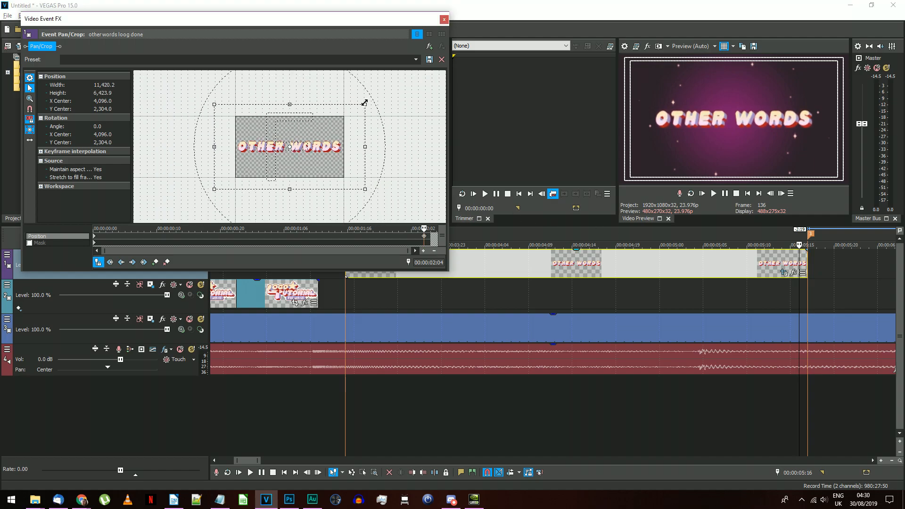
{"action": "left_click_drag", "start_coordinate": [364, 104], "coordinate": [356, 108]}
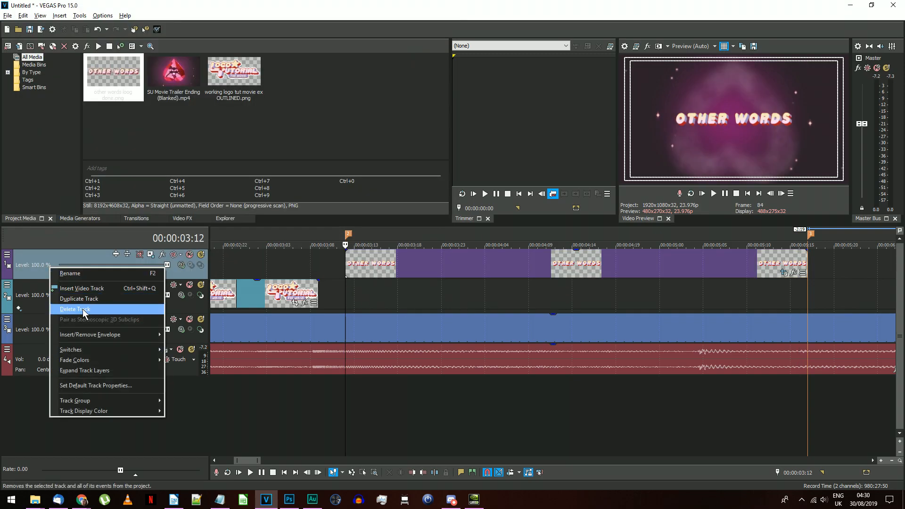
Duplicate the OTHER WORDS track and brighten the copy to white with HSL luminance
{"action": "left_click", "coordinate": [78, 298]}
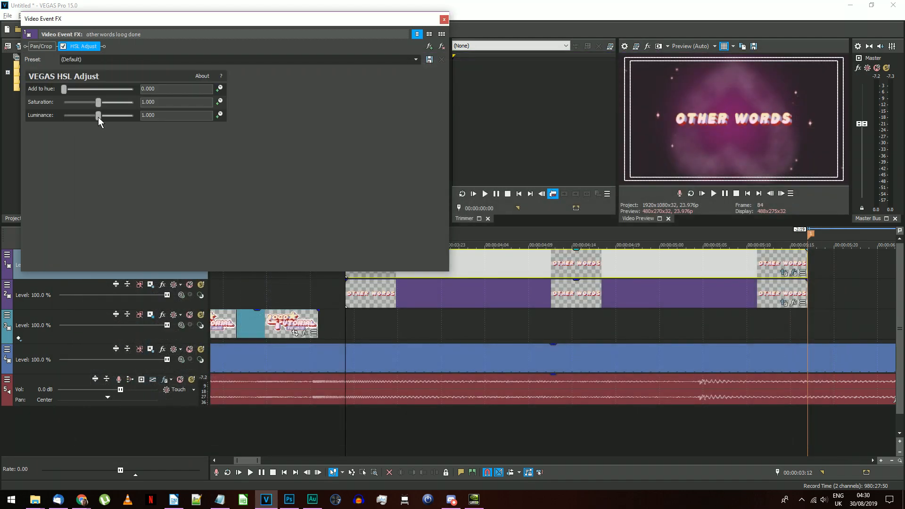
{"action": "left_click_drag", "start_coordinate": [97, 115], "coordinate": [133, 114]}
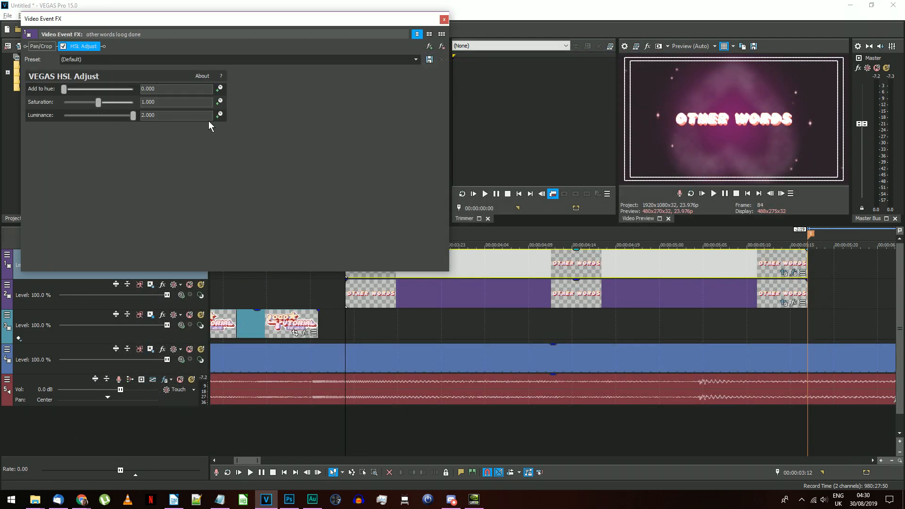
{"action": "left_click", "coordinate": [41, 46]}
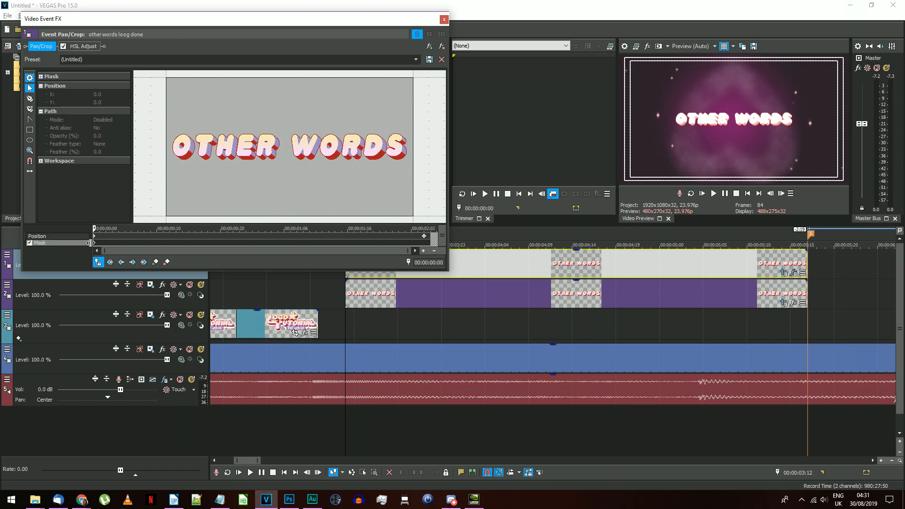
Mask the copy with a feathered rectangle strip keyframed to sweep past the text
{"action": "left_click", "coordinate": [29, 130]}
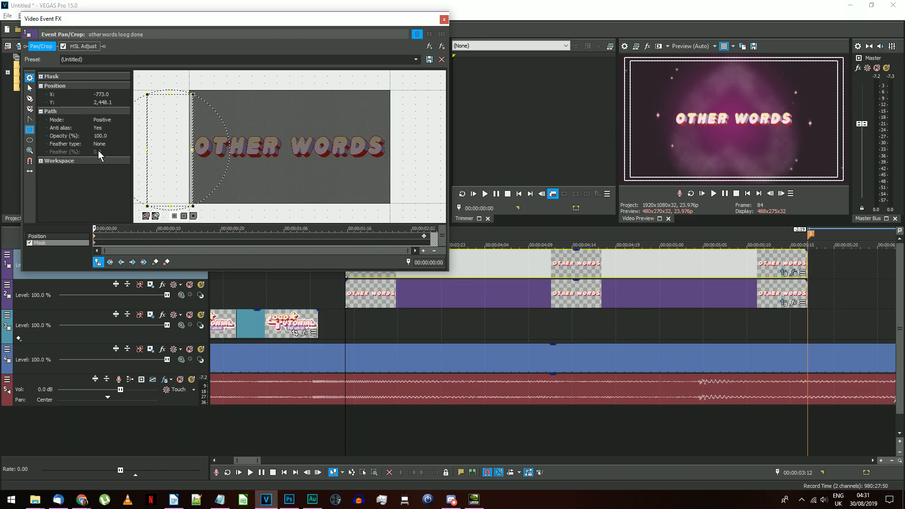
{"action": "left_click", "coordinate": [109, 143]}
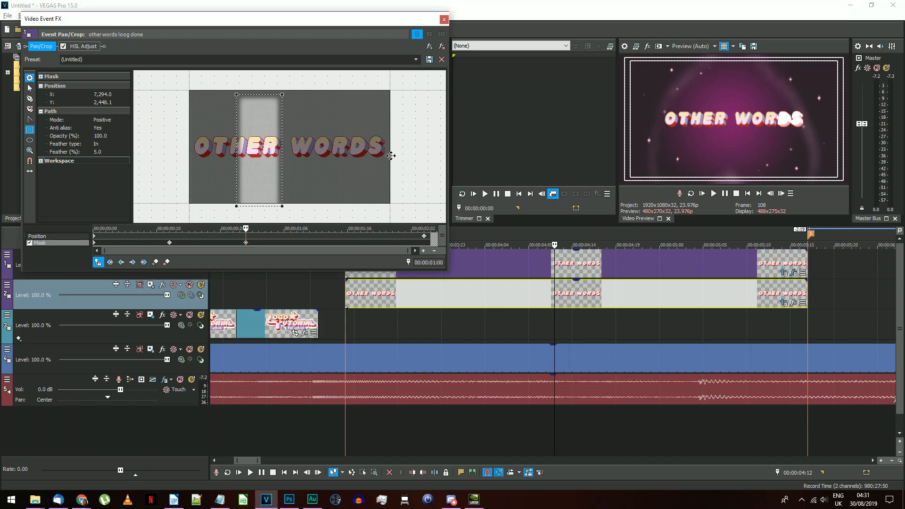
{"action": "left_click_drag", "start_coordinate": [258, 150], "coordinate": [408, 154]}
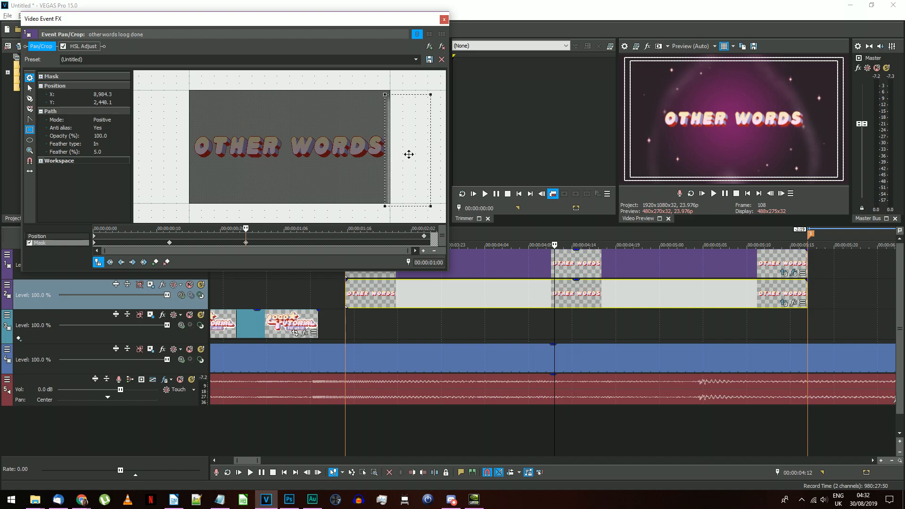
{"action": "left_click", "coordinate": [444, 19]}
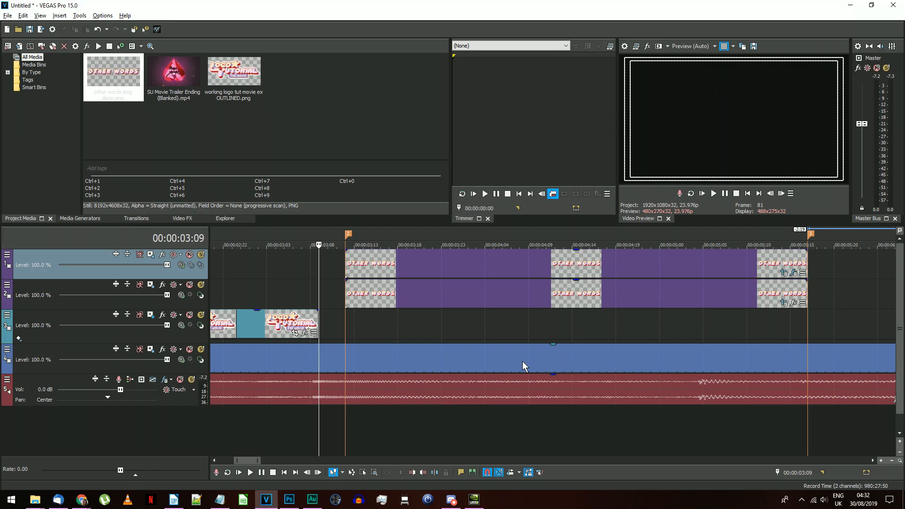
{"action": "mouse_move", "coordinate": [547, 361]}
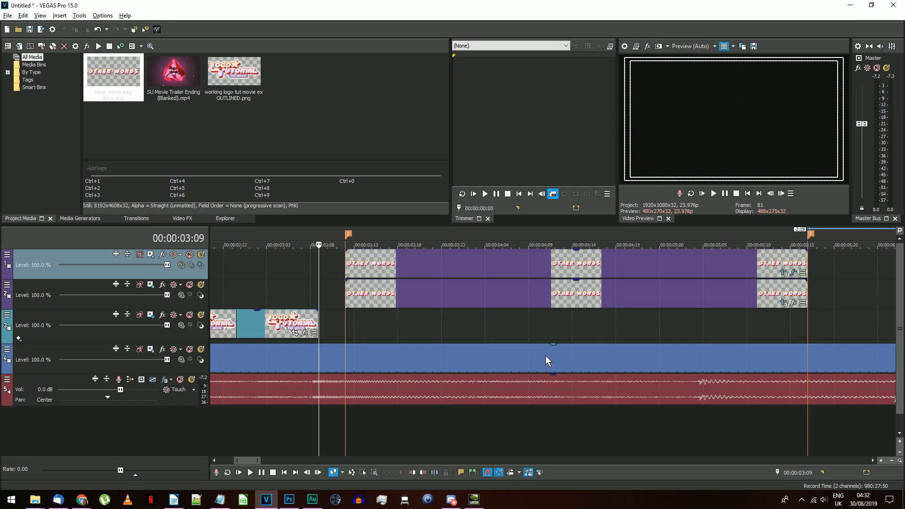
{"action": "mouse_move", "coordinate": [567, 352]}
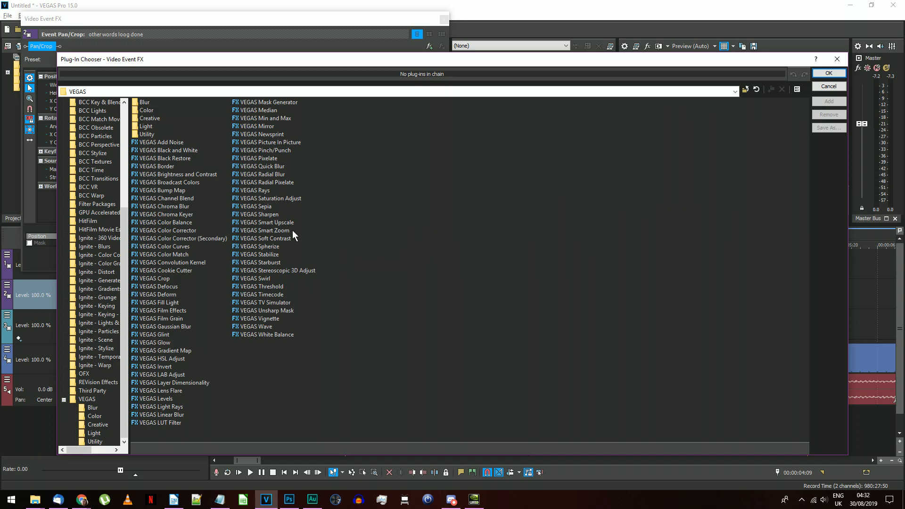
Add the VEGAS Rays plug-in to the brightened OTHER WORDS event
{"action": "left_click", "coordinate": [255, 189]}
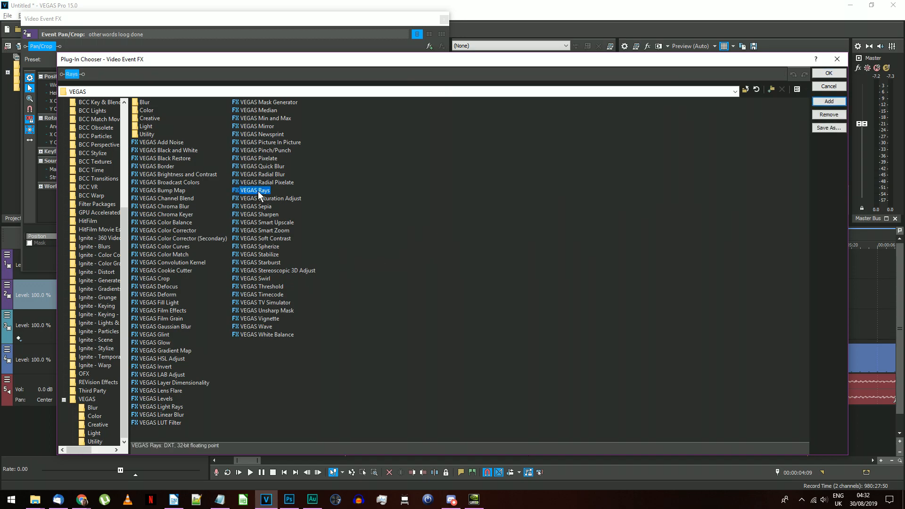
{"action": "left_click", "coordinate": [828, 73]}
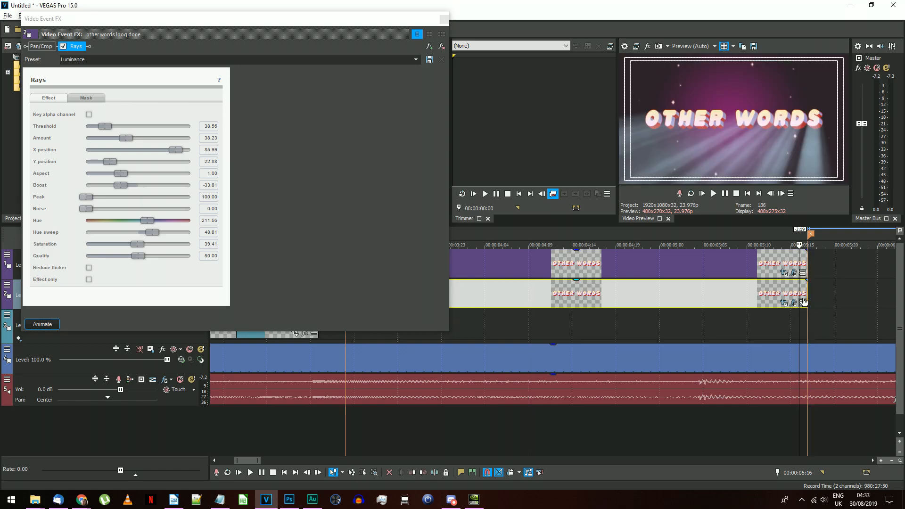
{"action": "mouse_move", "coordinate": [802, 303]}
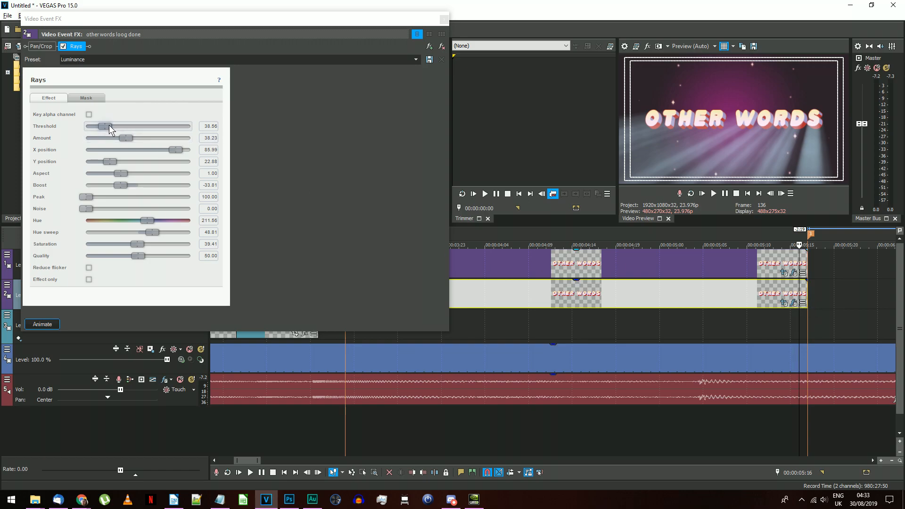
Retune Rays with a lower threshold, colourless beams and one further slider raised
{"action": "left_click_drag", "start_coordinate": [103, 126], "coordinate": [85, 126]}
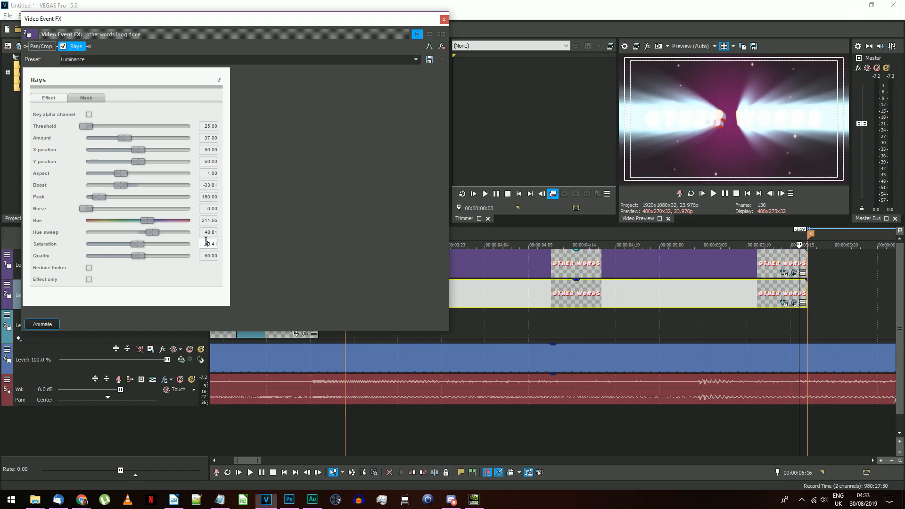
{"action": "left_click_drag", "start_coordinate": [134, 243], "coordinate": [85, 244]}
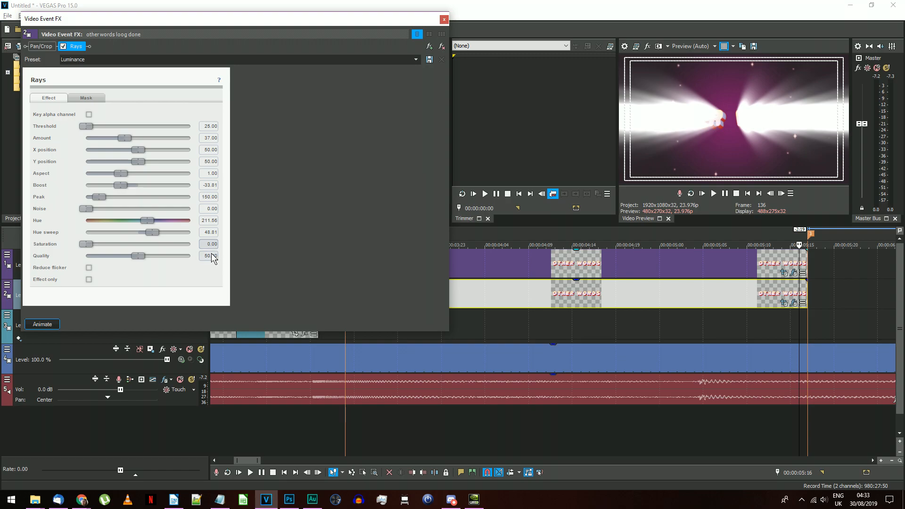
{"action": "left_click_drag", "start_coordinate": [135, 256], "coordinate": [169, 256]}
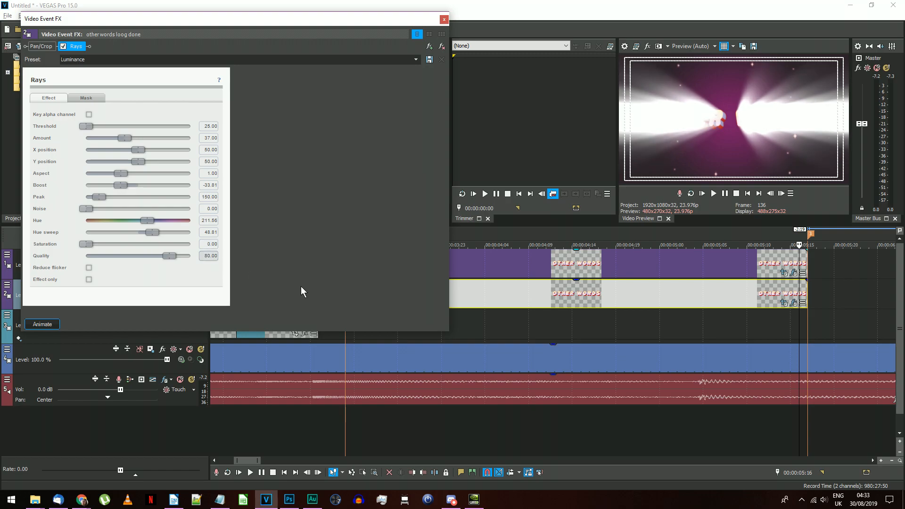
{"action": "mouse_move", "coordinate": [305, 283]}
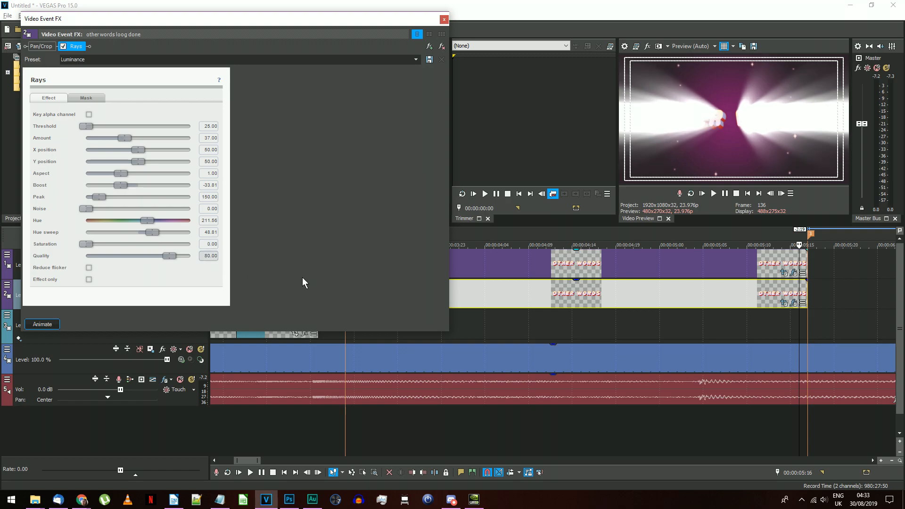
{"action": "mouse_move", "coordinate": [758, 107]}
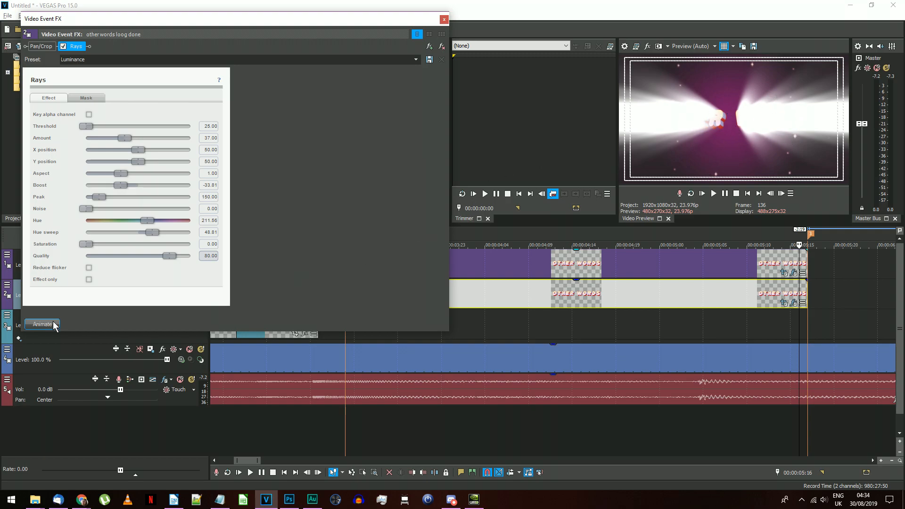
Keyframe the Rays effect to Amount 0 and Threshold 100 at 1:19, clearing the burst
{"action": "left_click", "coordinate": [41, 324]}
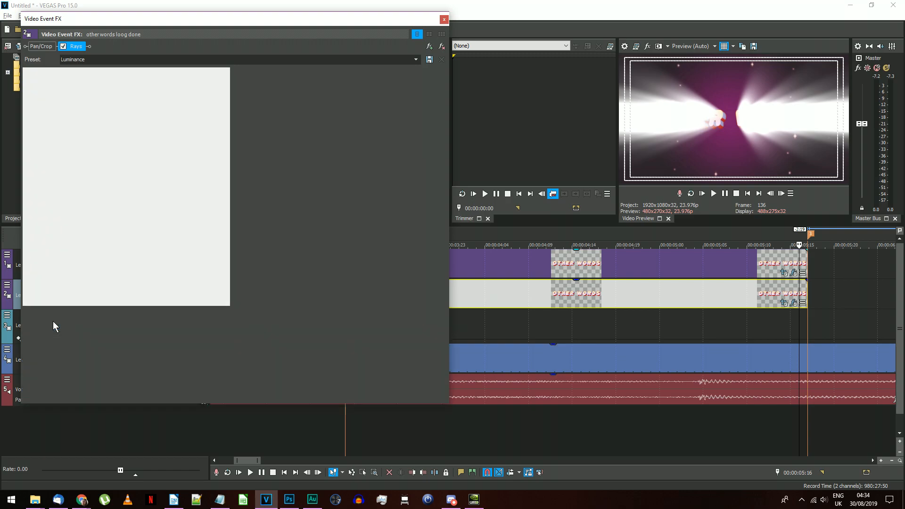
{"action": "left_click", "coordinate": [73, 47]}
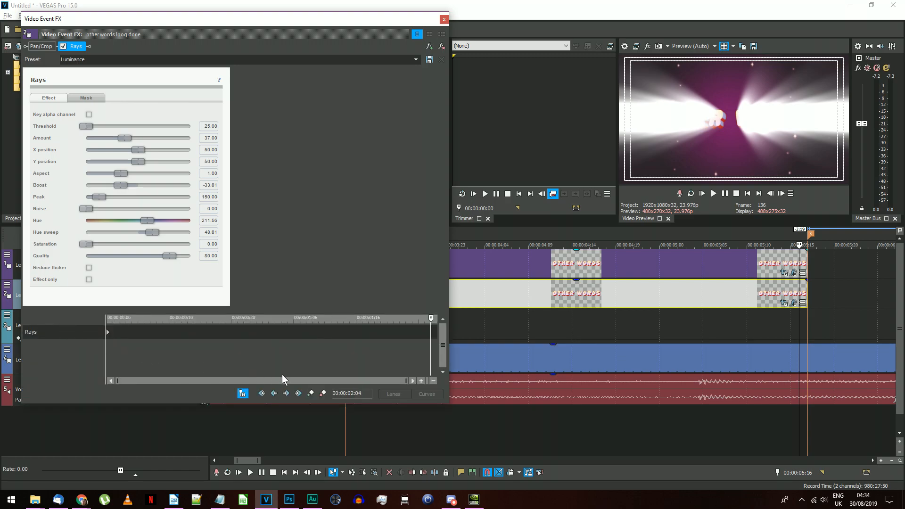
{"action": "left_click", "coordinate": [310, 393]}
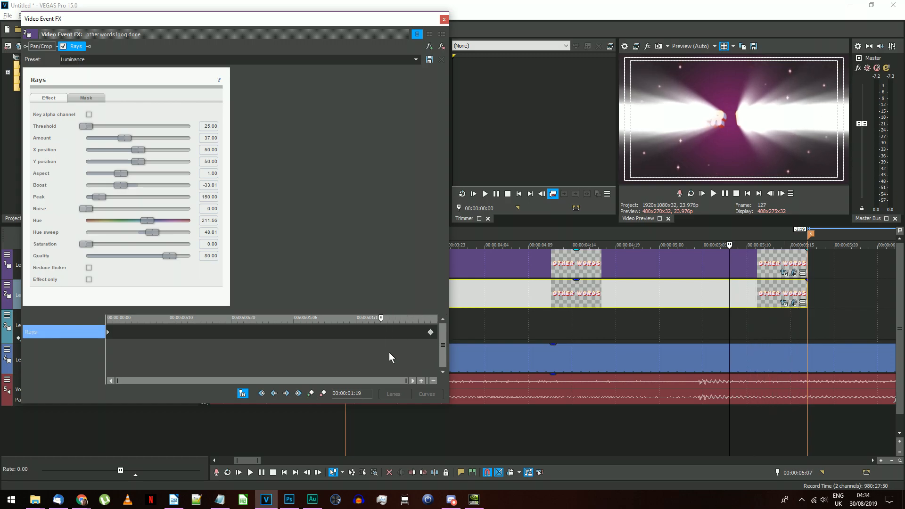
{"action": "left_click", "coordinate": [310, 393]}
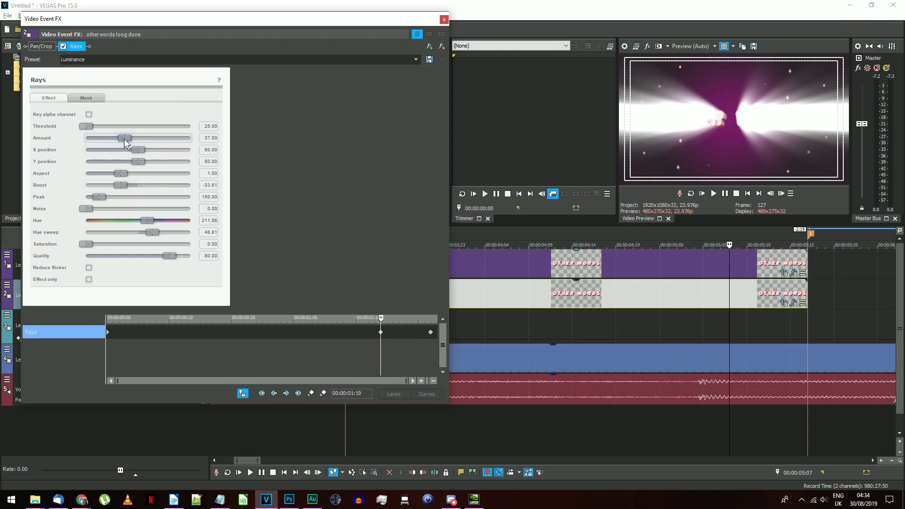
{"action": "left_click_drag", "start_coordinate": [126, 137], "coordinate": [84, 137]}
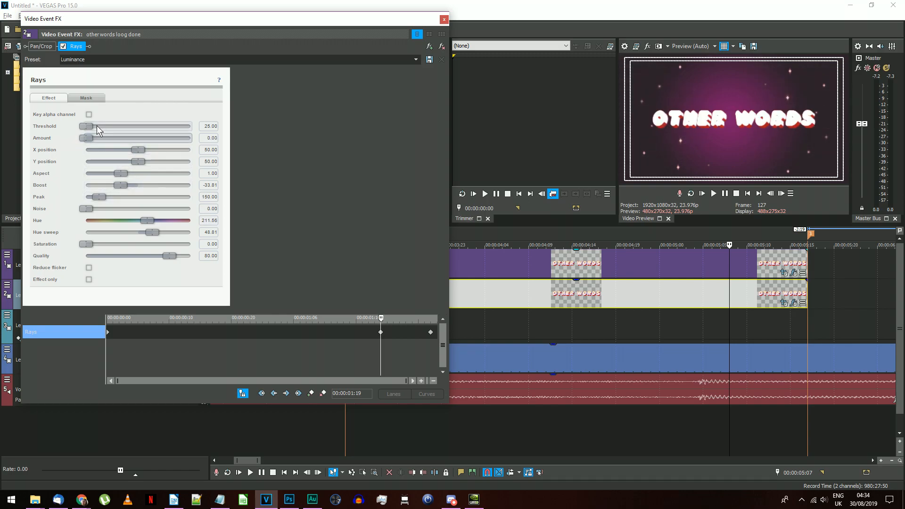
{"action": "left_click_drag", "start_coordinate": [87, 126], "coordinate": [188, 126]}
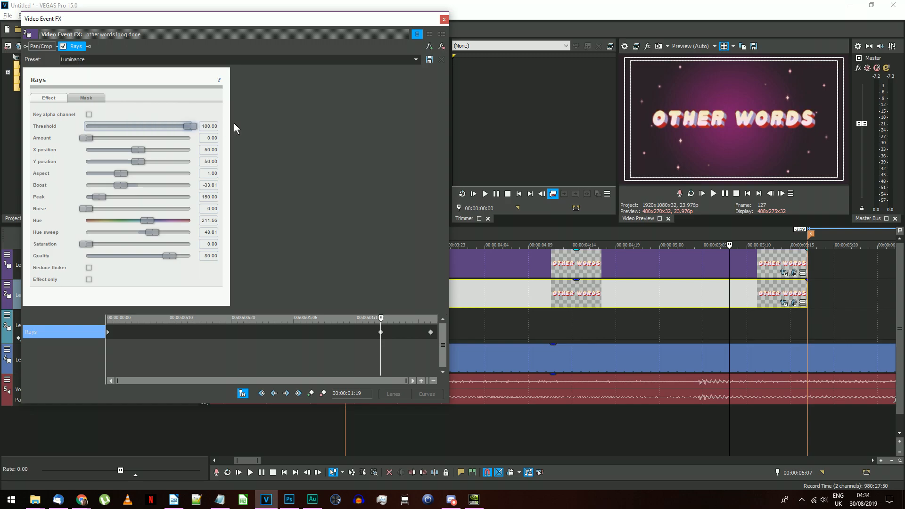
{"action": "mouse_move", "coordinate": [227, 141]}
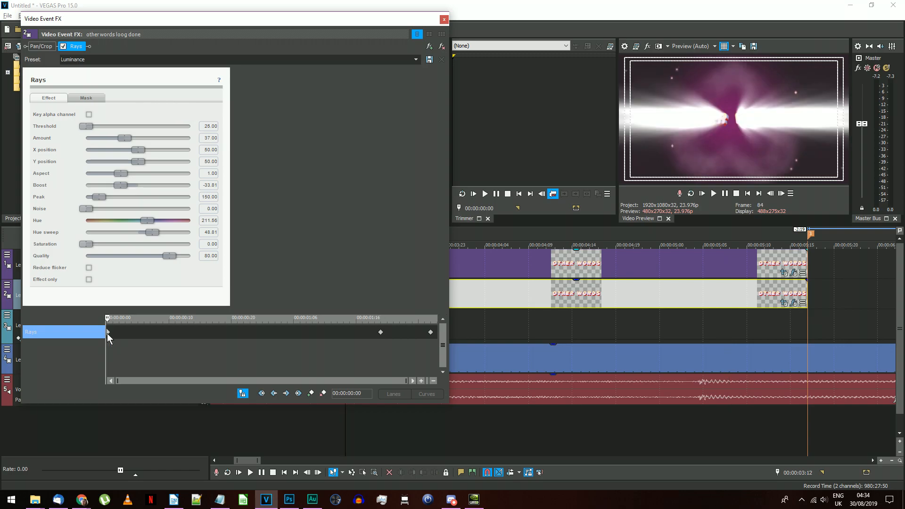
{"action": "right_click", "coordinate": [108, 332]}
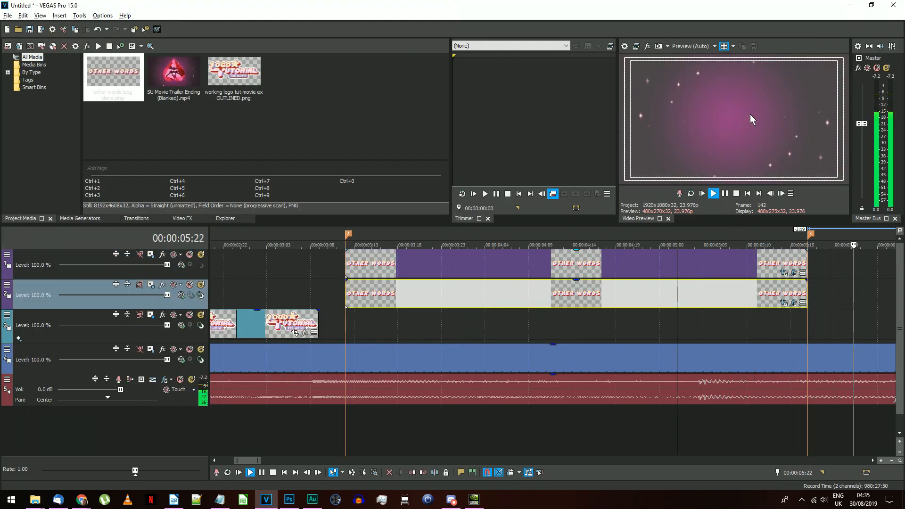
Play back the animated logo, then select the SAMANTHA PEPPER credits text layer
{"action": "left_click", "coordinate": [288, 499]}
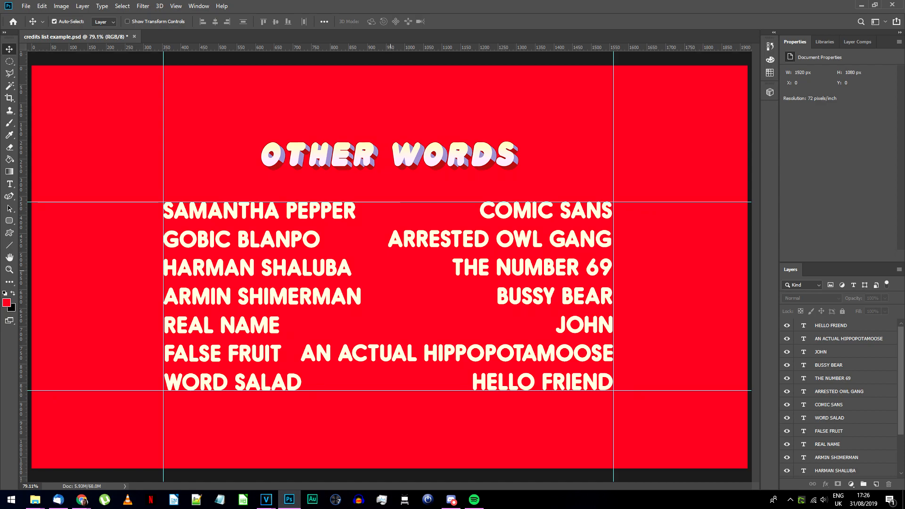
{"action": "left_click", "coordinate": [265, 499]}
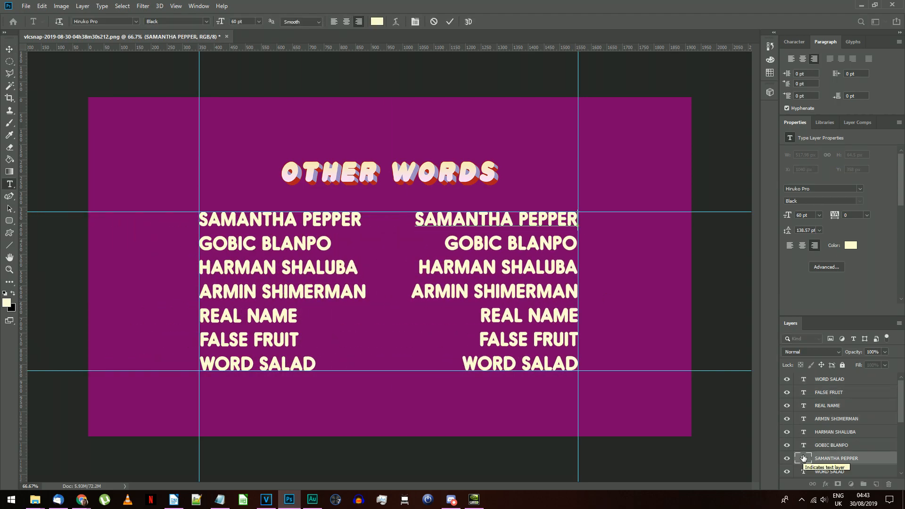
{"action": "left_click", "coordinate": [266, 500]}
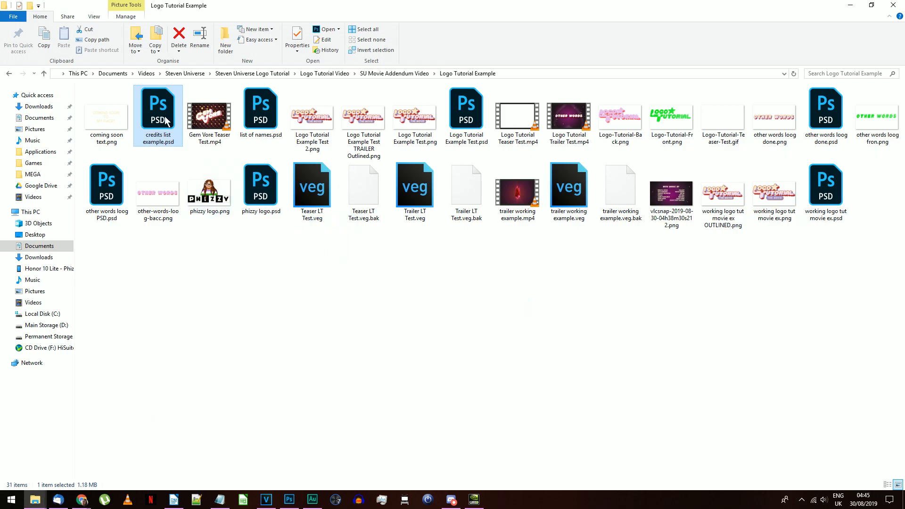
Drop credits list example.psd onto the timeline with Add Across Tracks
{"action": "left_click", "coordinate": [266, 500]}
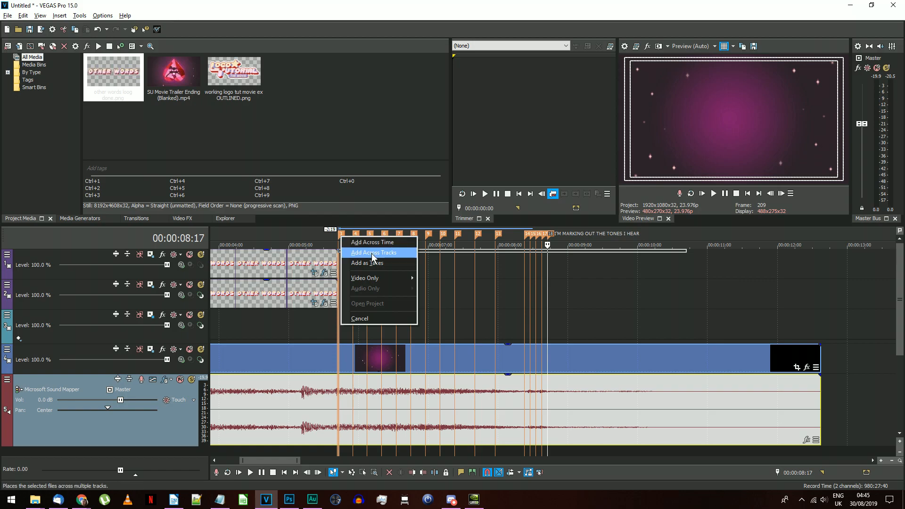
{"action": "left_click", "coordinate": [373, 252]}
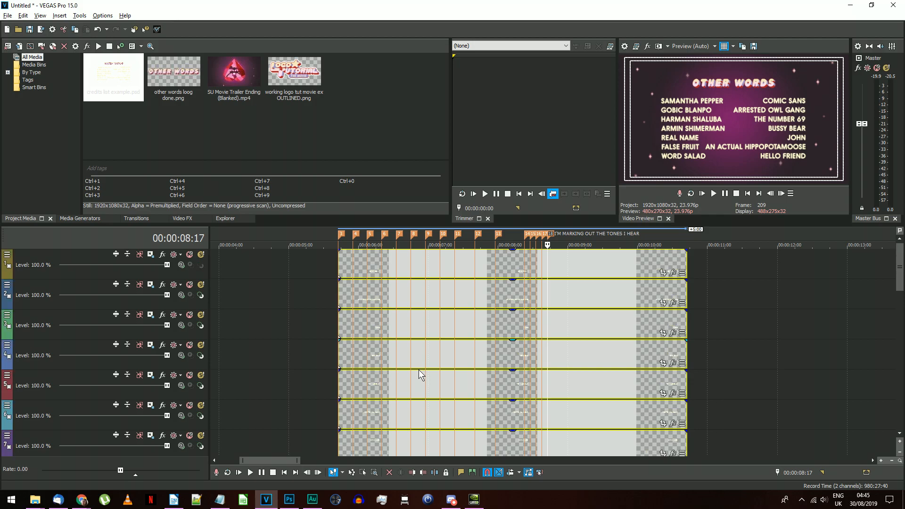
{"action": "mouse_move", "coordinate": [418, 373]}
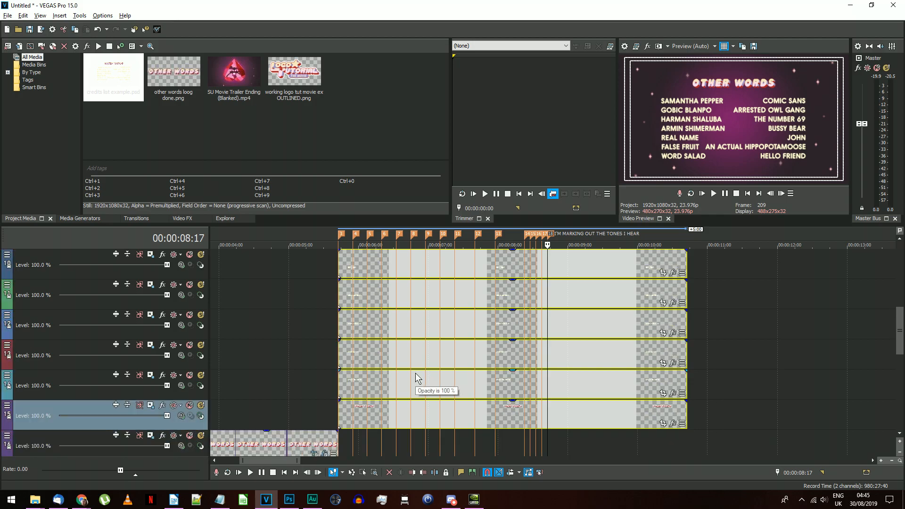
{"action": "mouse_move", "coordinate": [339, 412]}
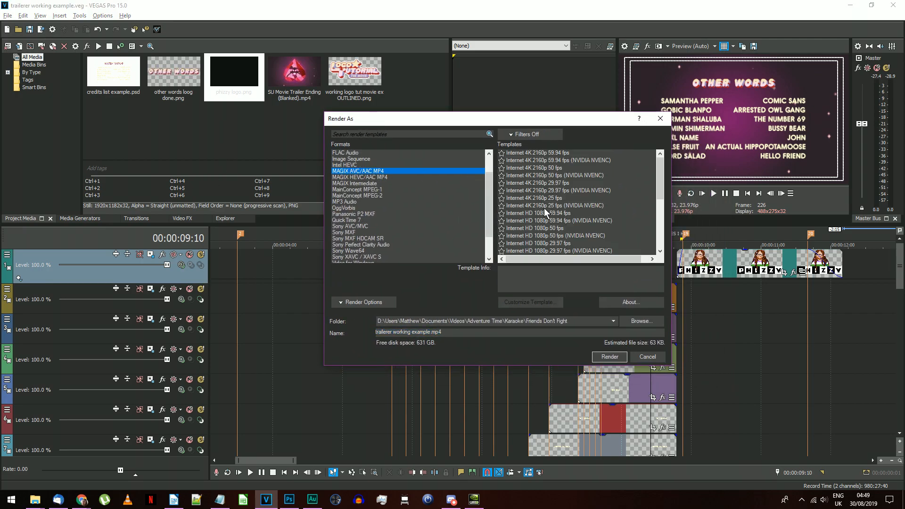
Choose the MAGIX AVC/AAC MP4 YT 1080p 23.976 template and review its custom settings
{"action": "scroll", "scroll_direction": "down", "scroll_amount": 3}
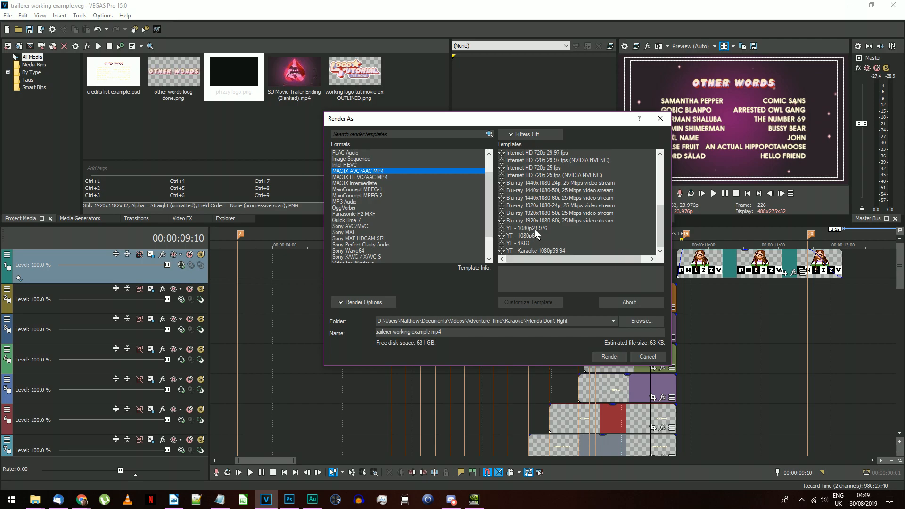
{"action": "left_click", "coordinate": [525, 228]}
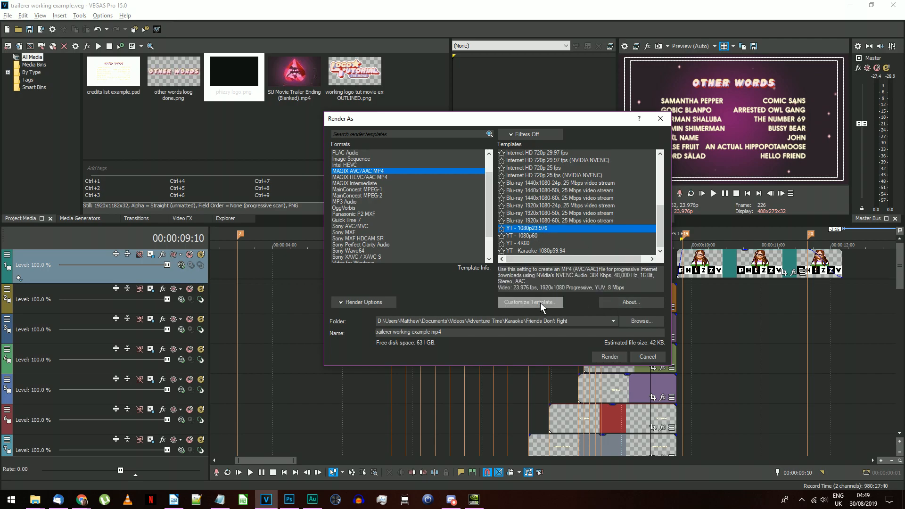
{"action": "left_click", "coordinate": [530, 302]}
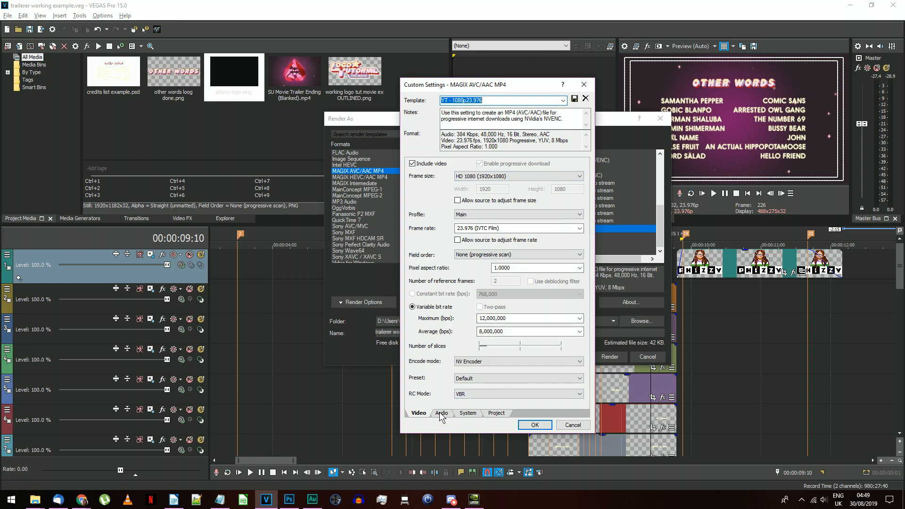
{"action": "left_click", "coordinate": [442, 413]}
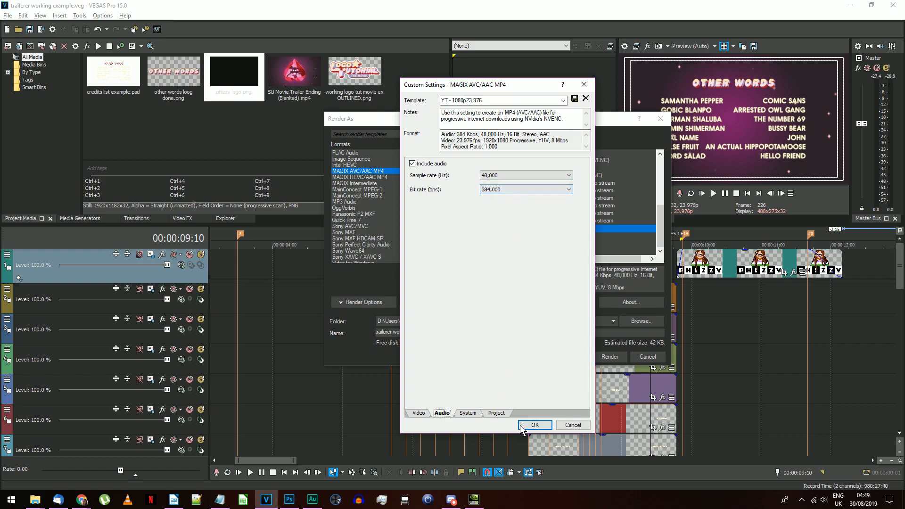
{"action": "left_click", "coordinate": [535, 425]}
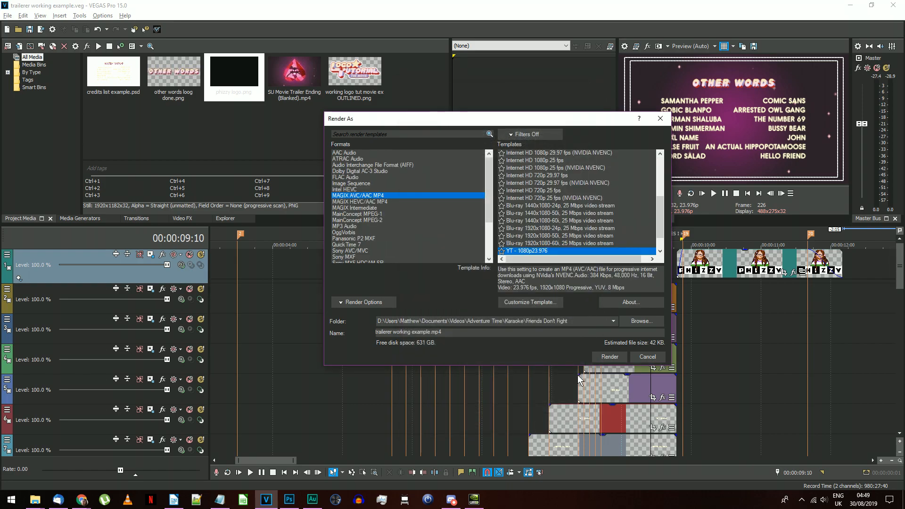
Set the output folder to Logo Tutorial Example and start rendering
{"action": "left_click", "coordinate": [613, 321]}
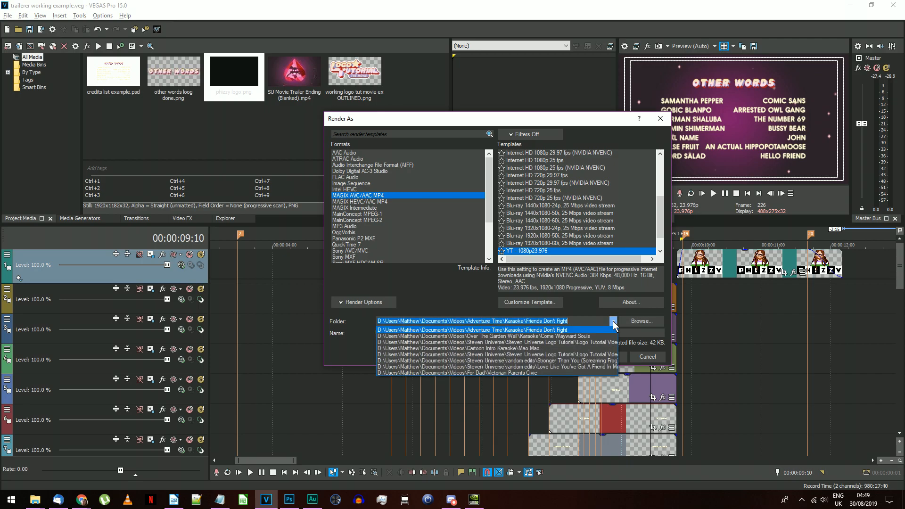
{"action": "left_click", "coordinate": [491, 346]}
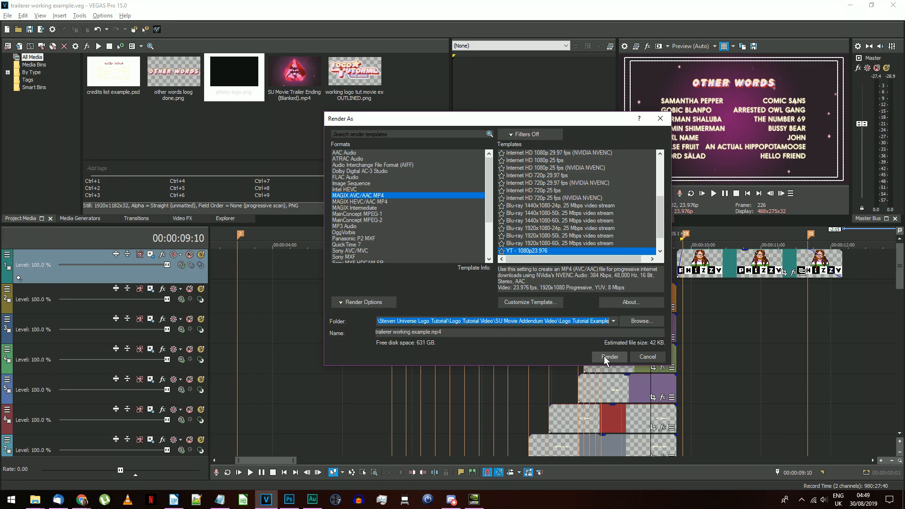
{"action": "left_click", "coordinate": [609, 357]}
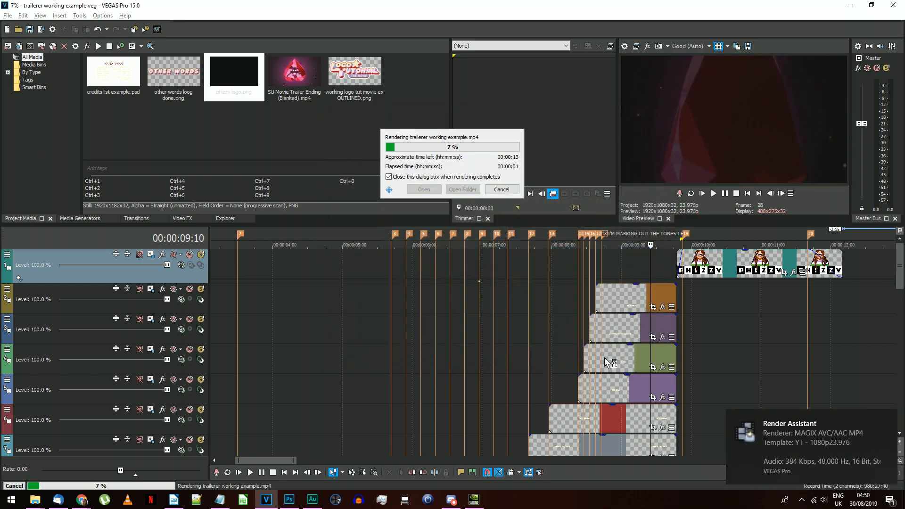